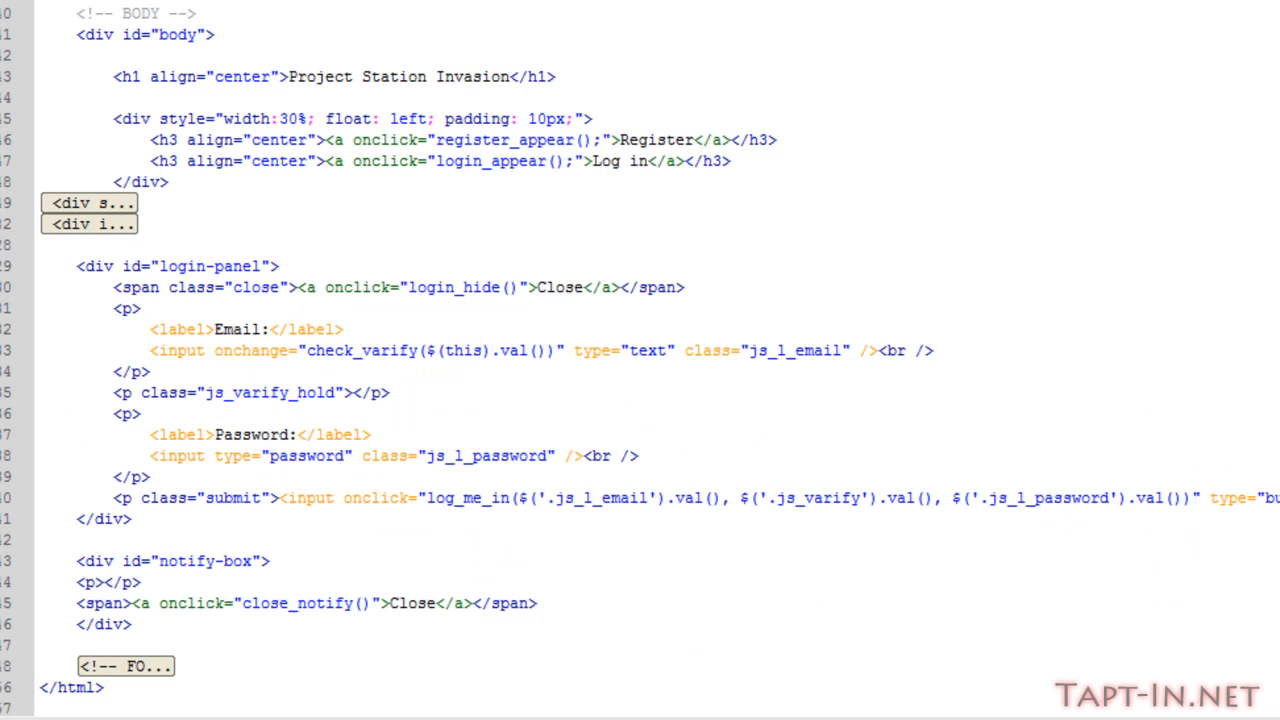
mouse_move(524, 240)
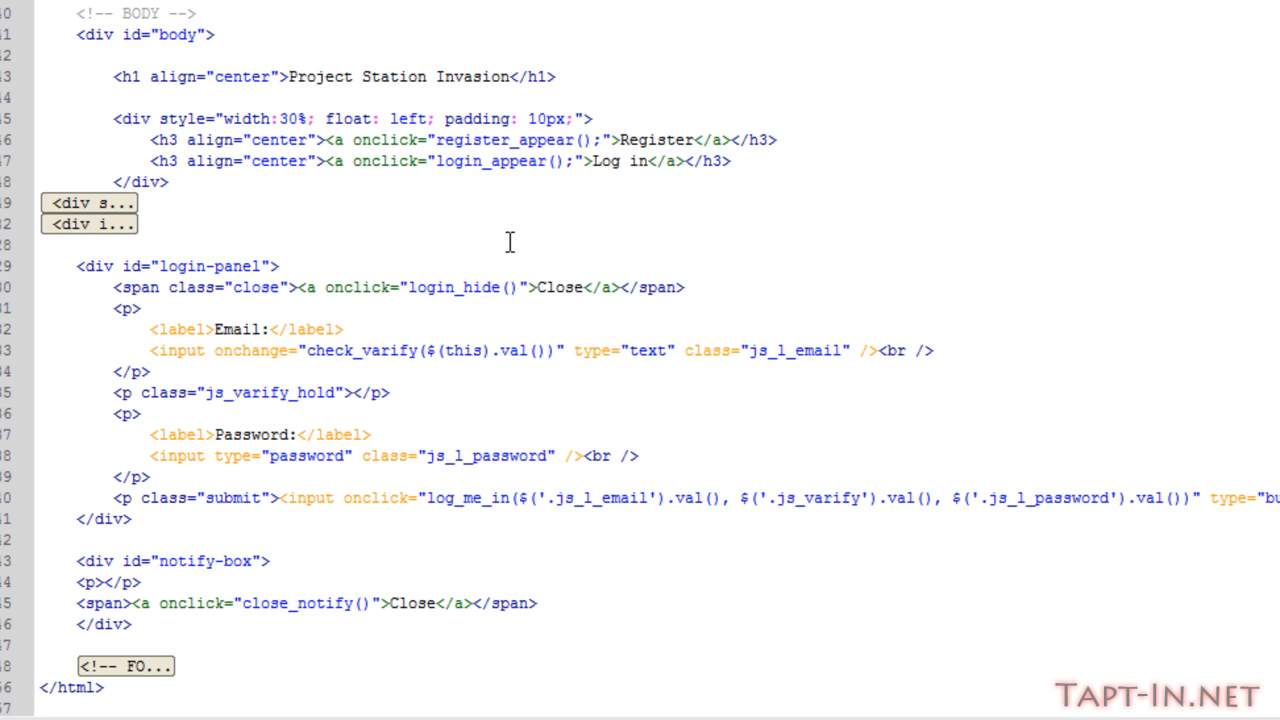
mouse_move(370, 488)
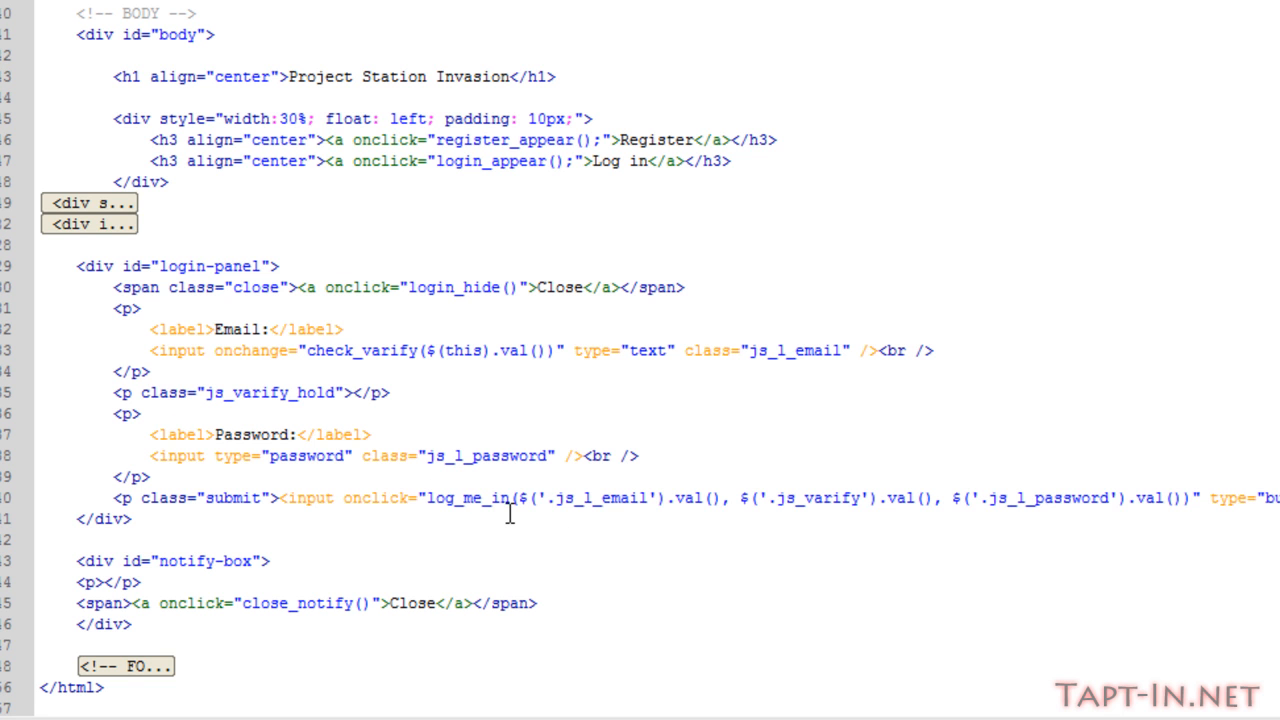
mouse_move(450, 504)
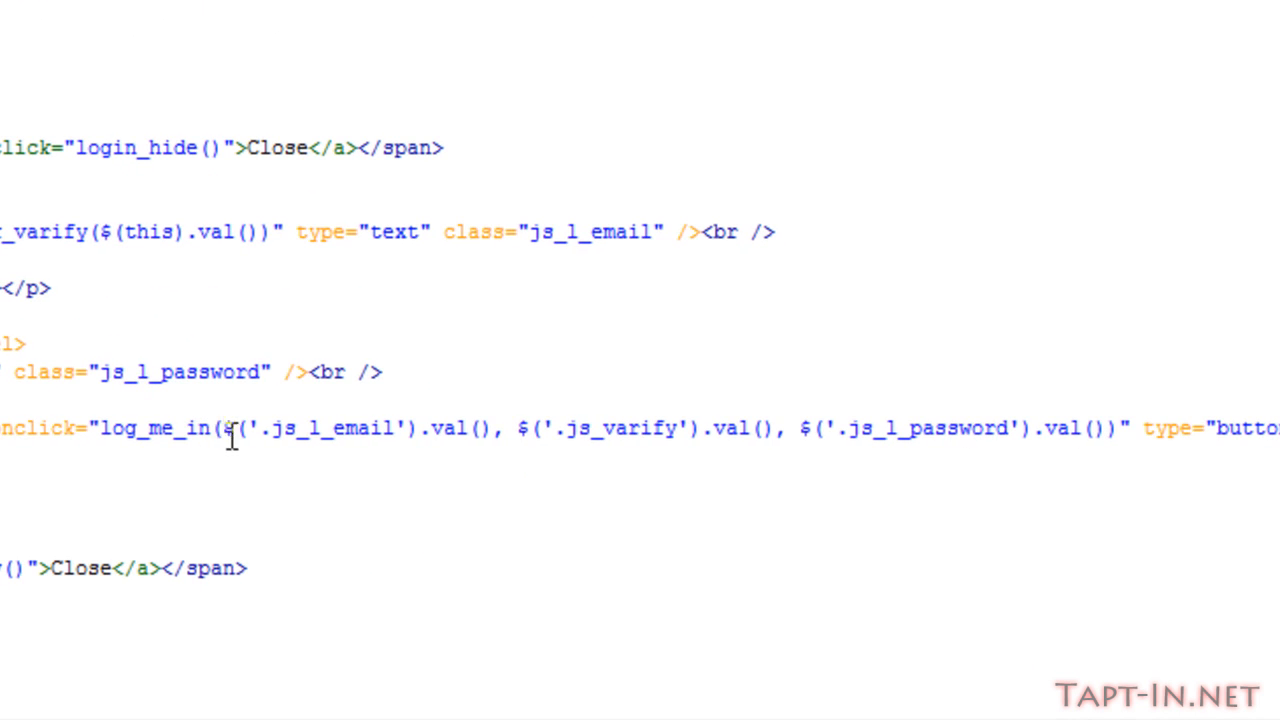
mouse_move(300, 428)
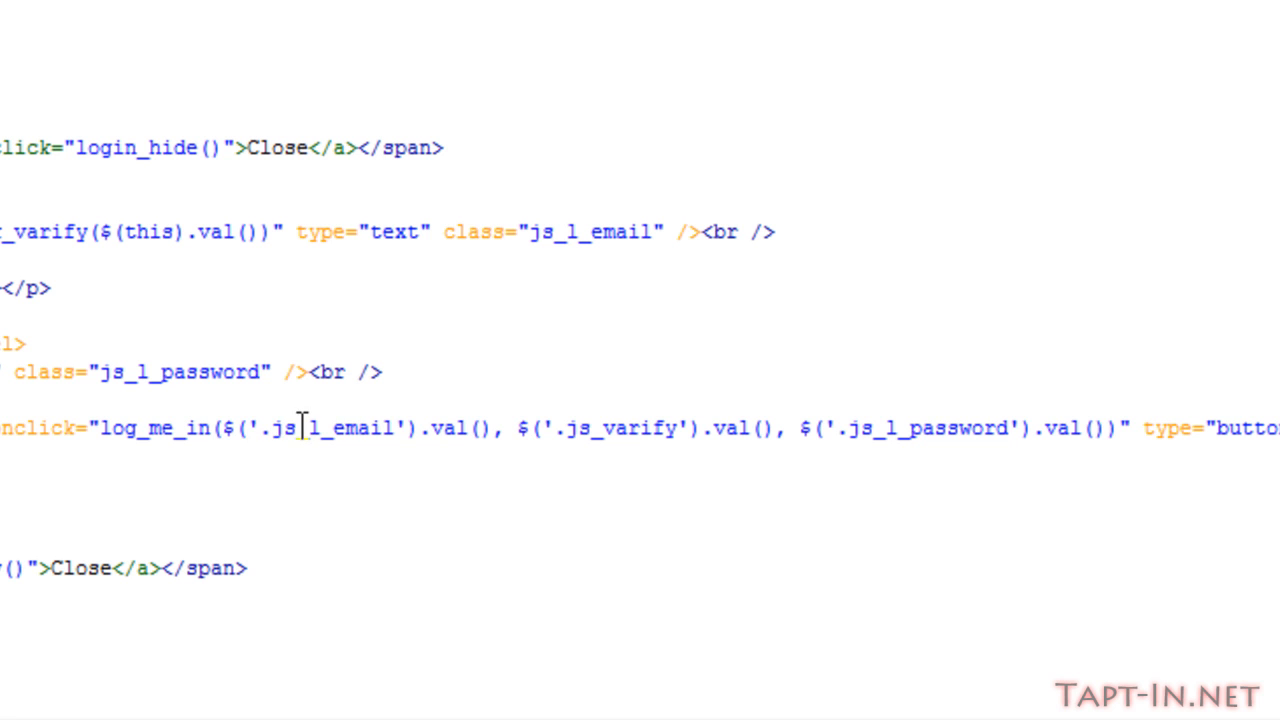
Review the login handler lines in the Dreamweaver code view.
double_click(330, 428)
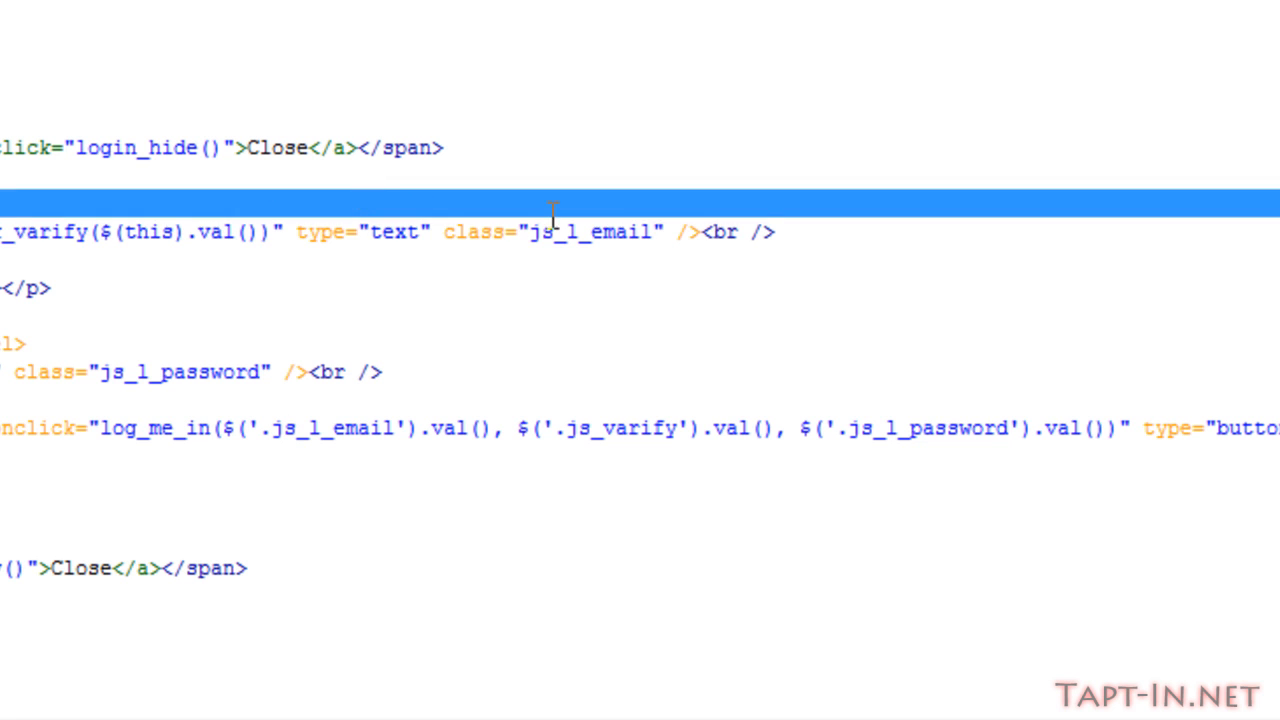
left_click(472, 428)
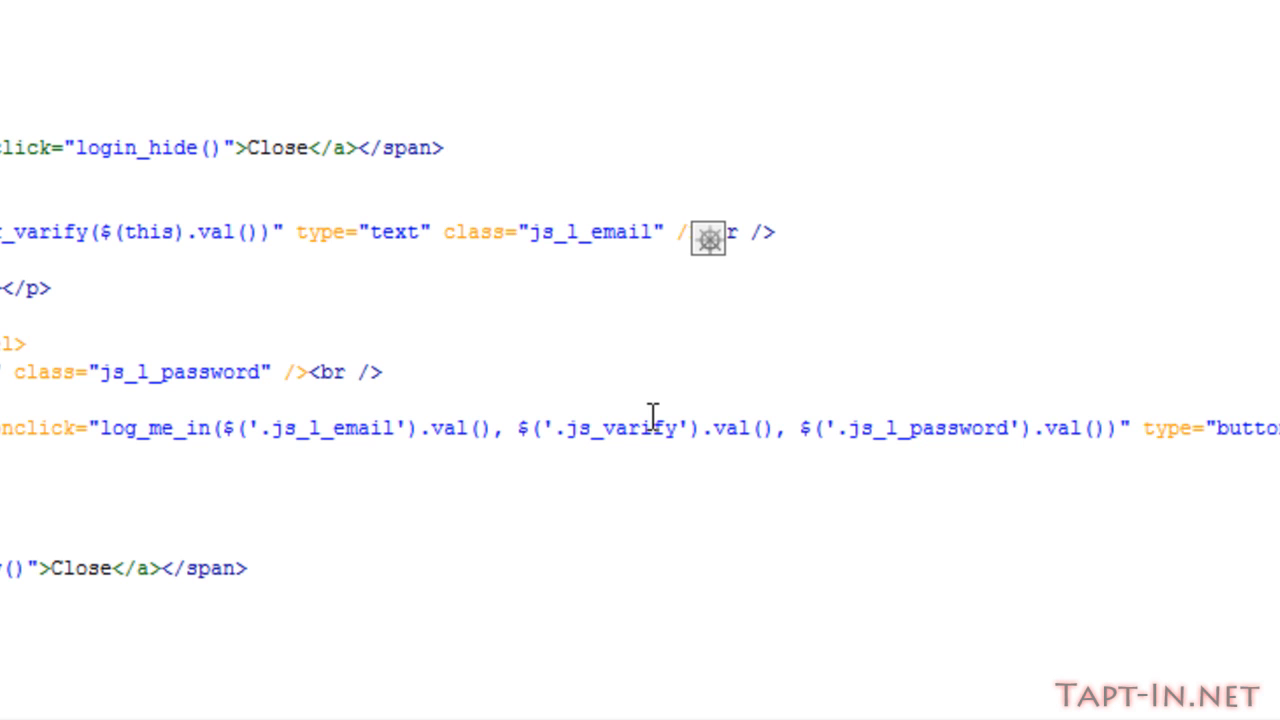
mouse_move(700, 414)
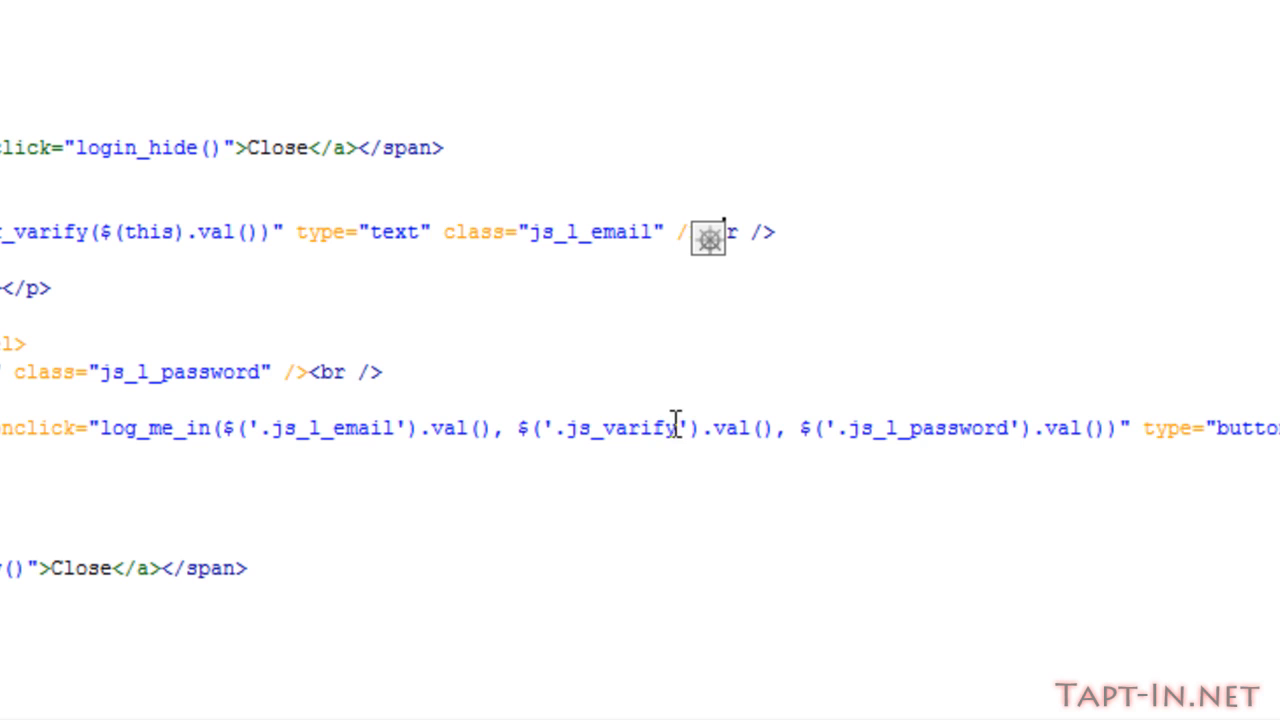
mouse_move(592, 432)
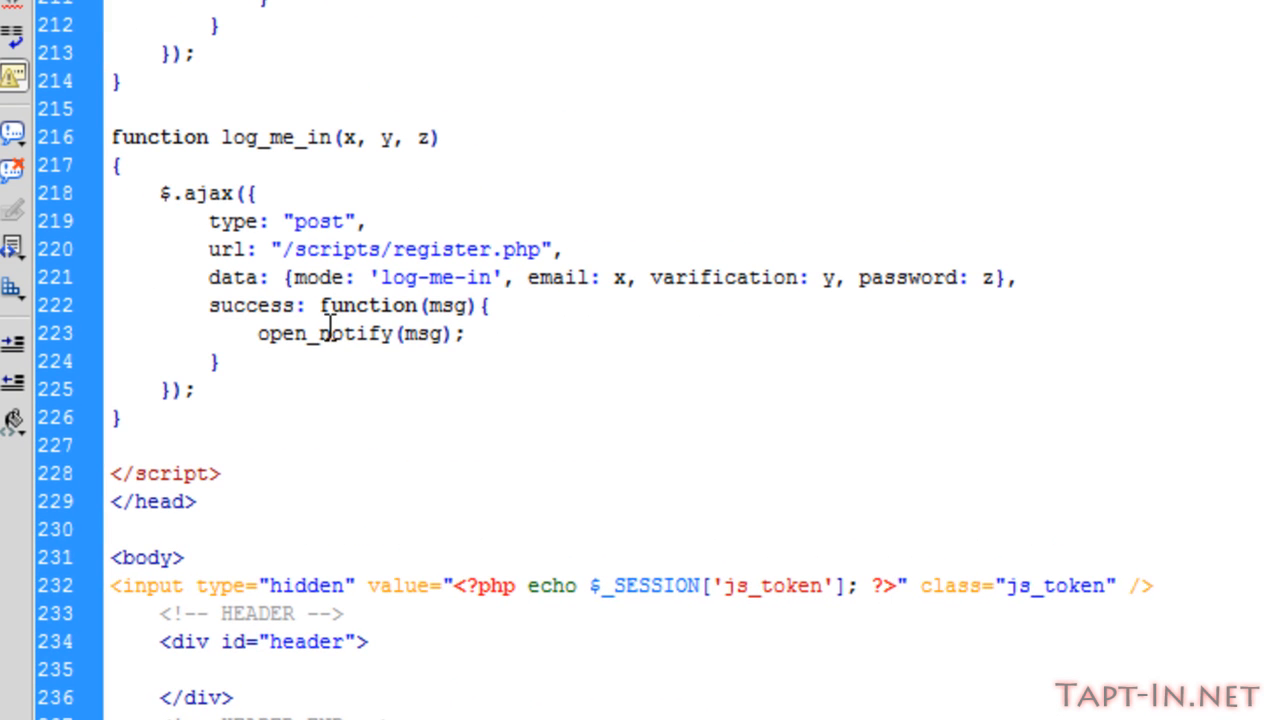
mouse_move(186, 228)
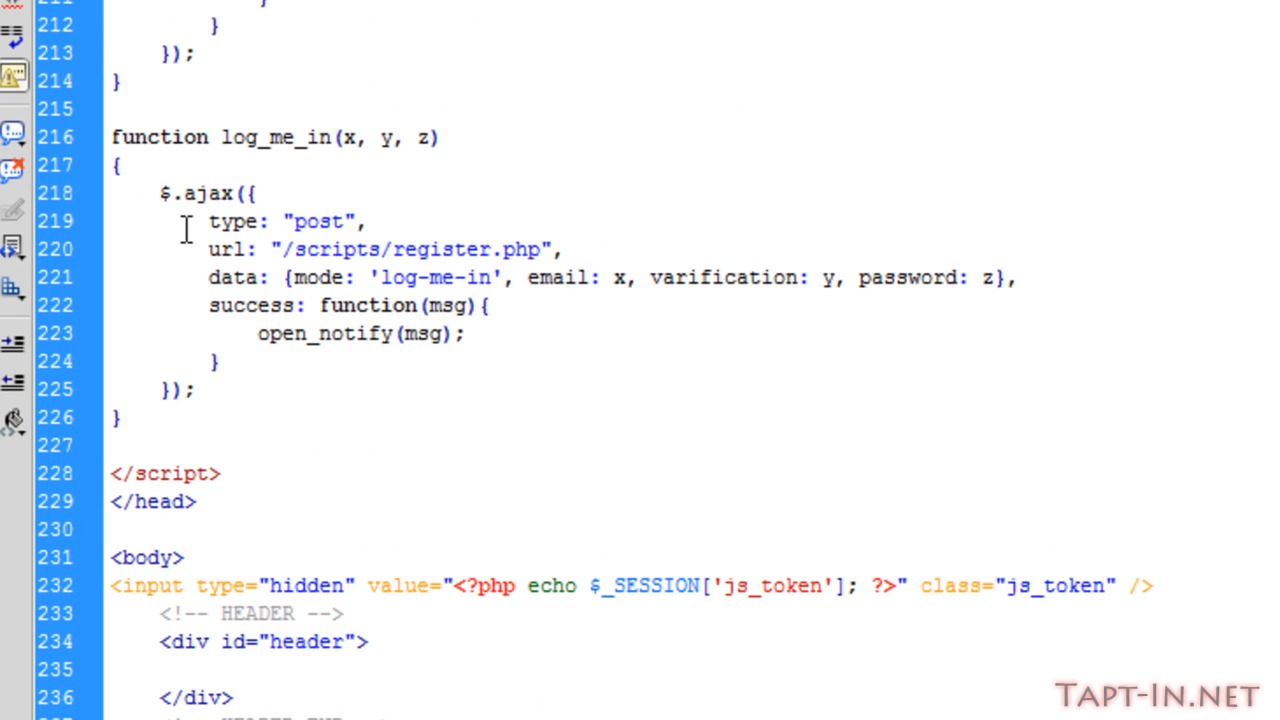
mouse_move(458, 278)
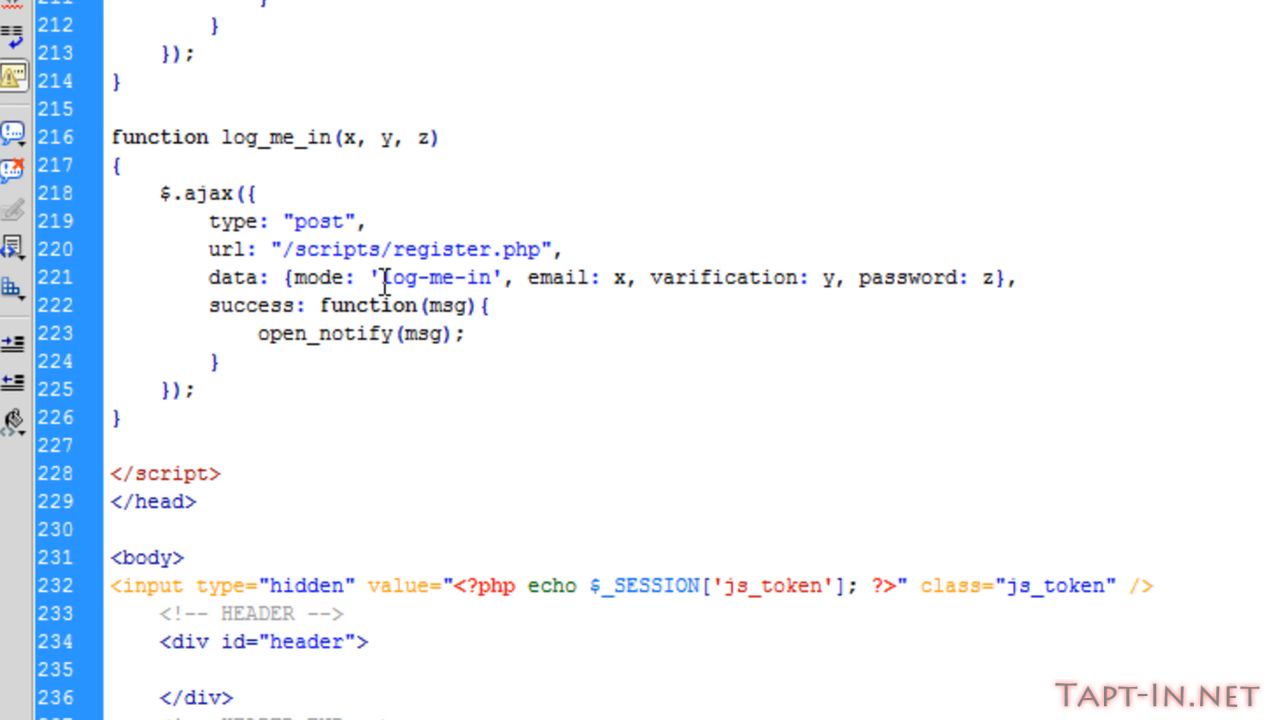
mouse_move(532, 276)
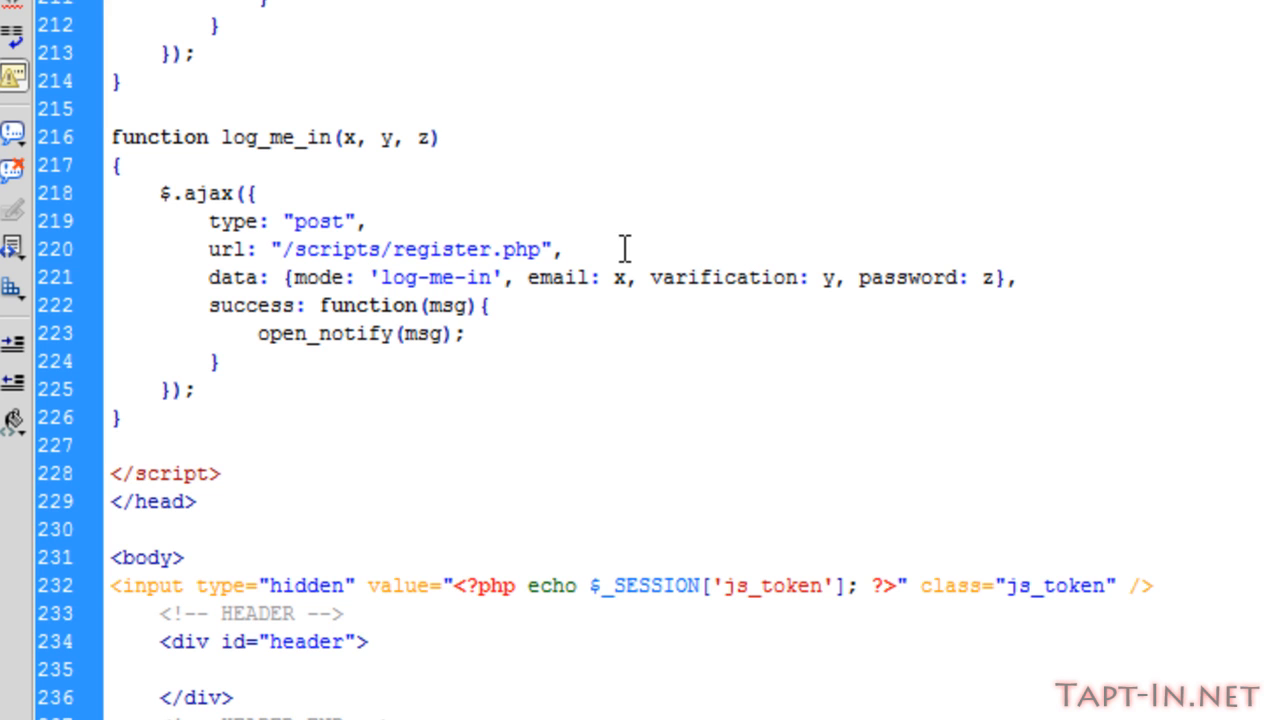
mouse_move(484, 268)
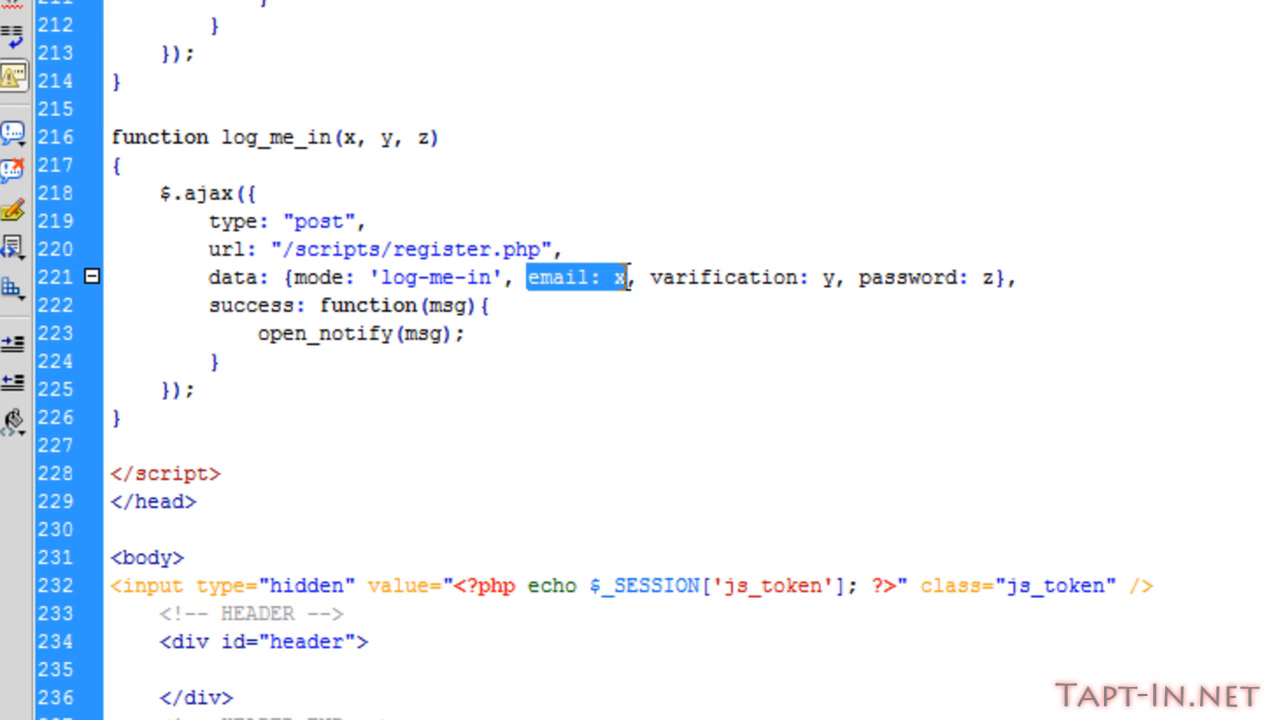
left_click(616, 278)
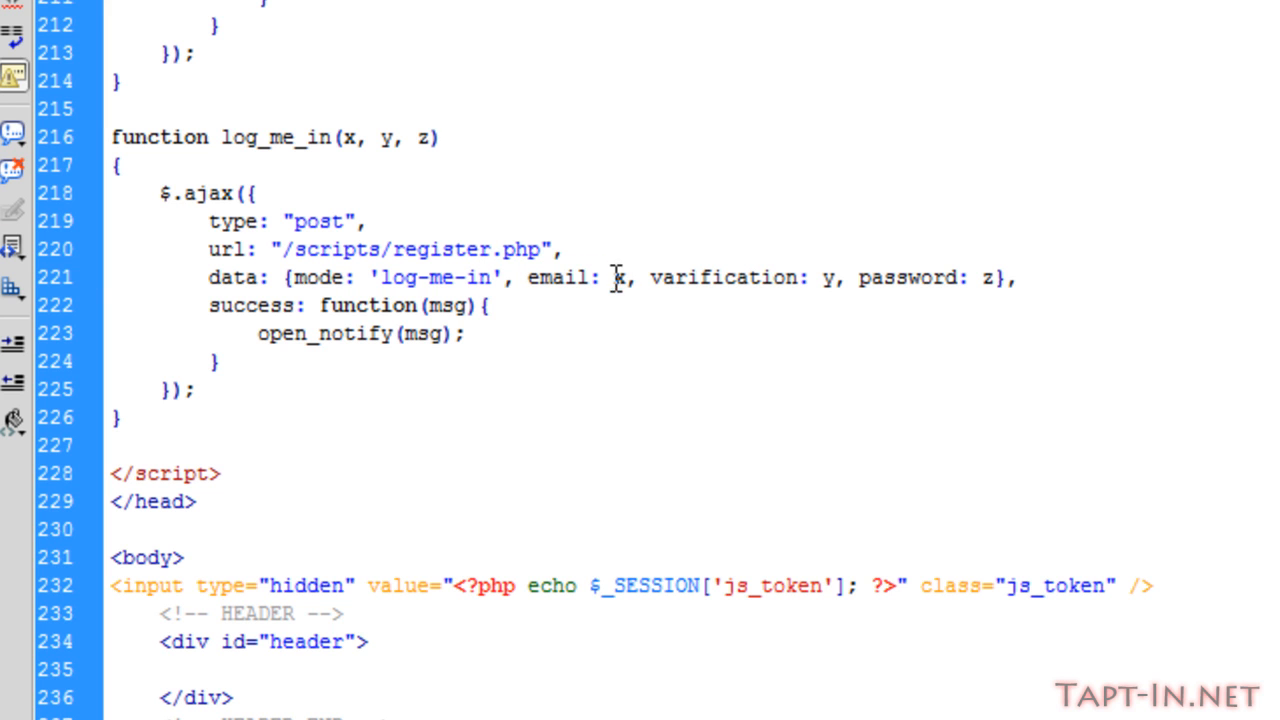
double_click(700, 278)
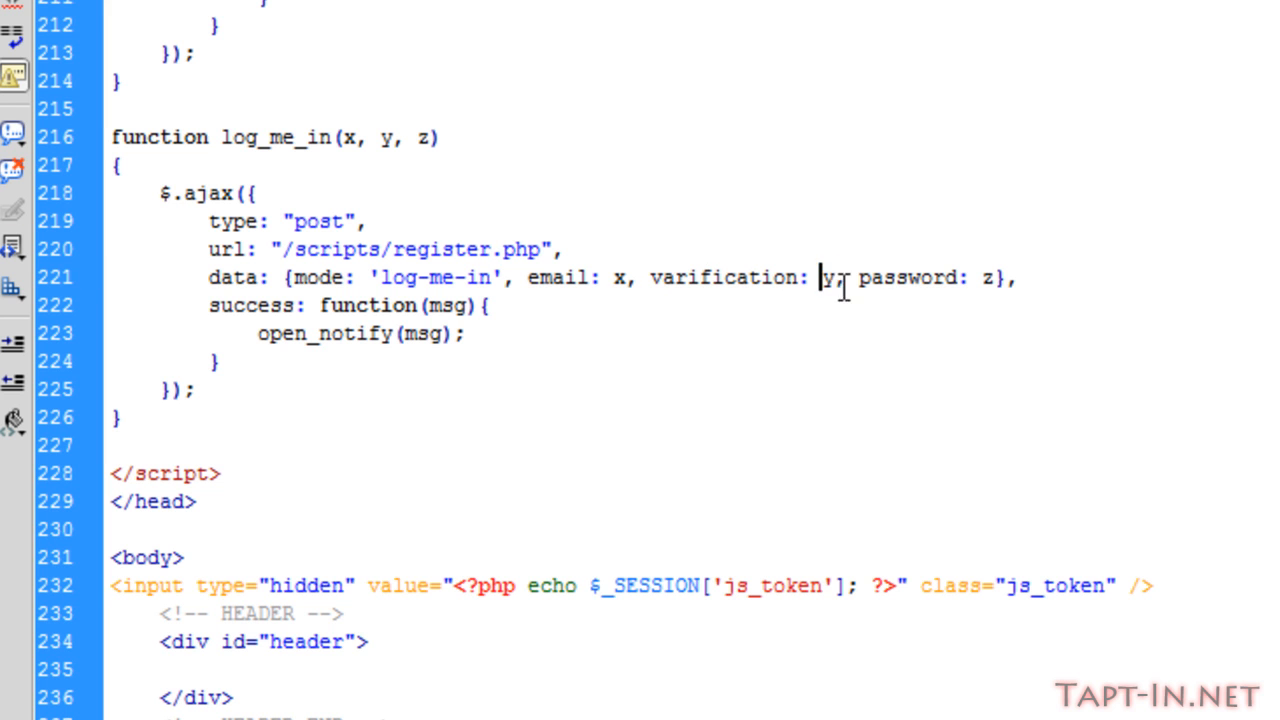
left_click(998, 278)
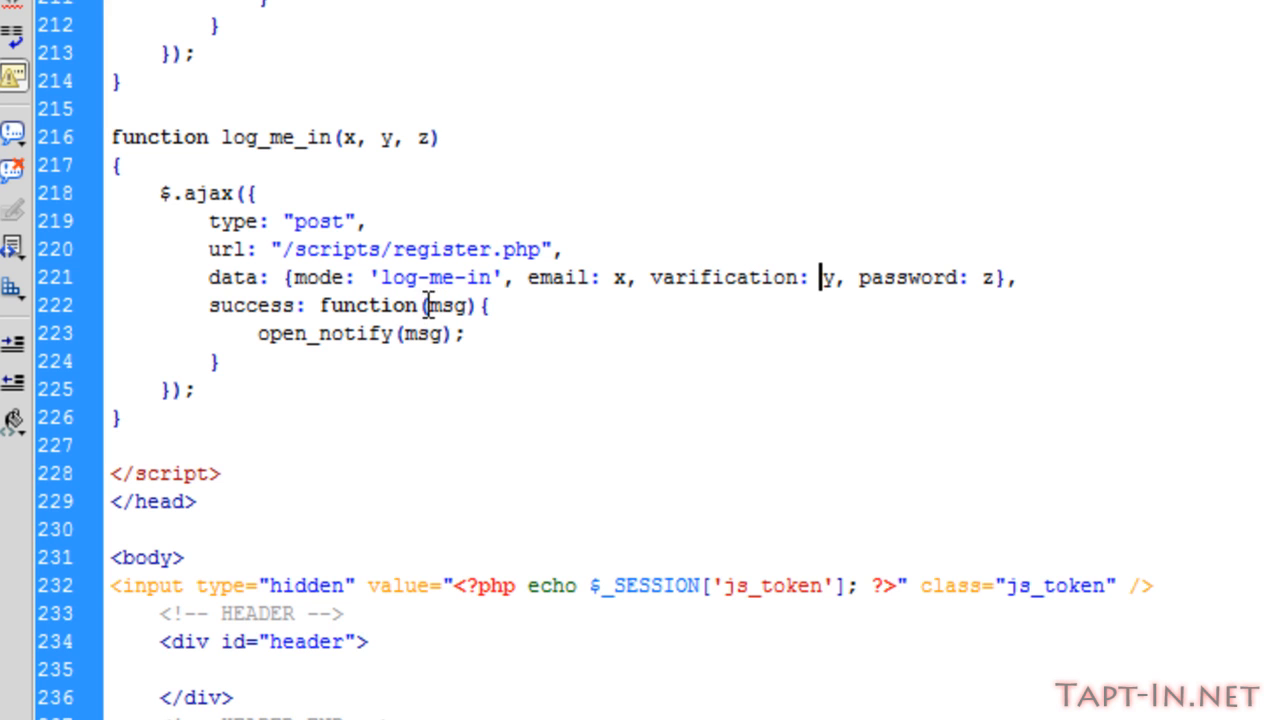
mouse_move(436, 308)
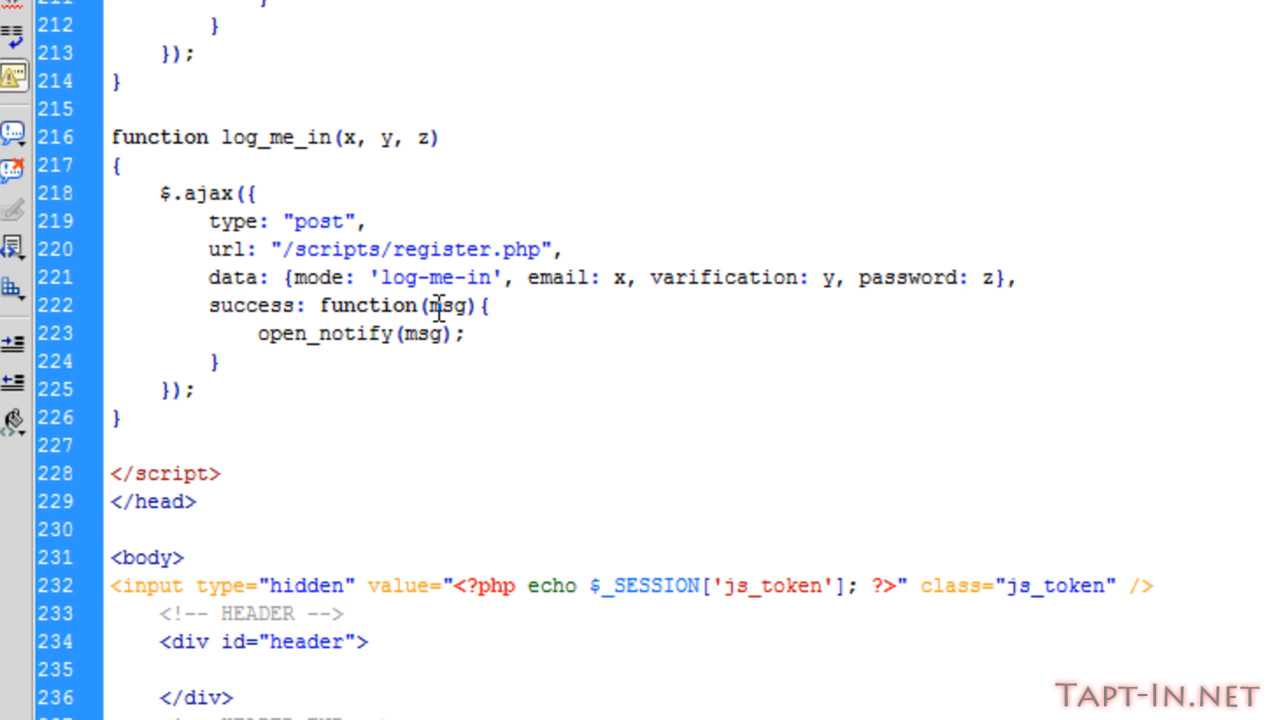
Highlight the escaping call on the email line of the login script.
left_click(820, 276)
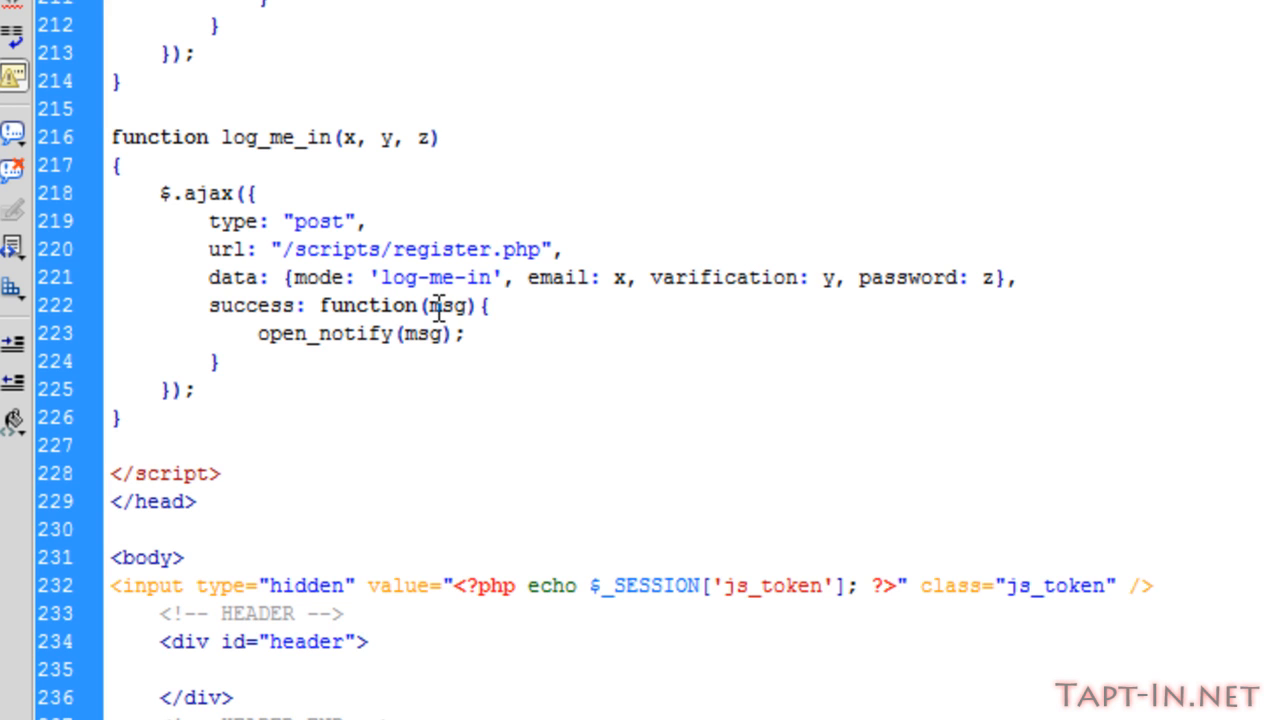
left_click(820, 276)
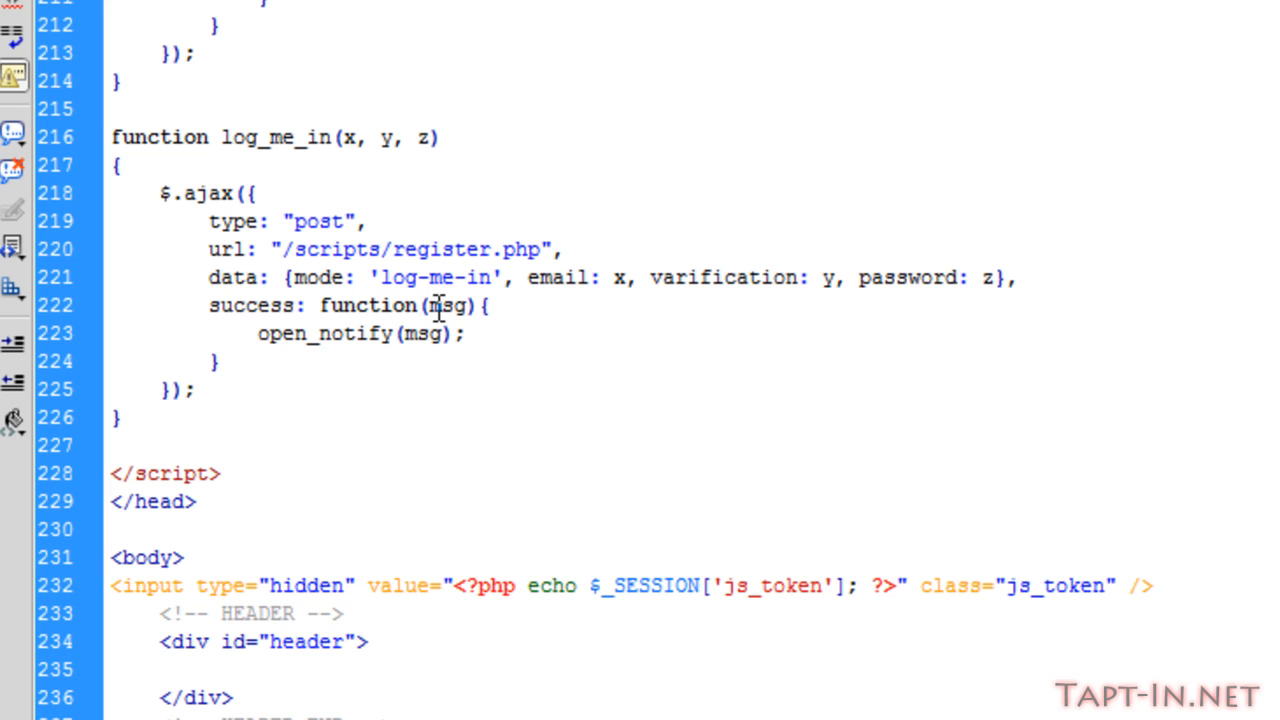
left_click(820, 276)
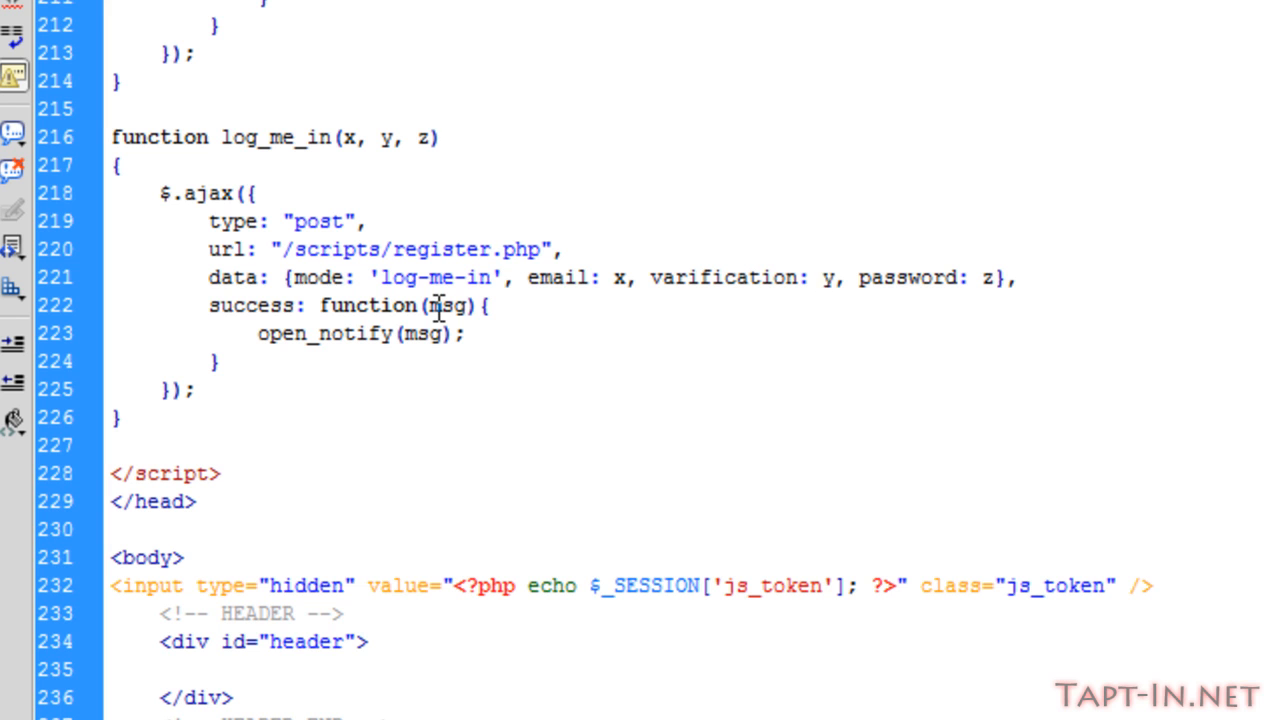
left_click(820, 278)
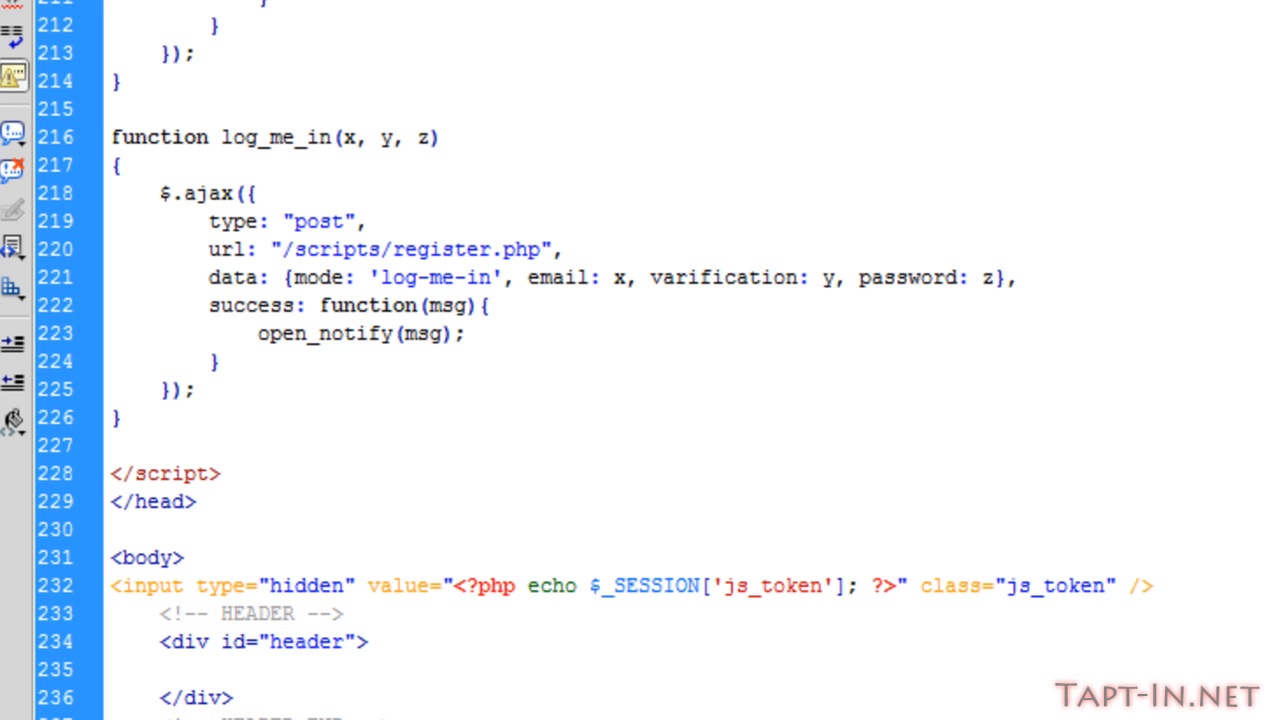
left_click(818, 276)
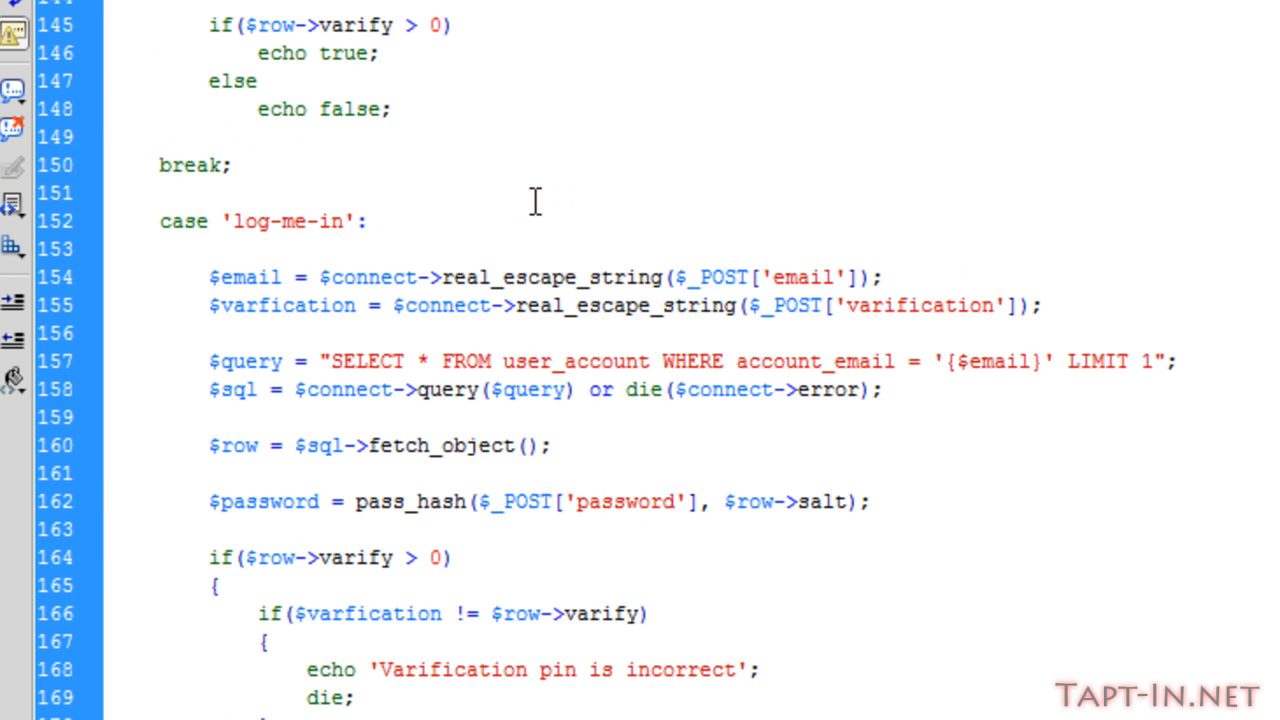
scroll("down", 3)
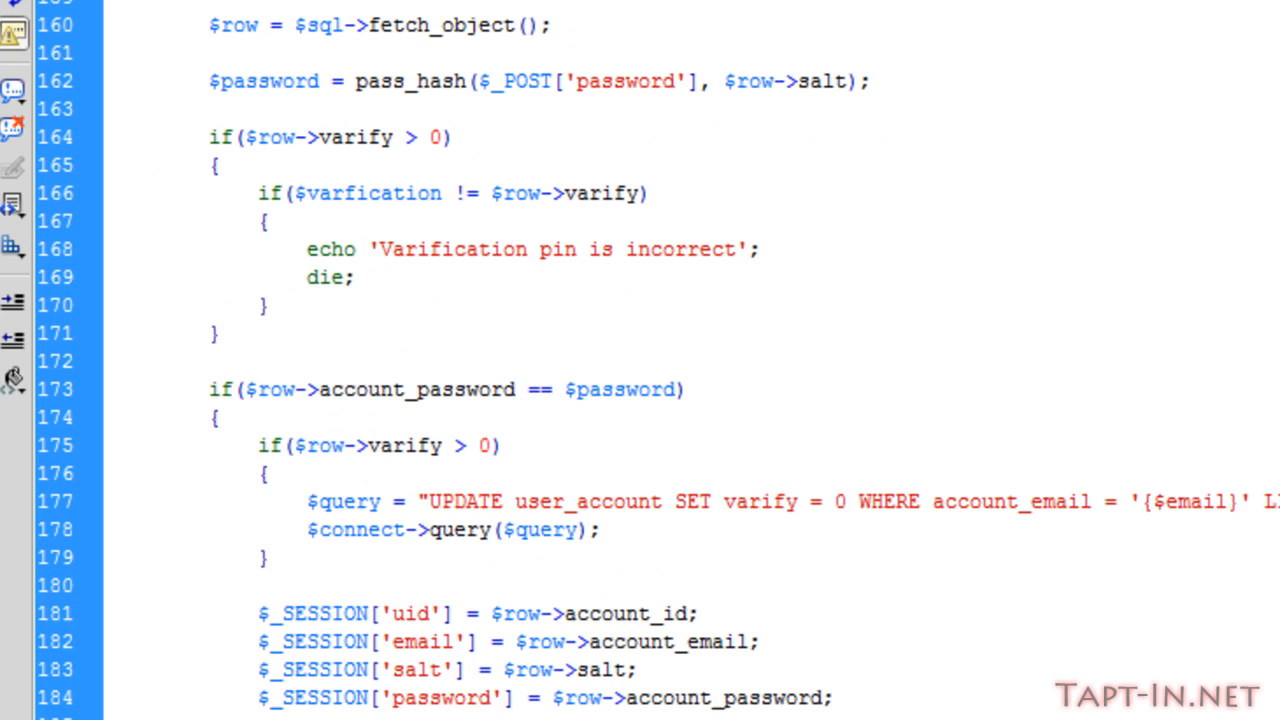
scroll("up", 3)
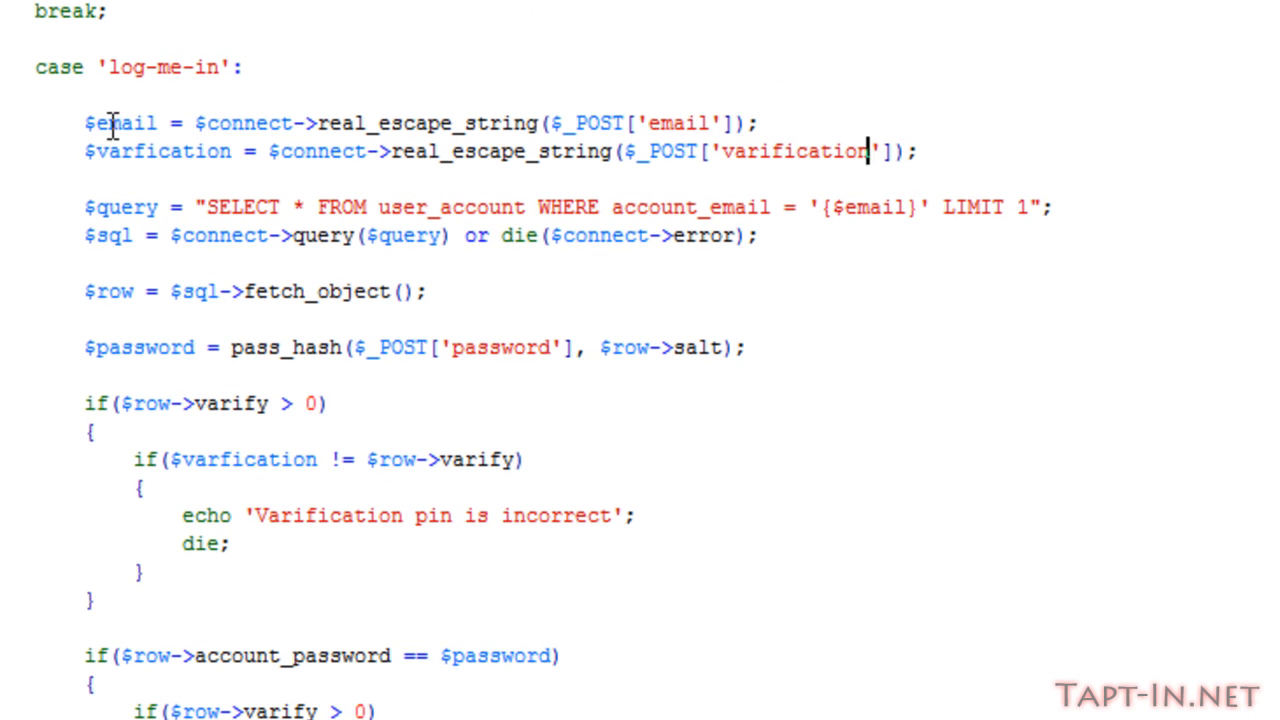
left_click_drag(216, 124, 496, 124)
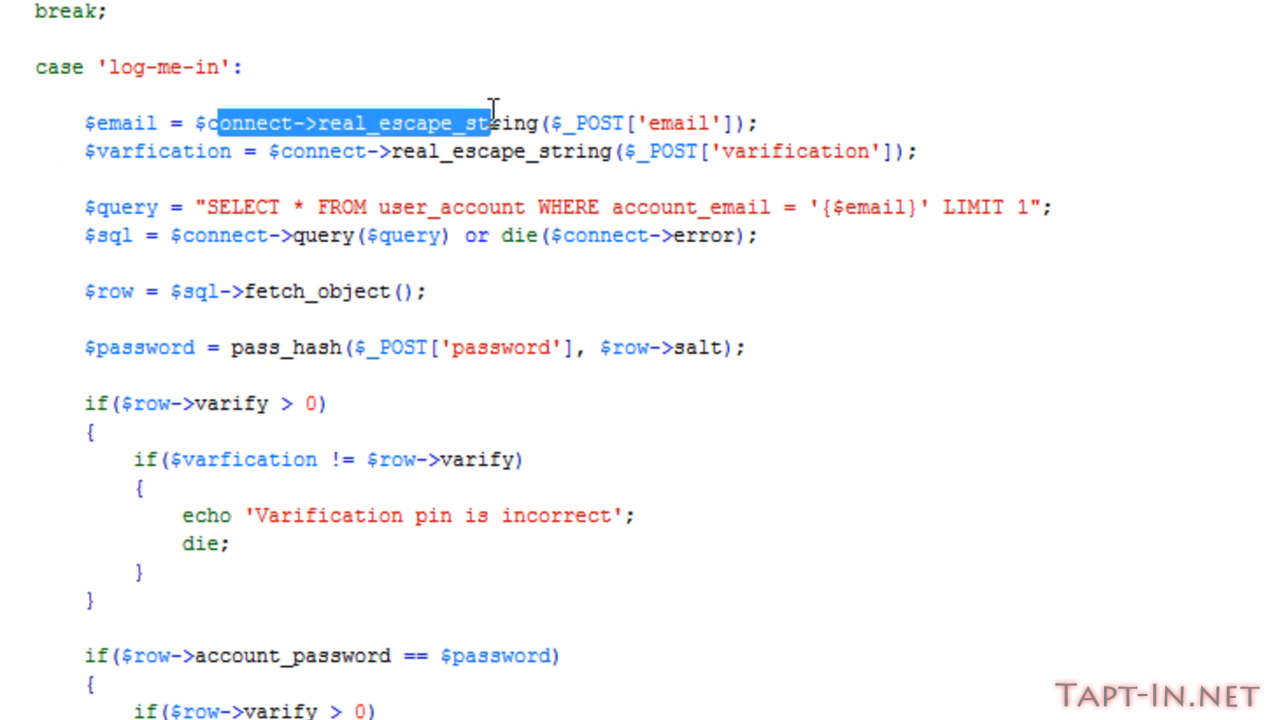
left_click(416, 164)
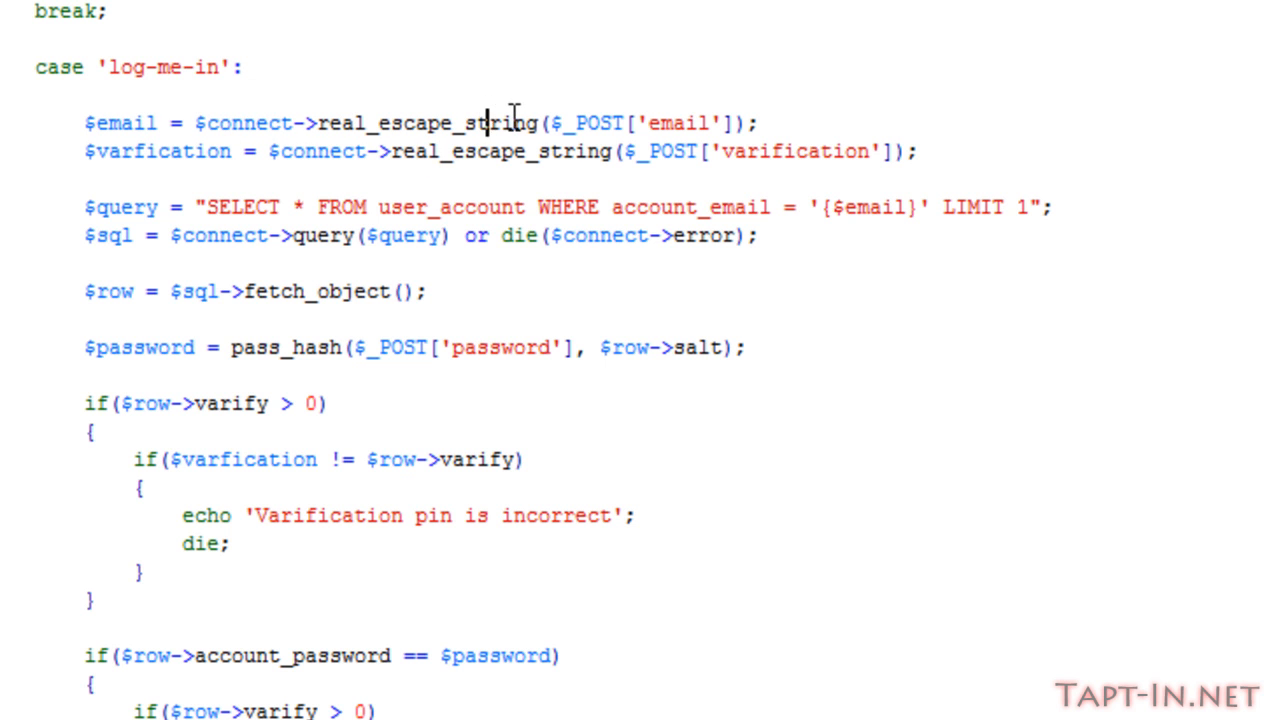
mouse_move(672, 124)
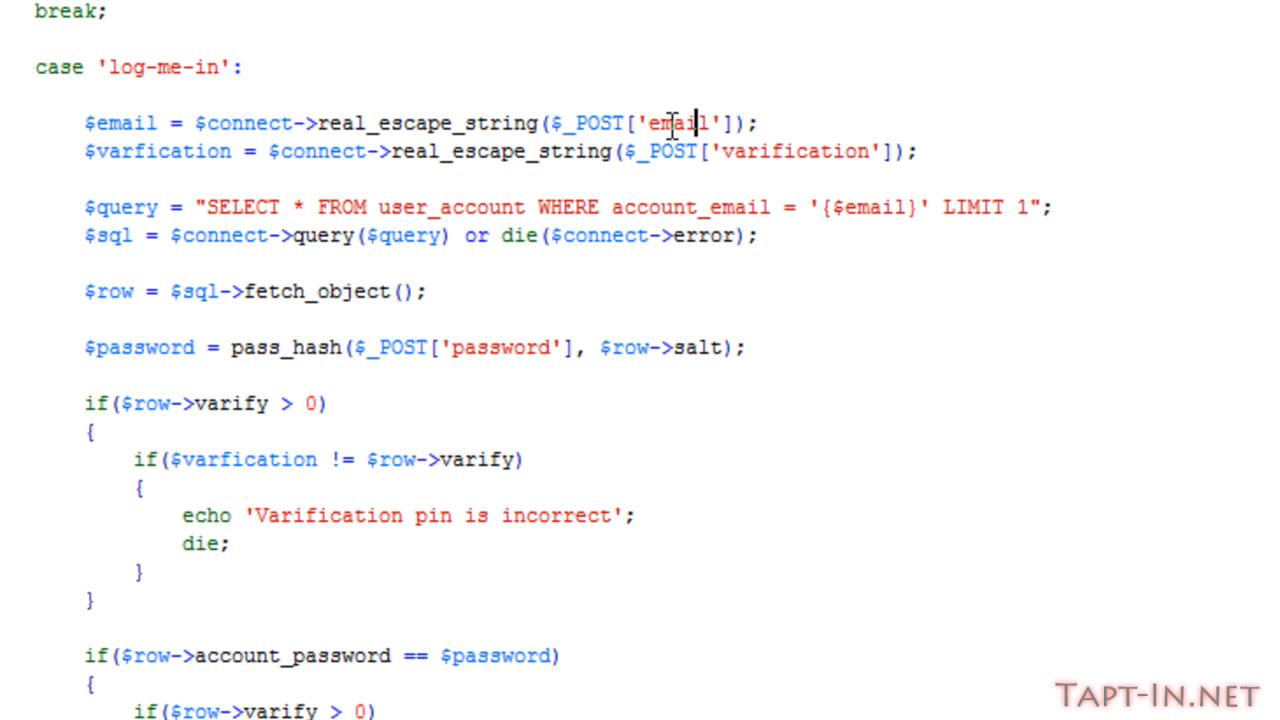
mouse_move(688, 108)
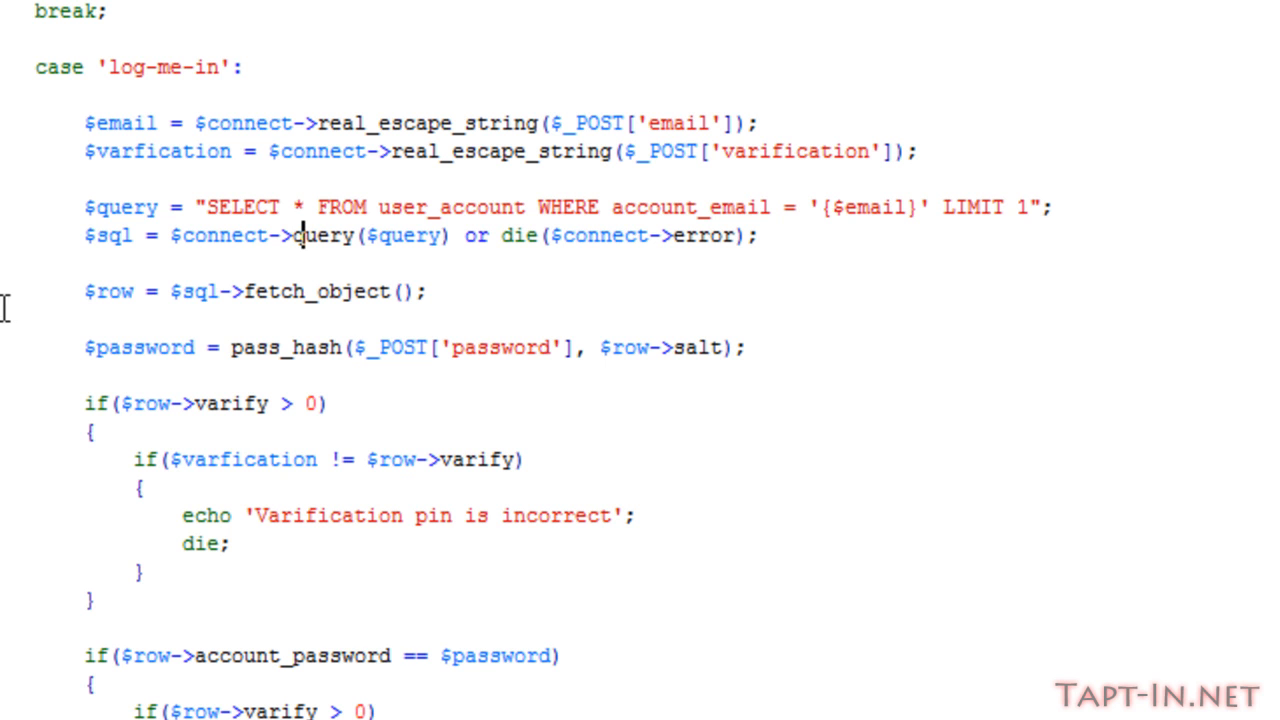
mouse_move(256, 296)
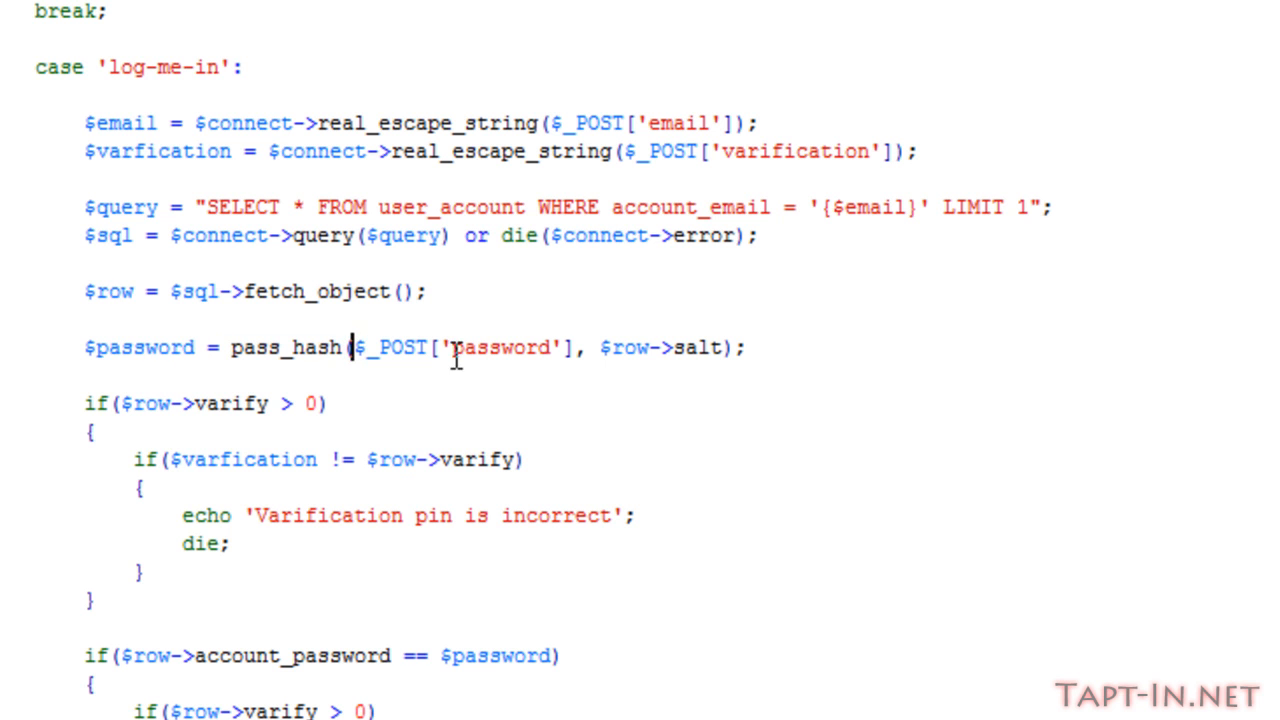
mouse_move(628, 348)
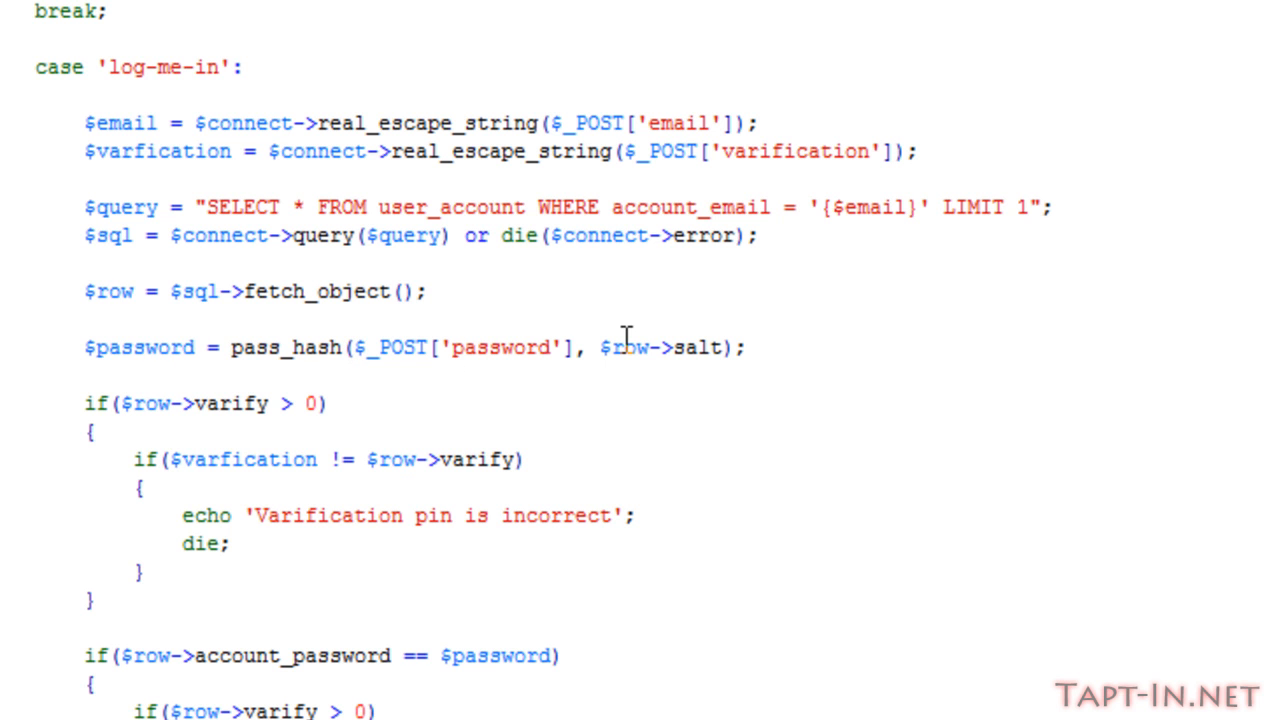
Walk through the verification and password checks further down the login script.
left_click(350, 348)
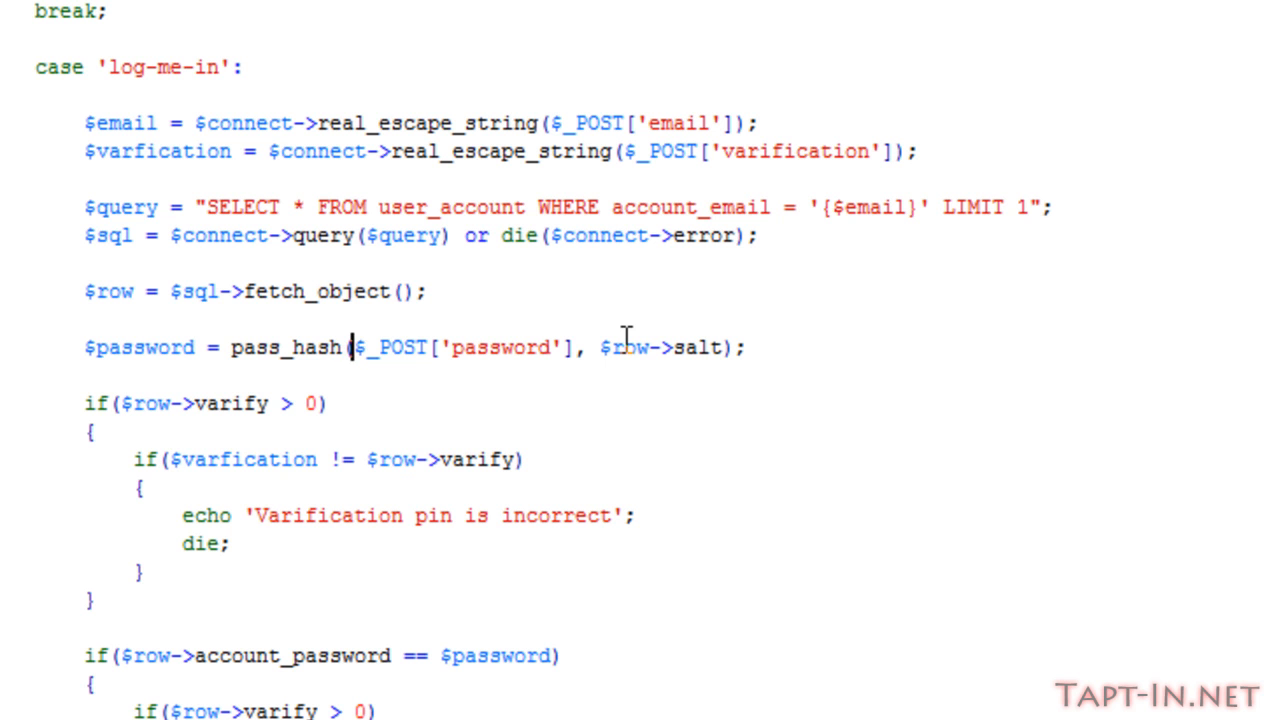
double_click(424, 348)
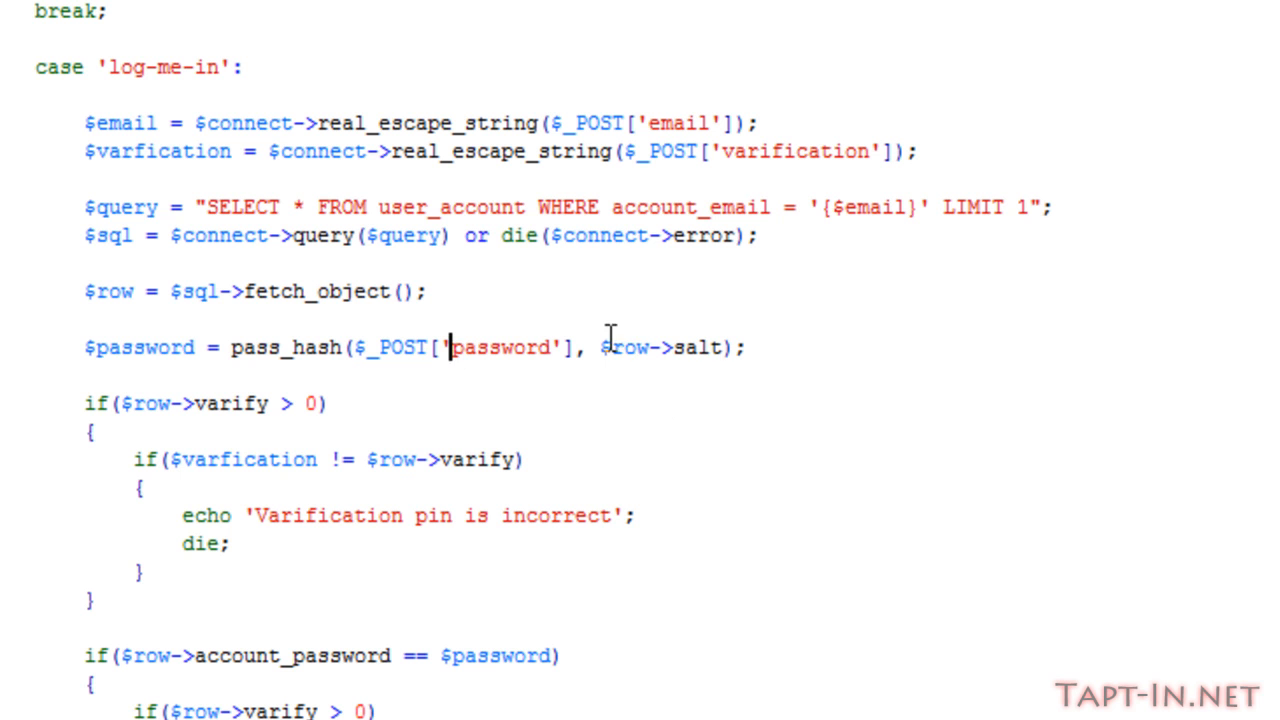
mouse_move(712, 350)
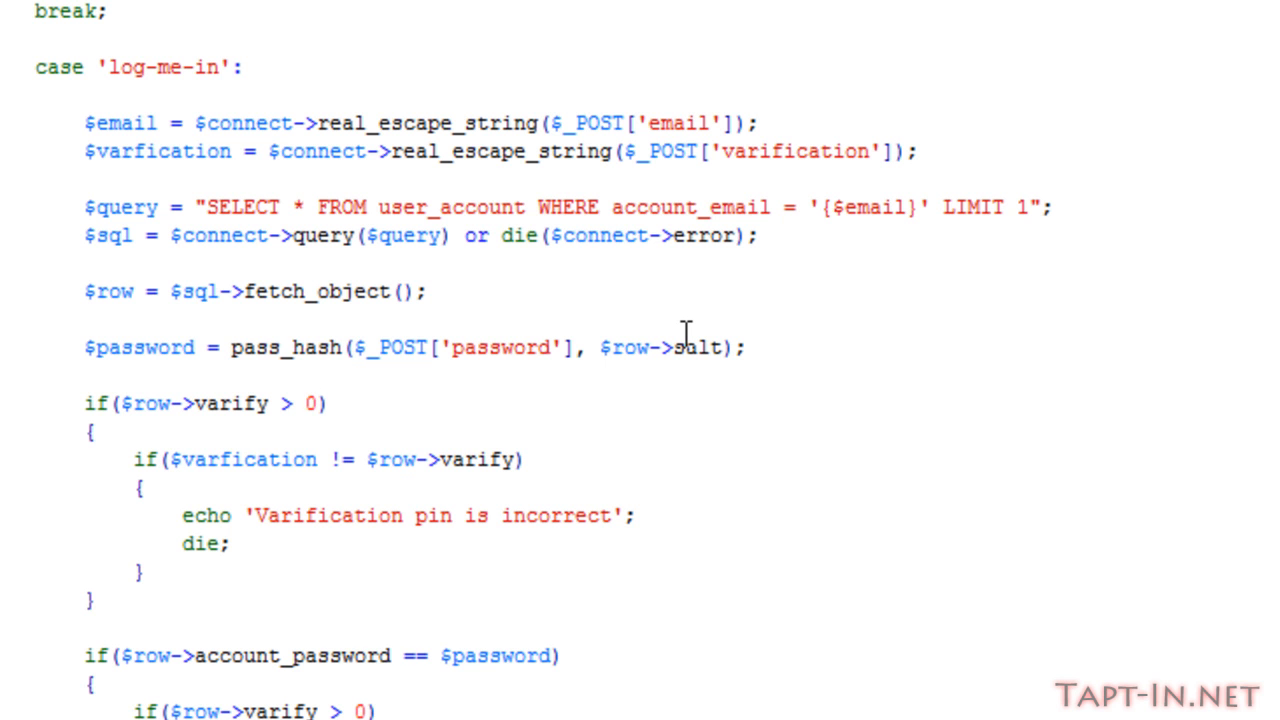
left_click(310, 404)
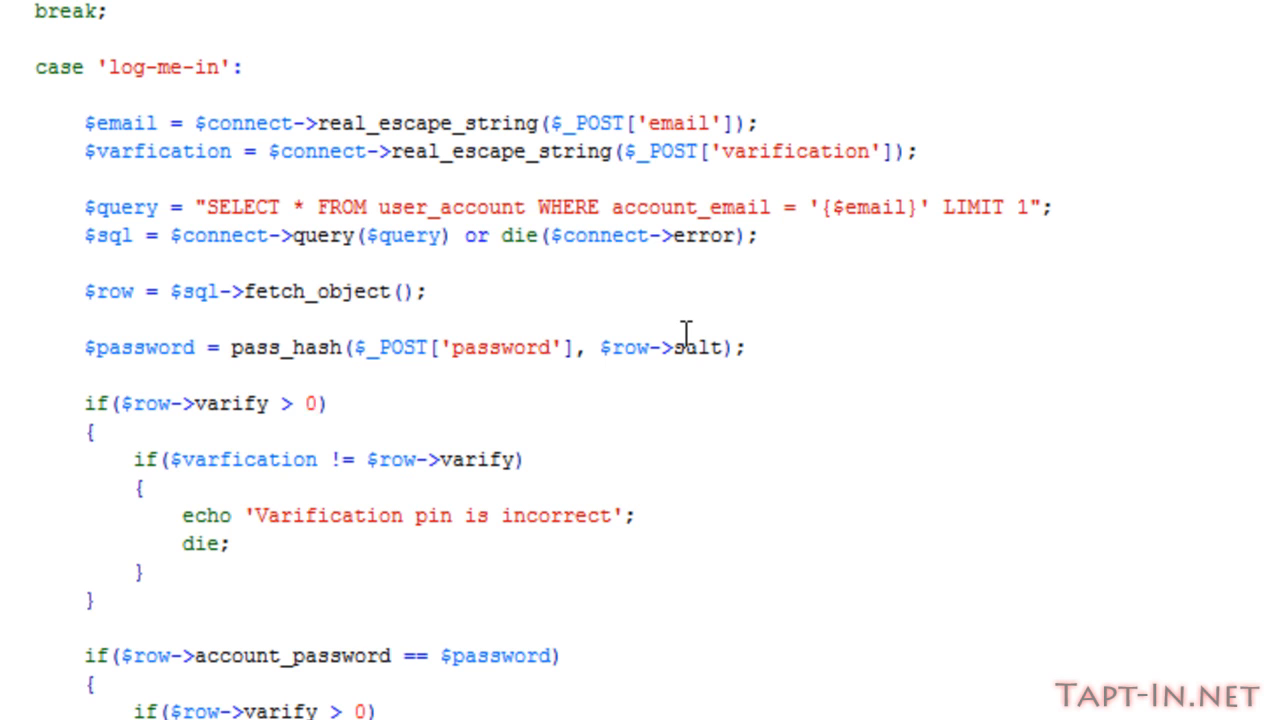
left_click(310, 404)
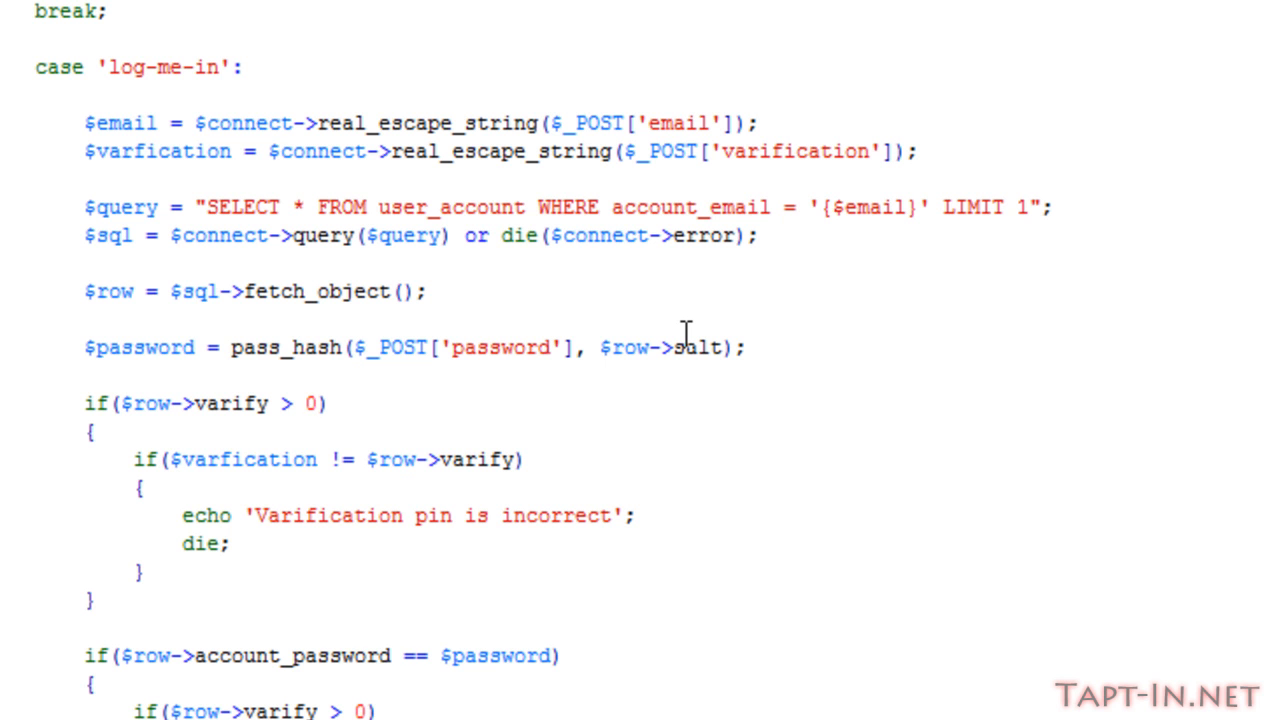
left_click(312, 404)
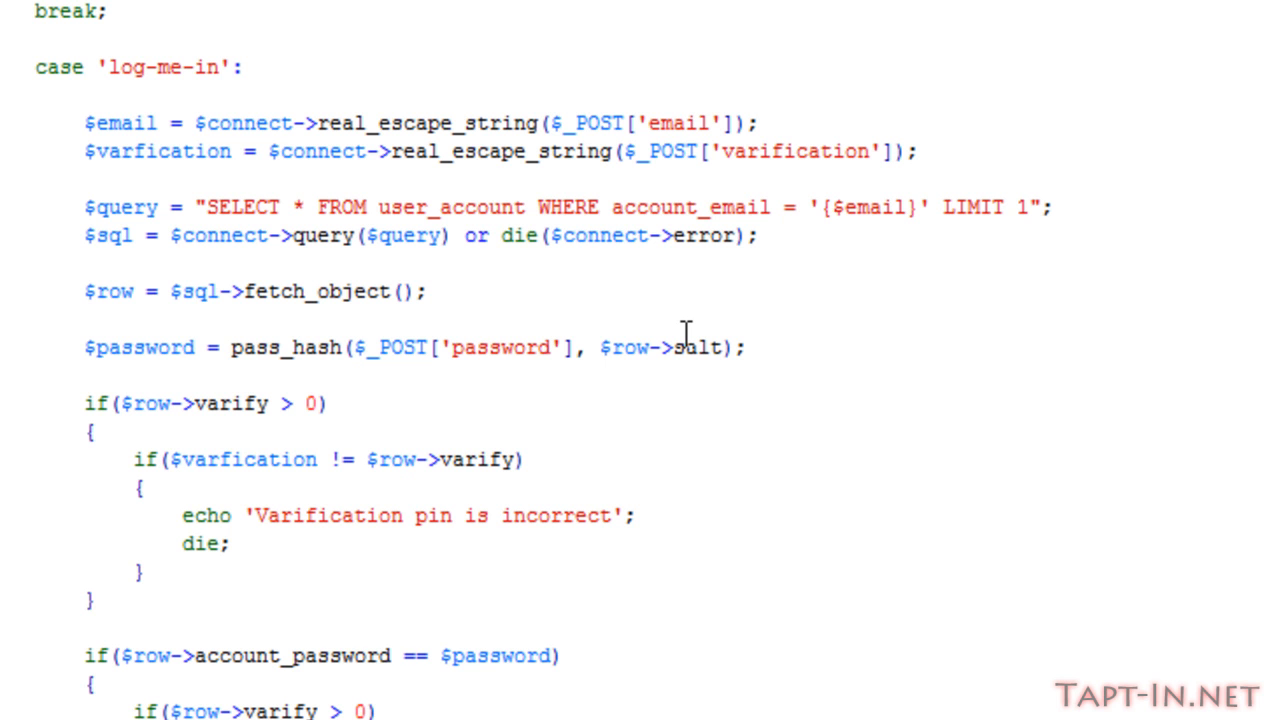
left_click(312, 404)
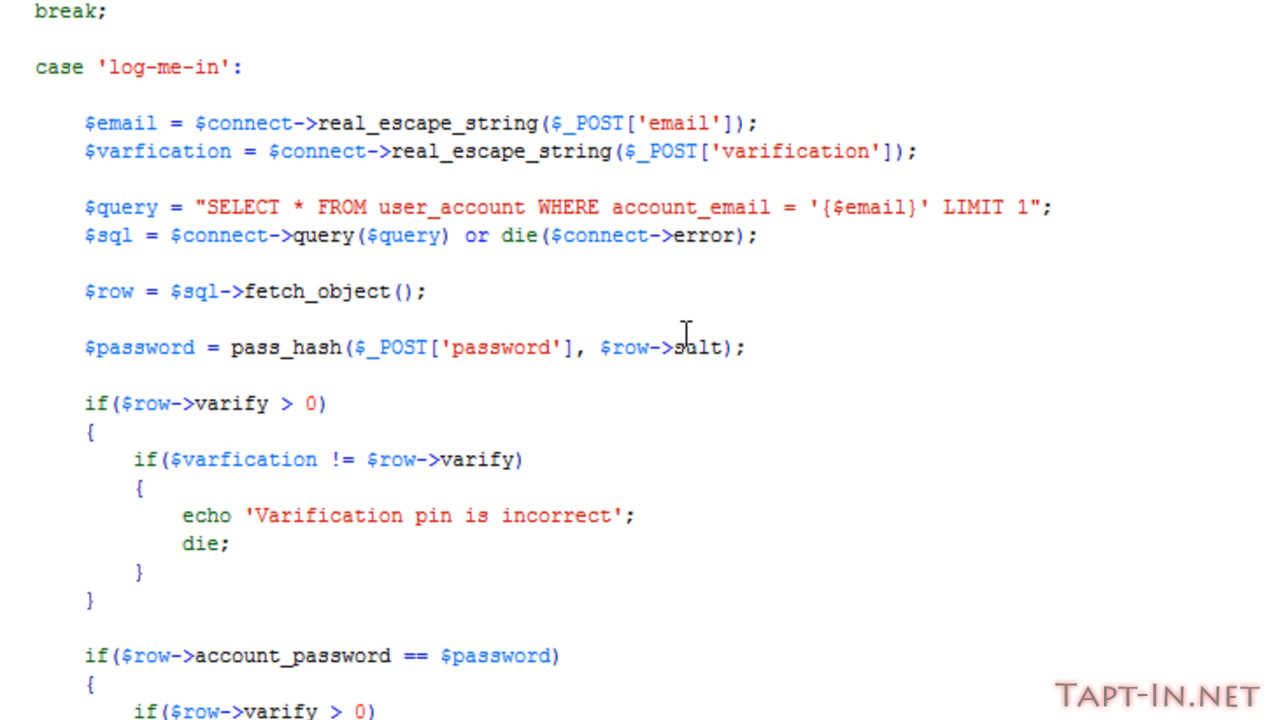
left_click(312, 404)
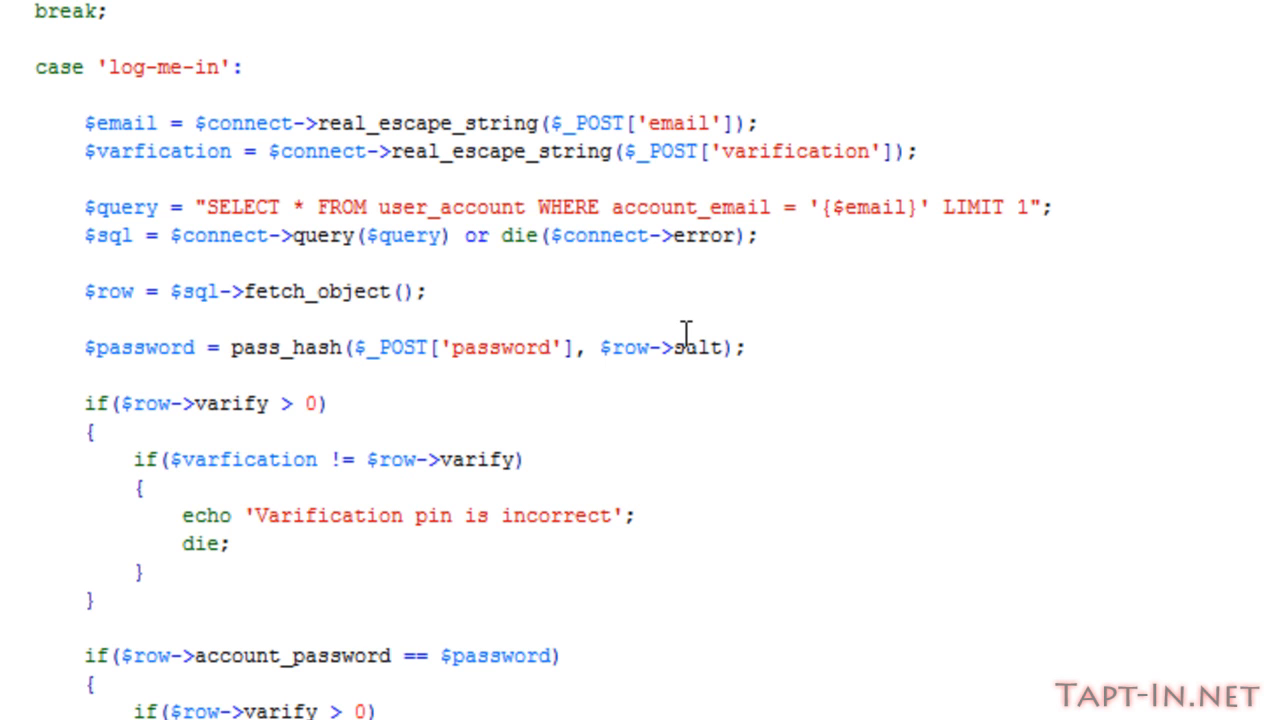
left_click(312, 404)
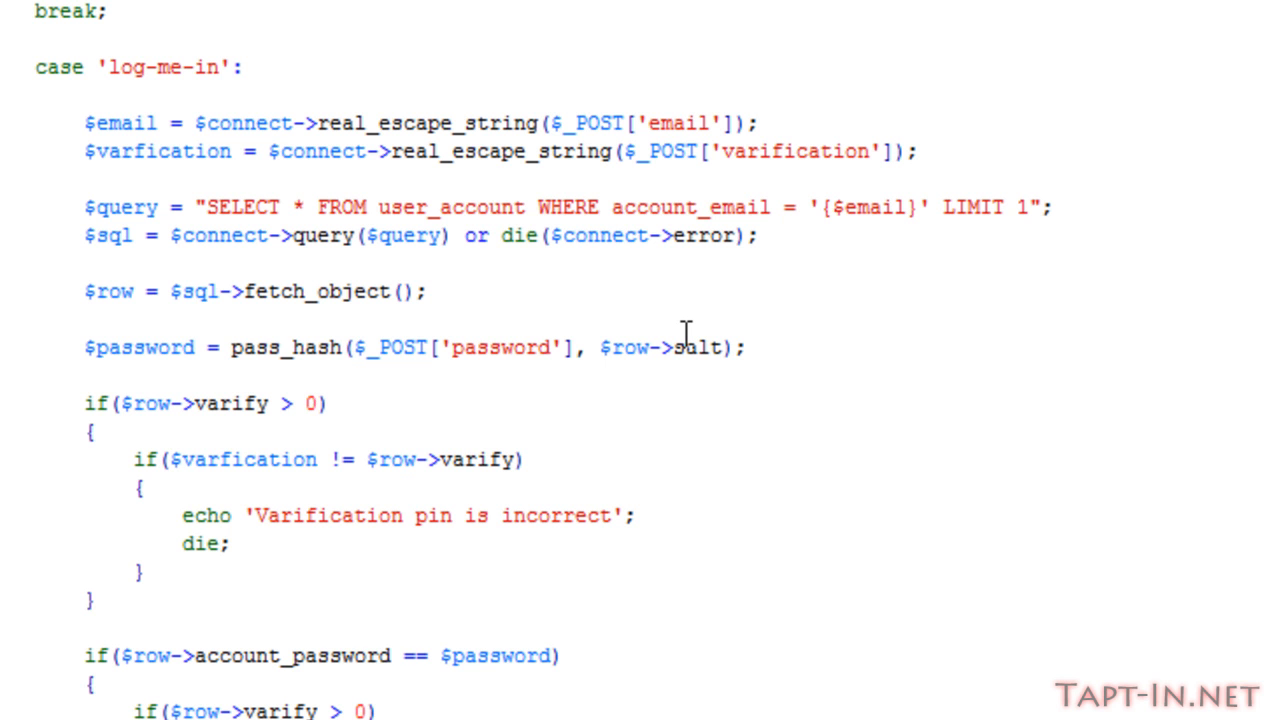
left_click(312, 404)
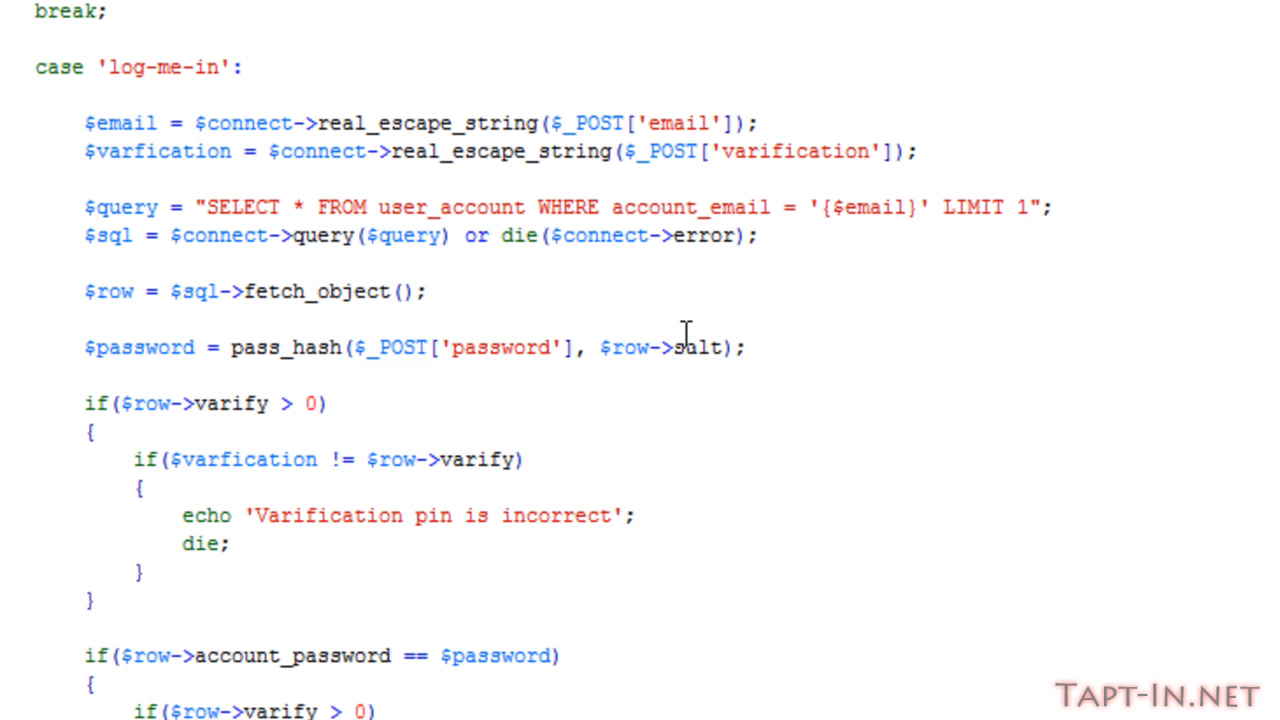
left_click(312, 404)
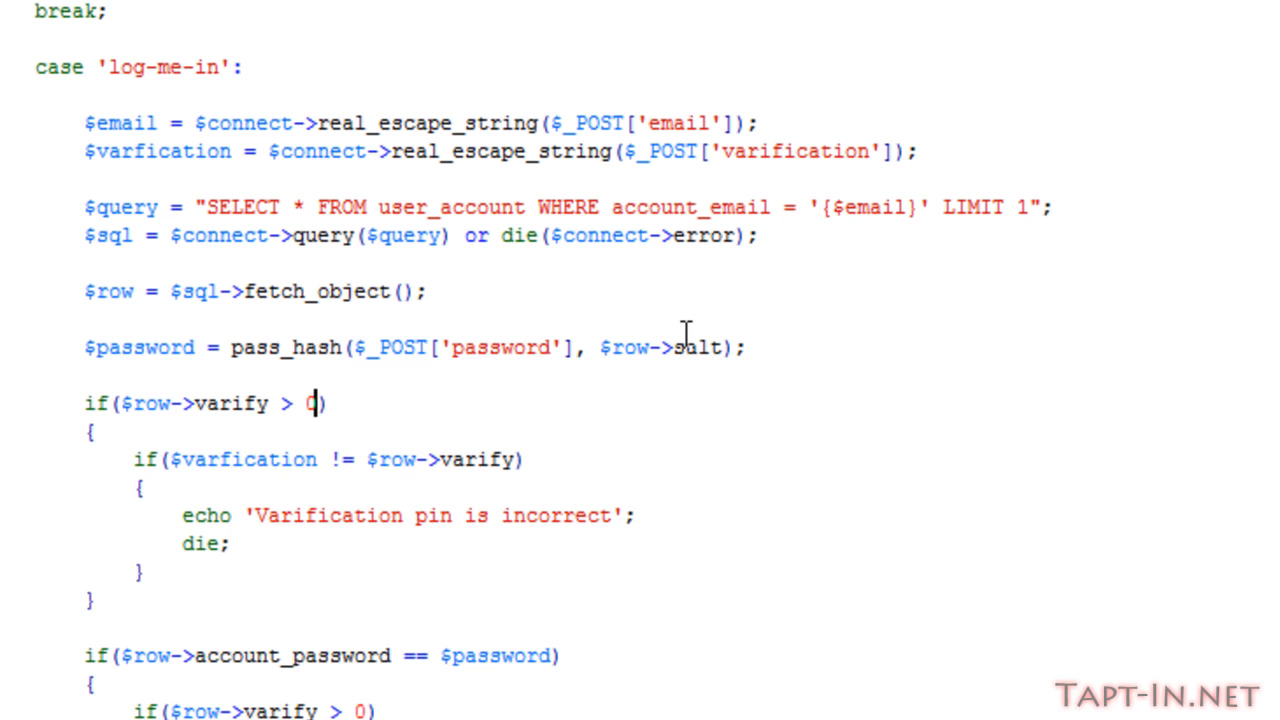
mouse_move(210, 516)
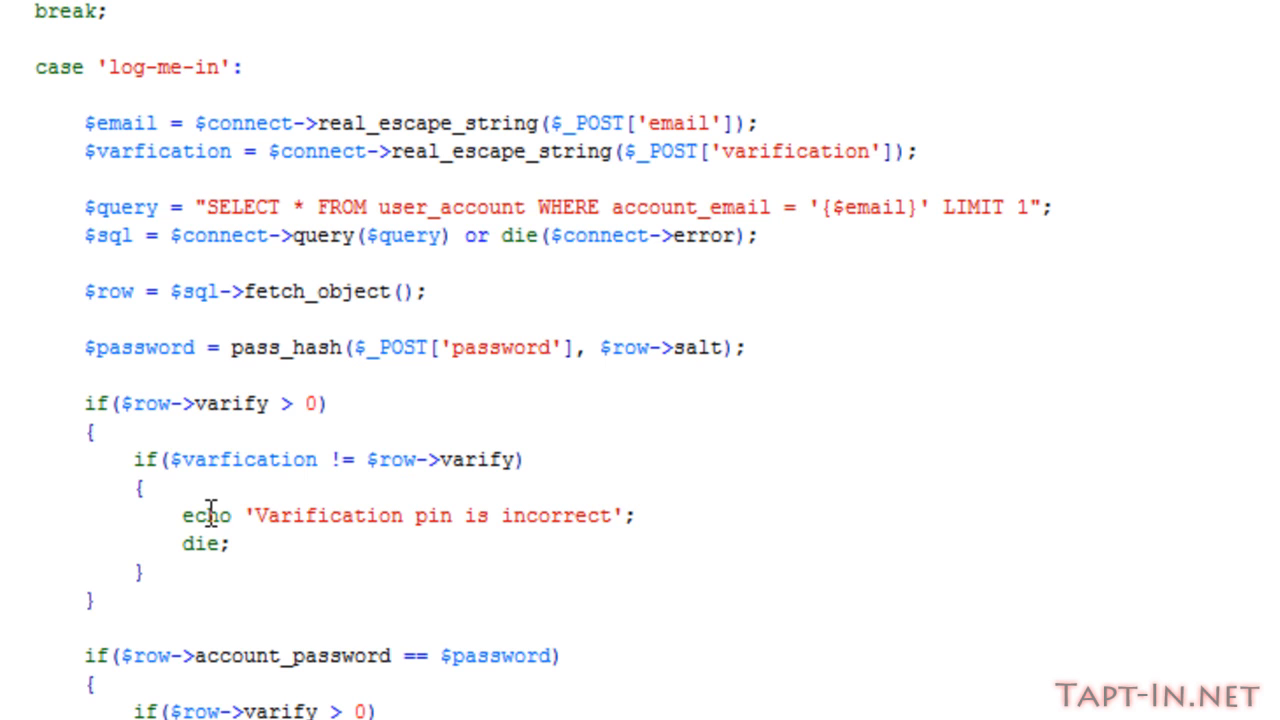
scroll("down", 3)
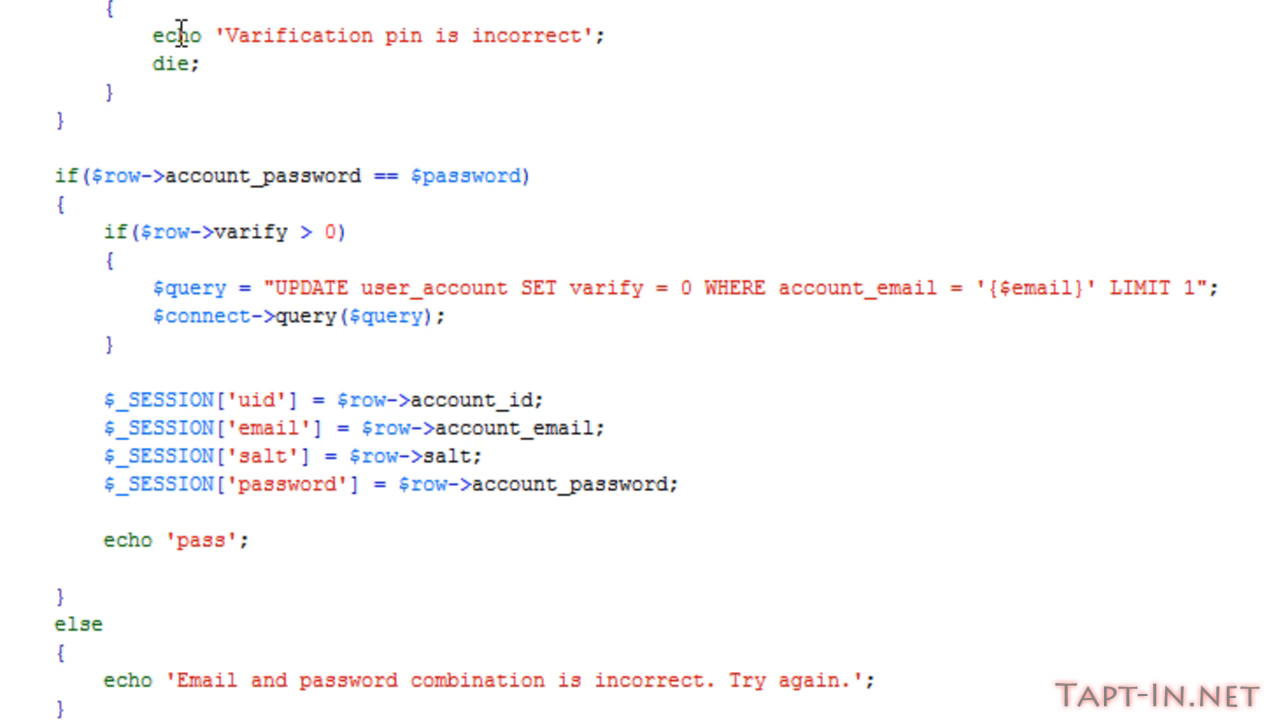
mouse_move(312, 270)
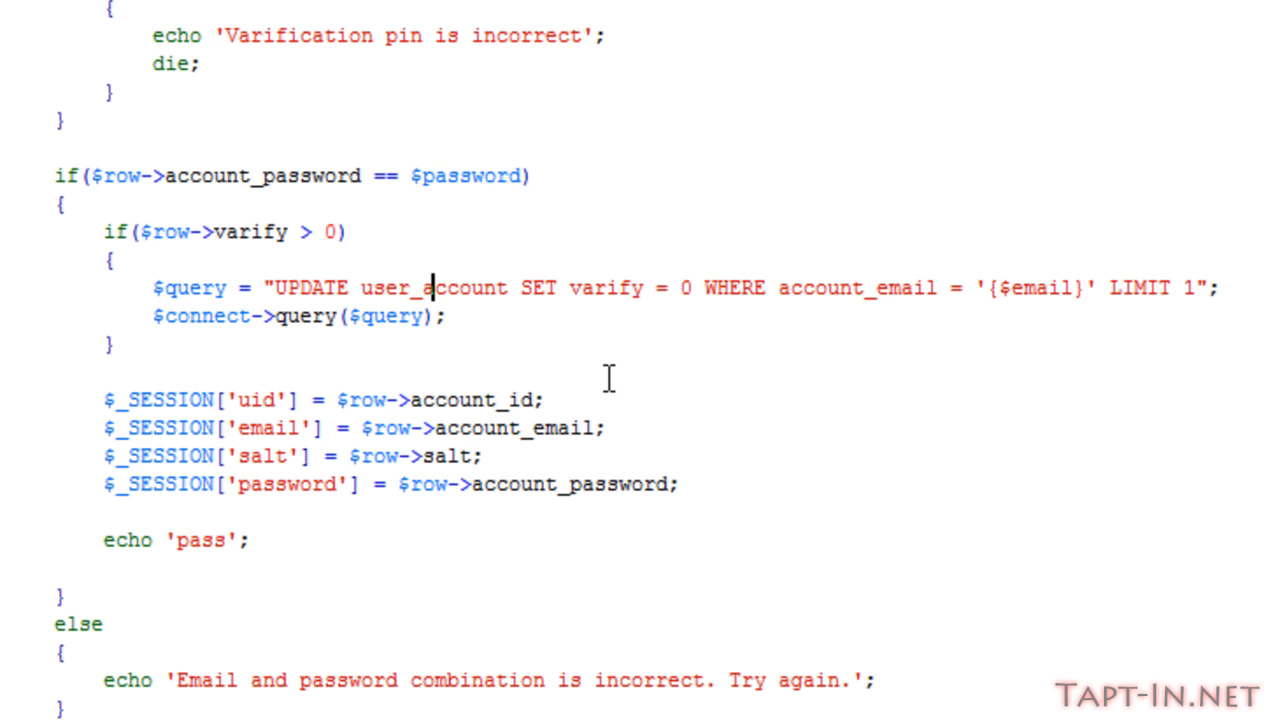
mouse_move(478, 332)
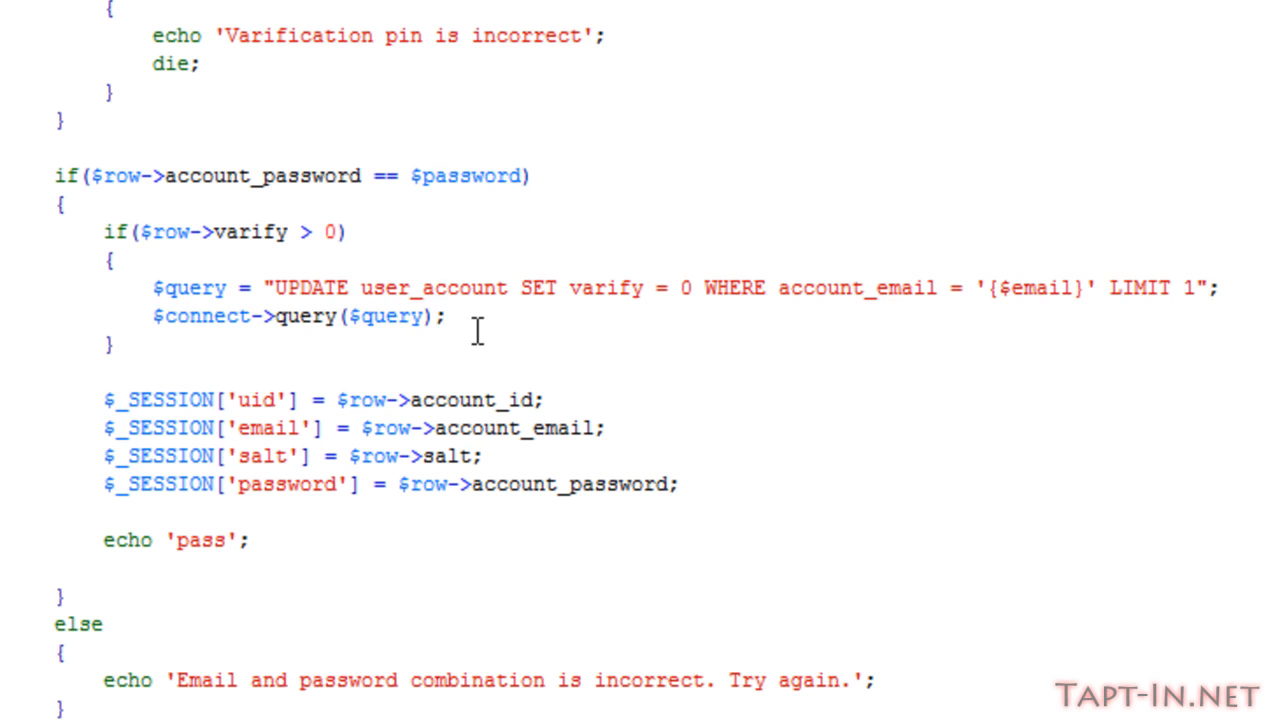
Switch from the Dreamweaver code to the Project Station Invasion site in the browser.
left_click(1216, 288)
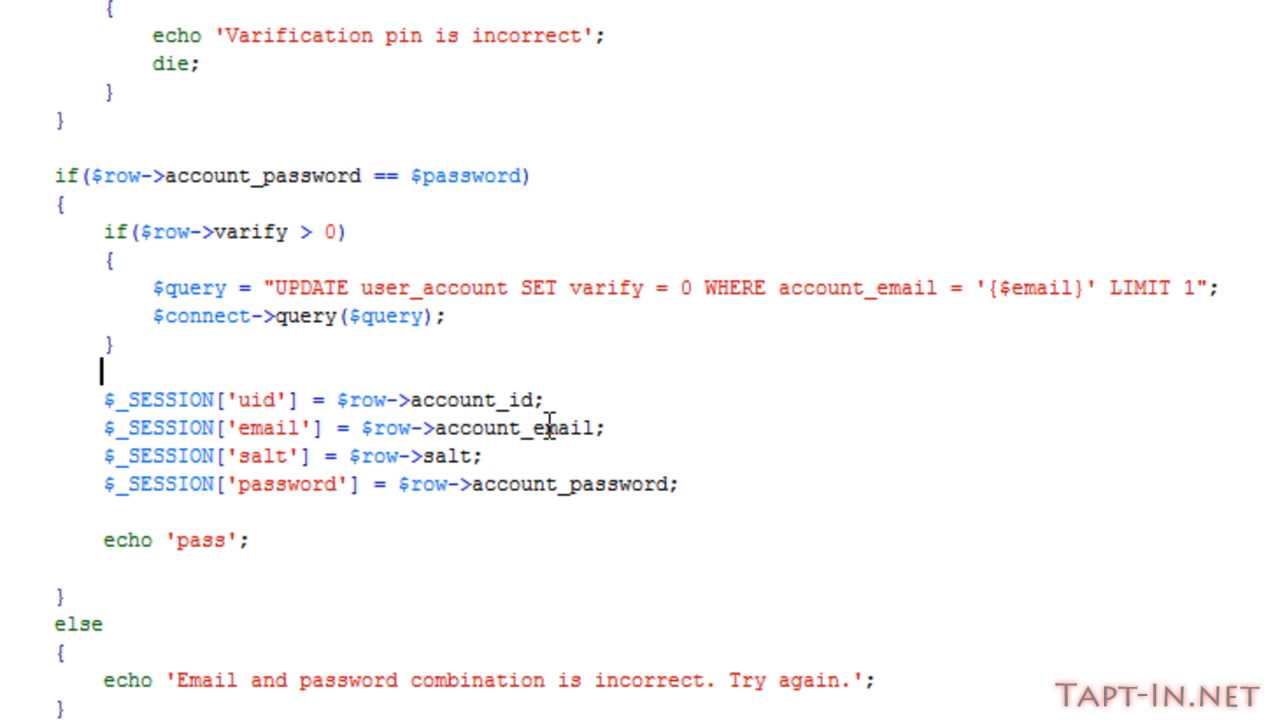
left_click(100, 374)
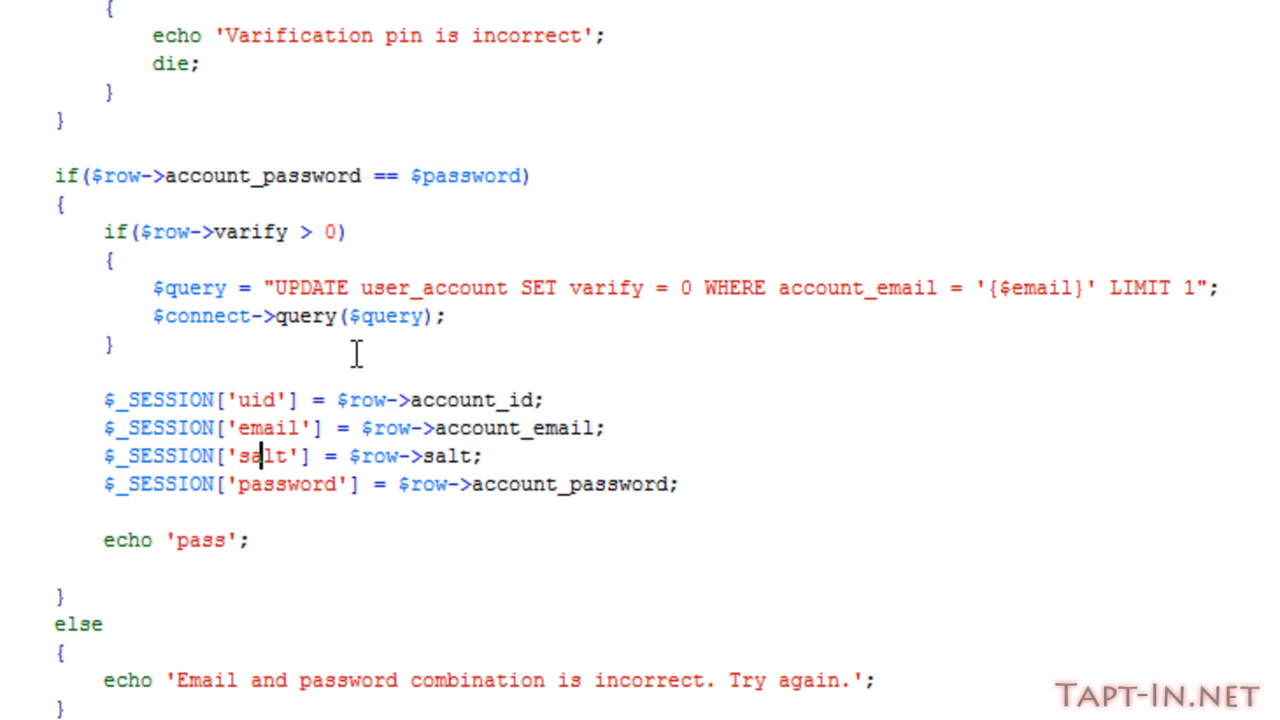
mouse_move(568, 490)
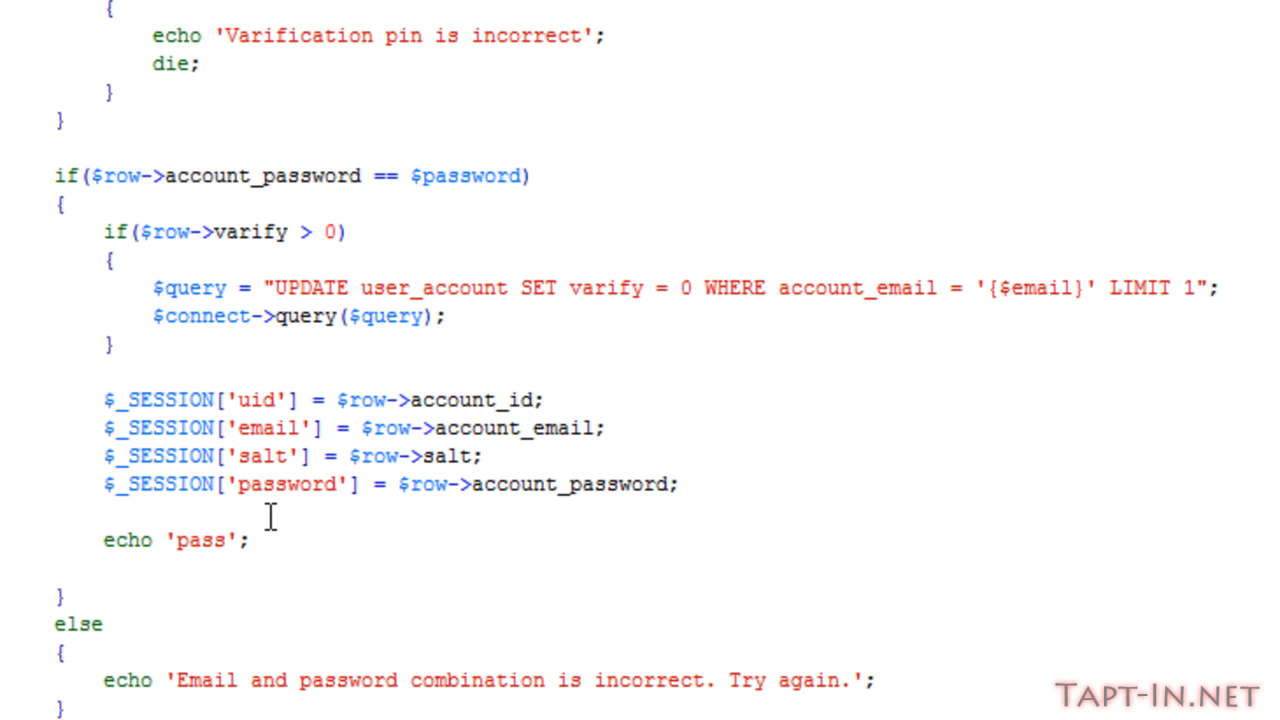
left_click(260, 456)
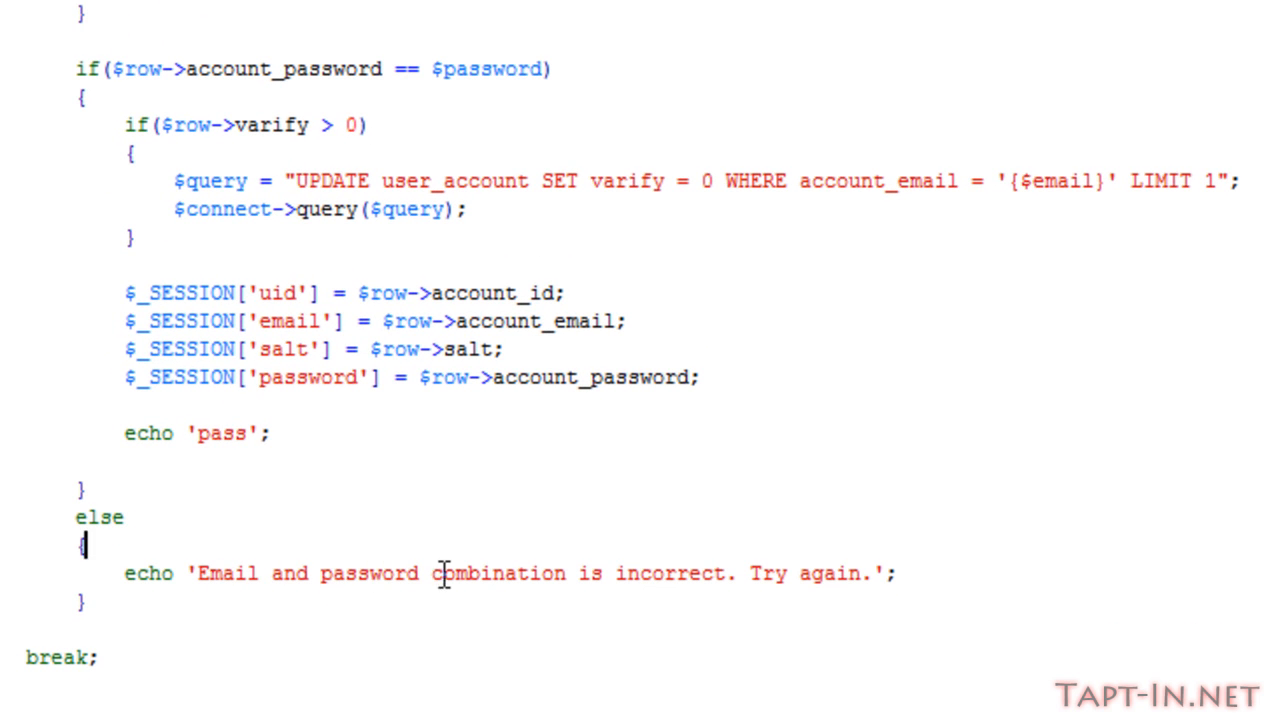
mouse_move(812, 576)
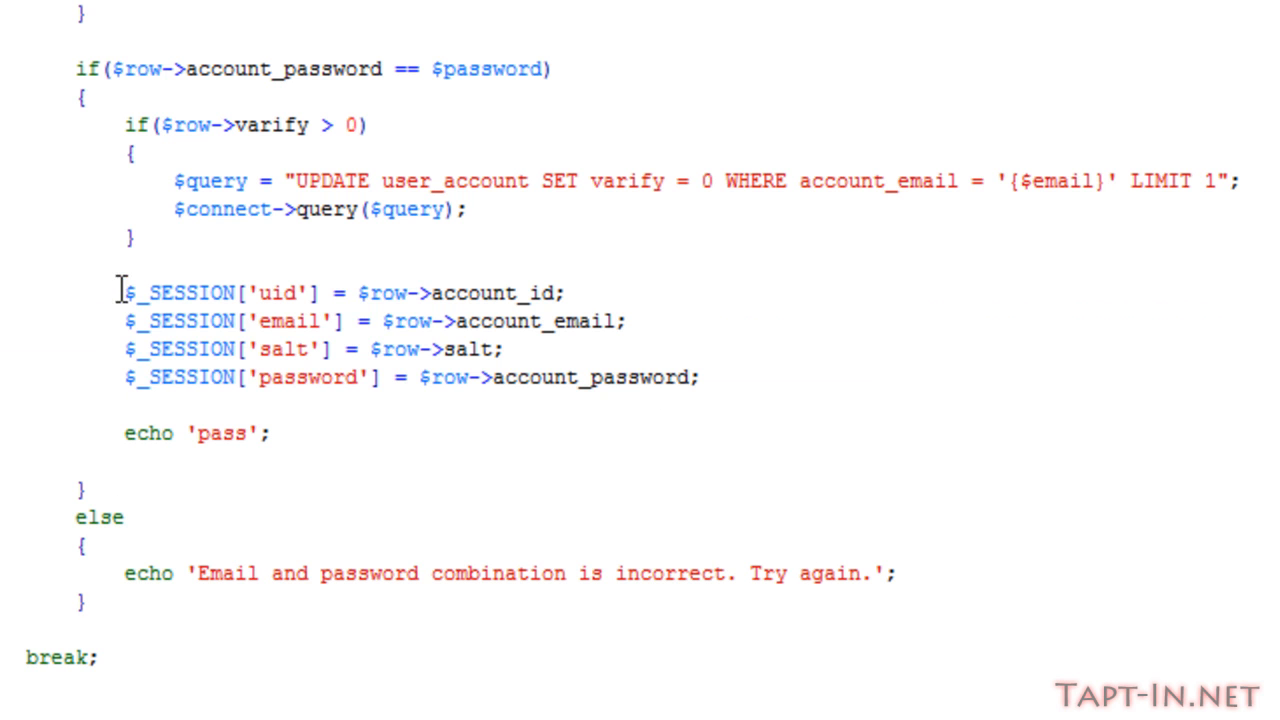
mouse_move(304, 100)
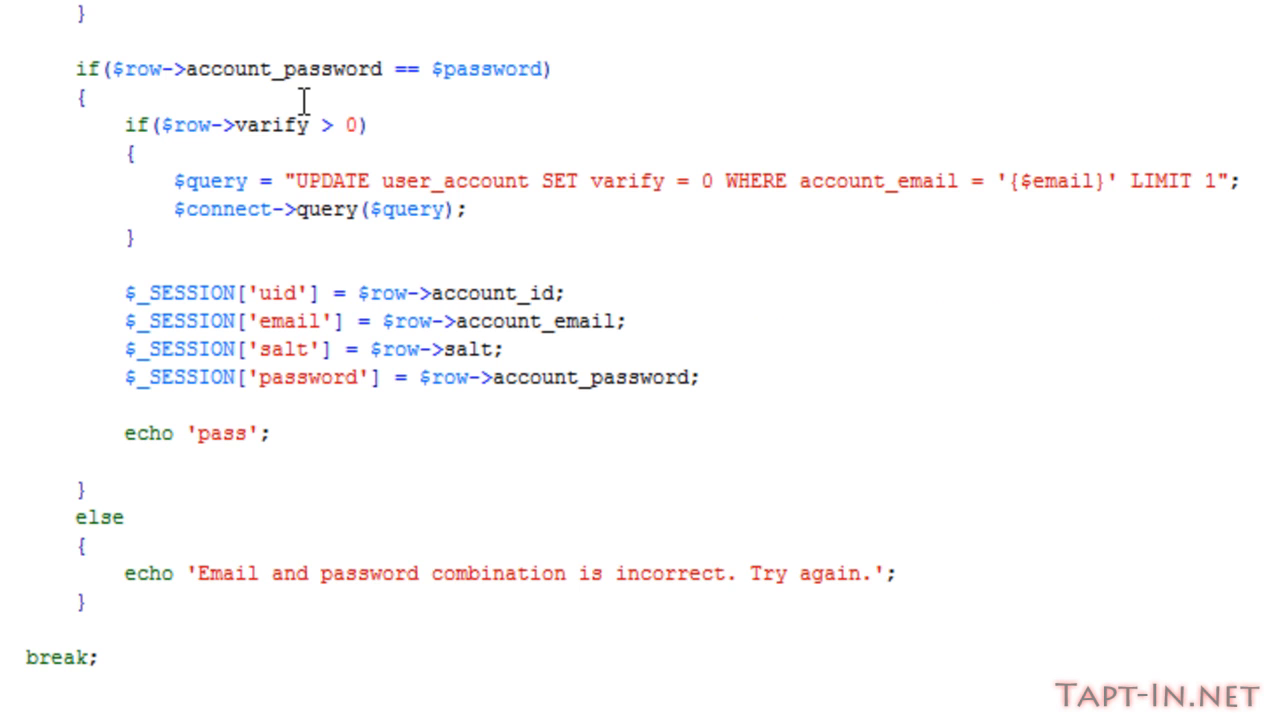
left_click(120, 294)
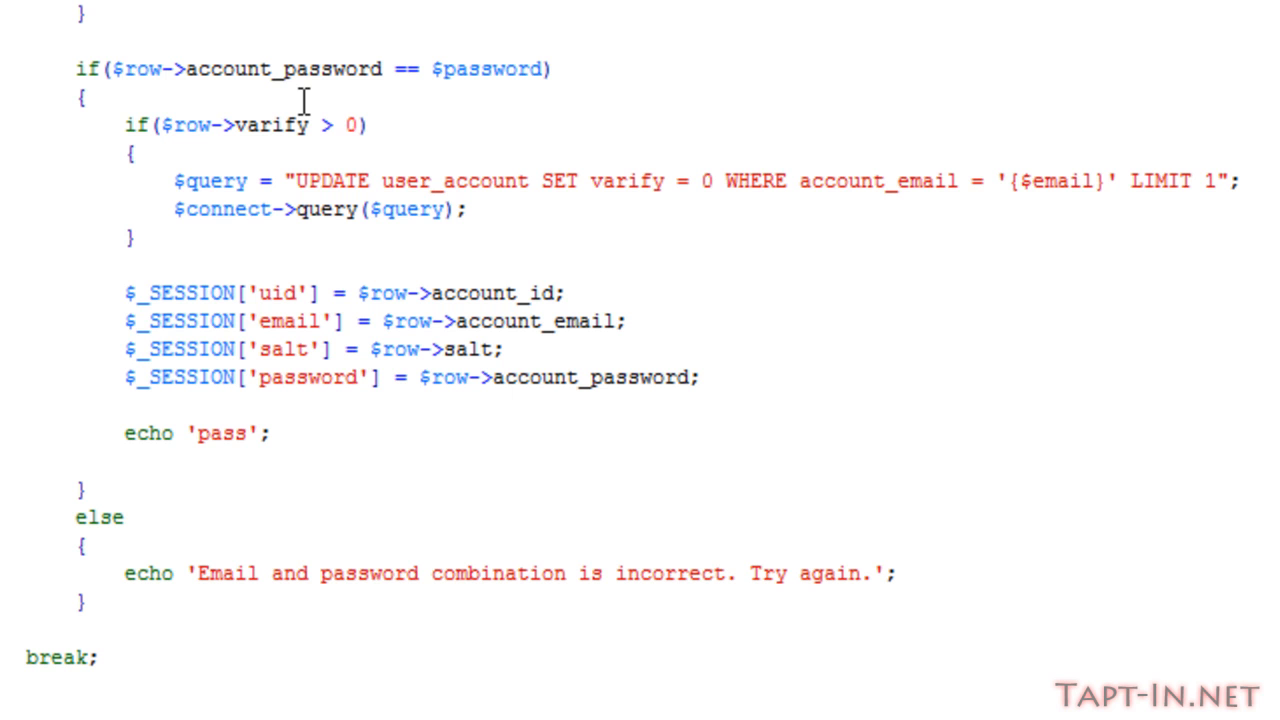
left_click(124, 292)
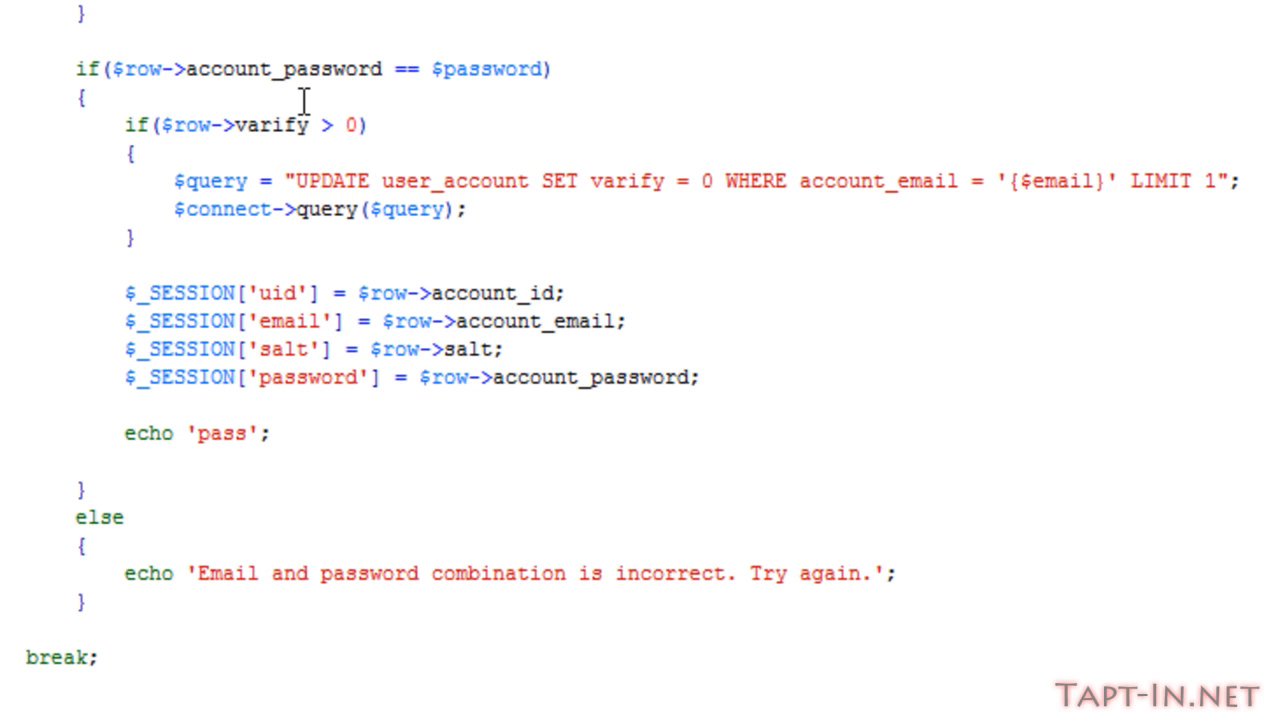
left_click(120, 292)
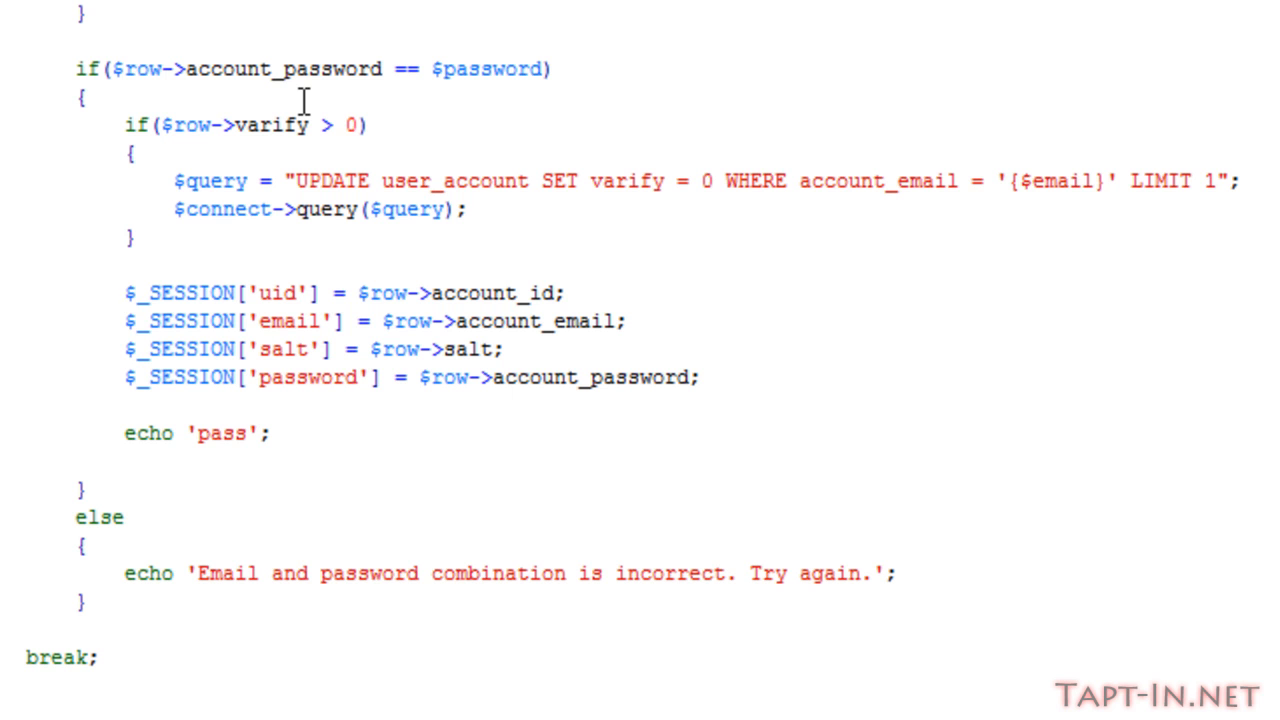
left_click(122, 292)
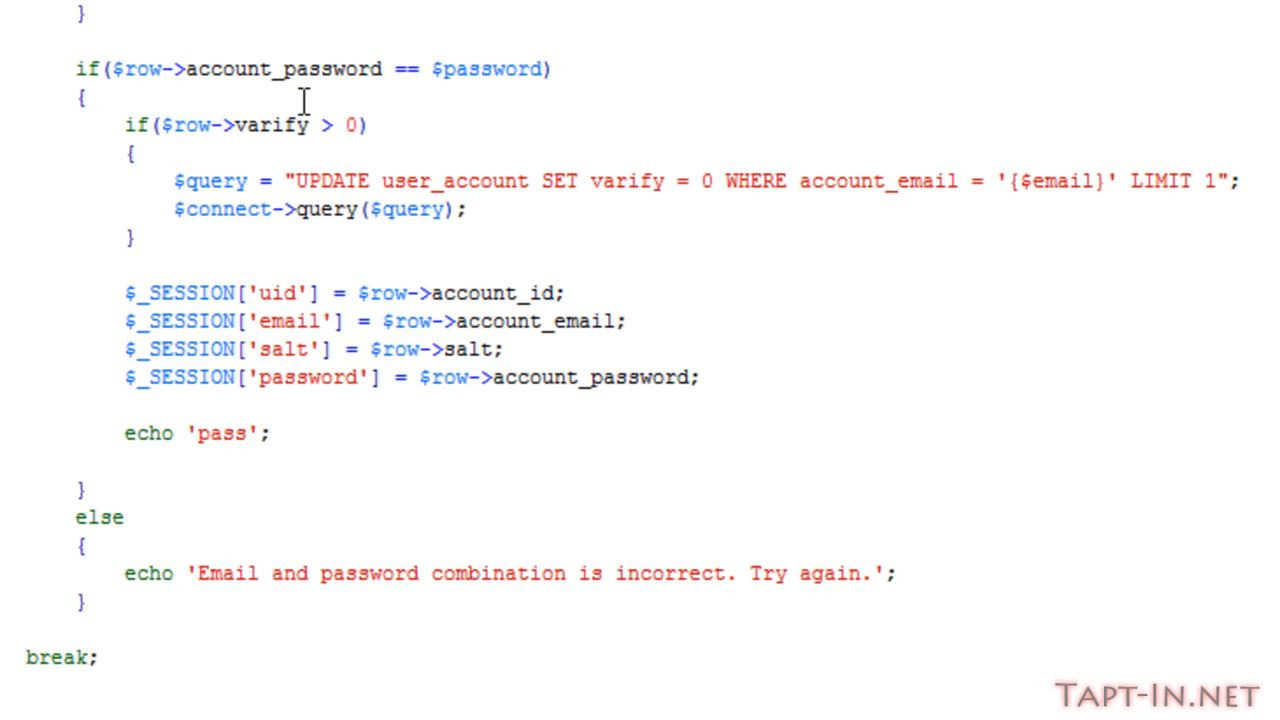
left_click(122, 292)
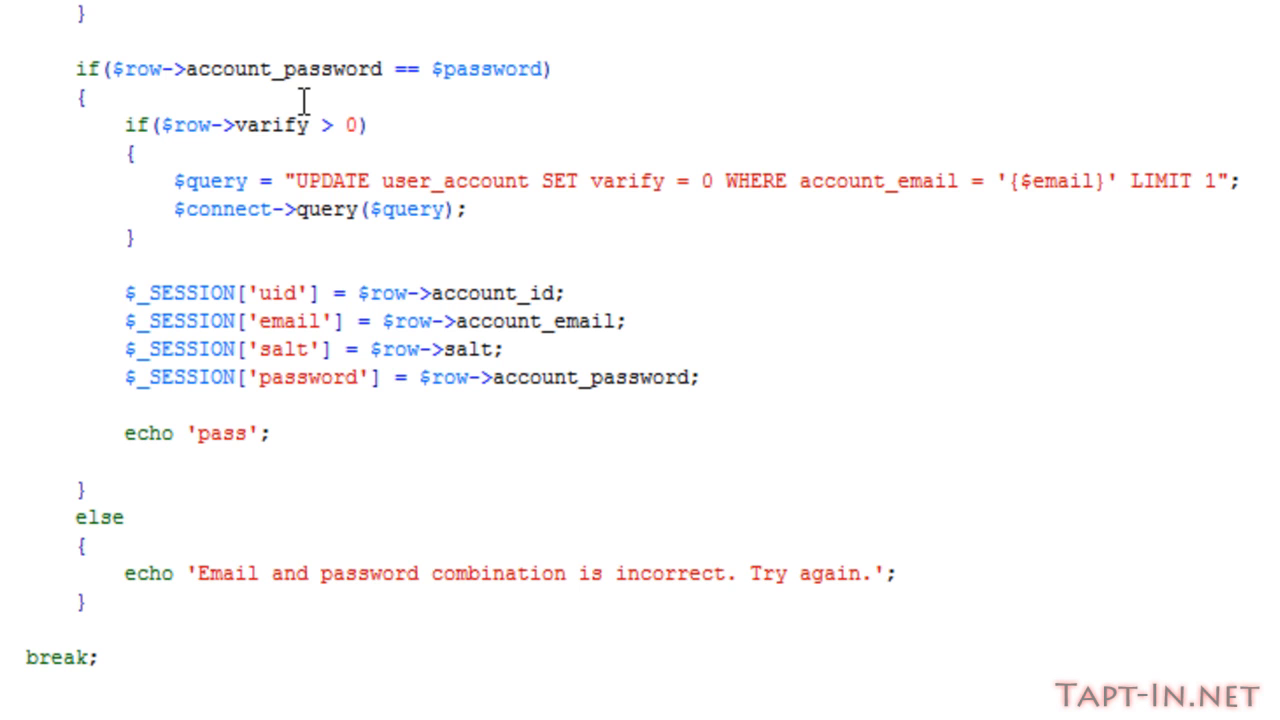
left_click(124, 292)
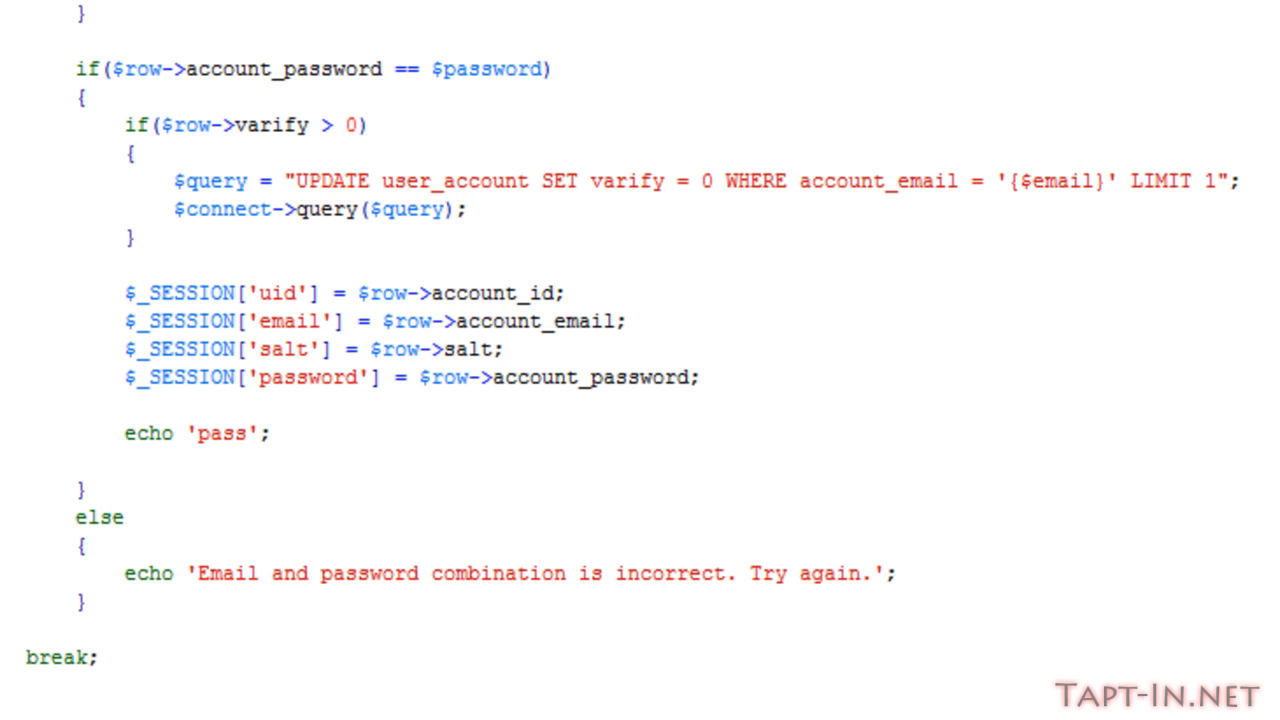
left_click(122, 292)
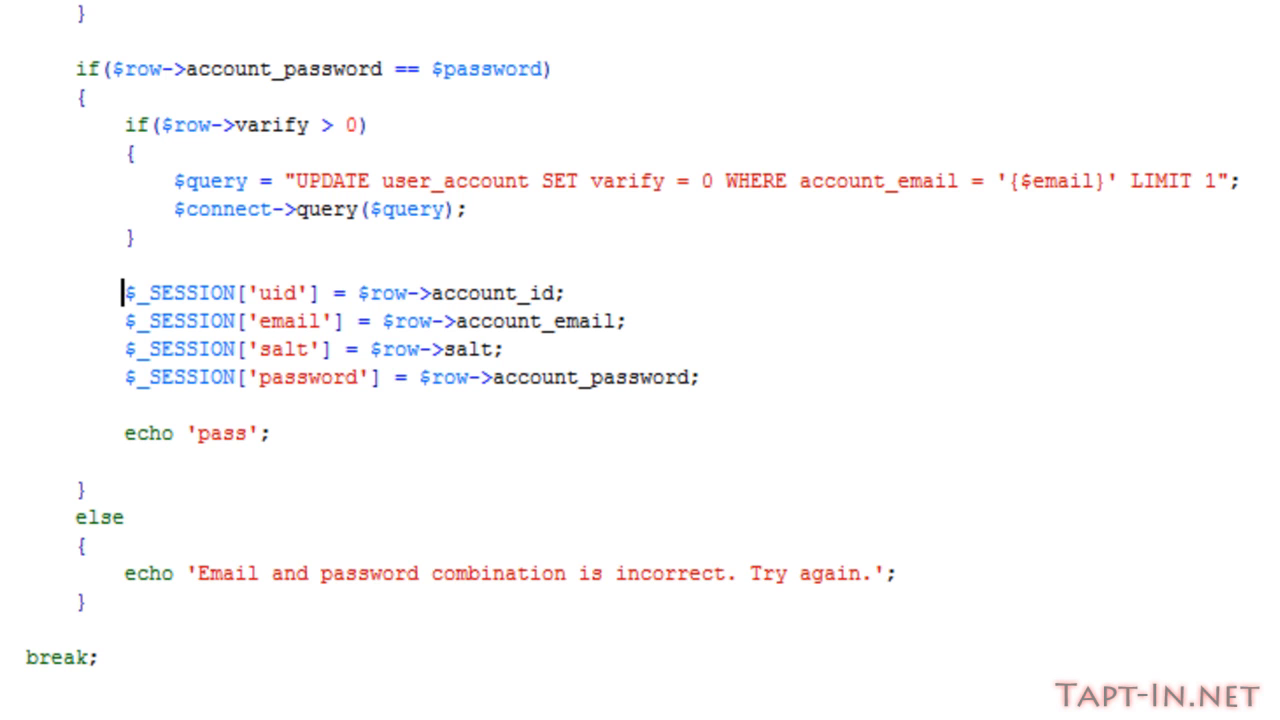
mouse_move(320, 696)
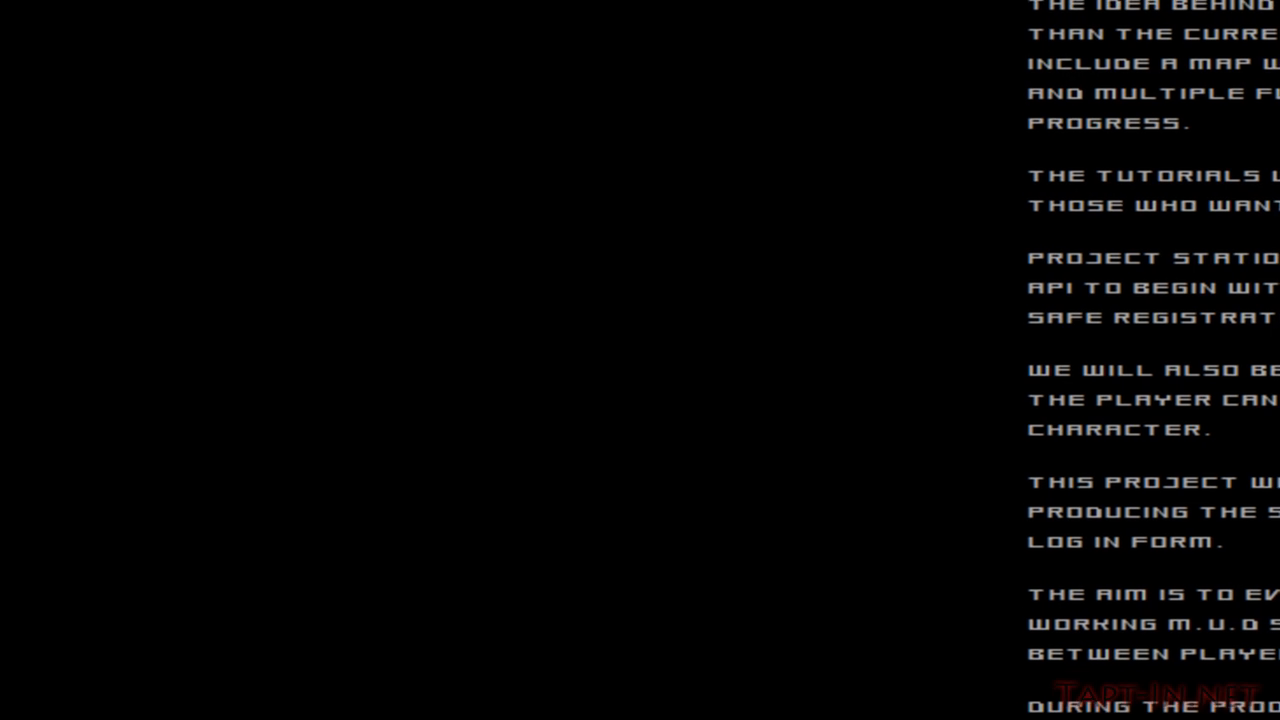
scroll("up", 3)
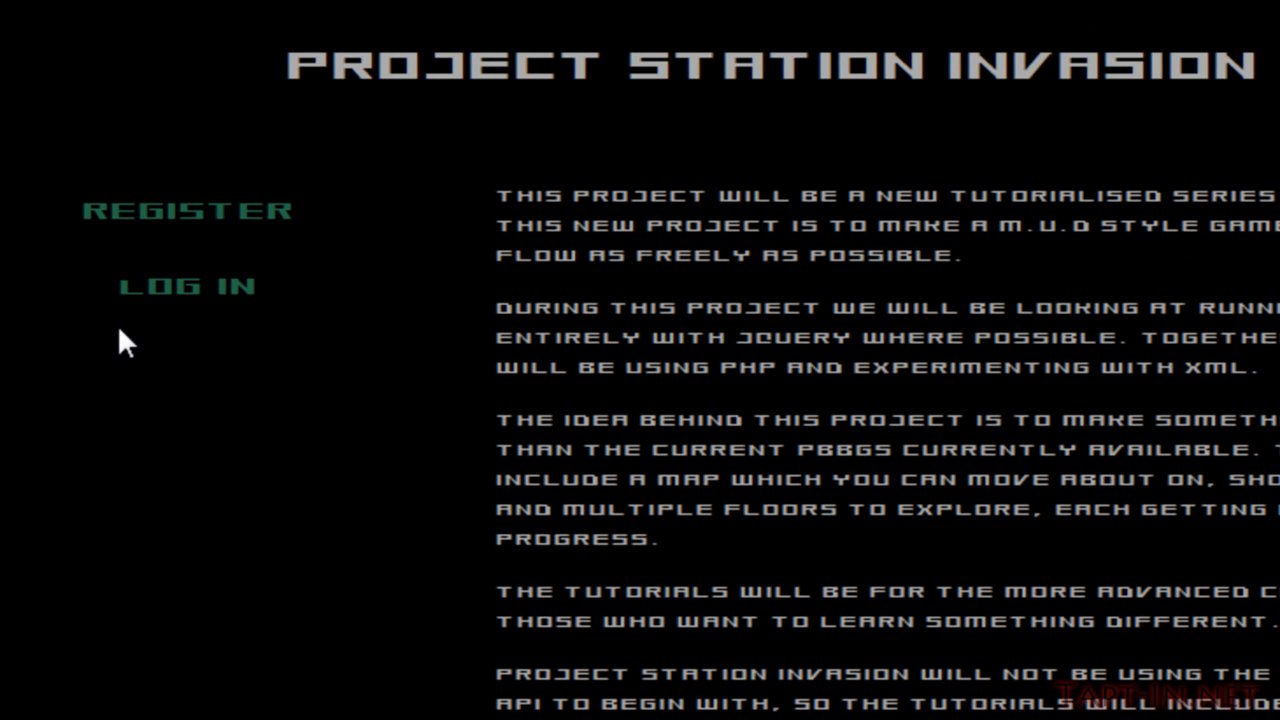
left_click(184, 286)
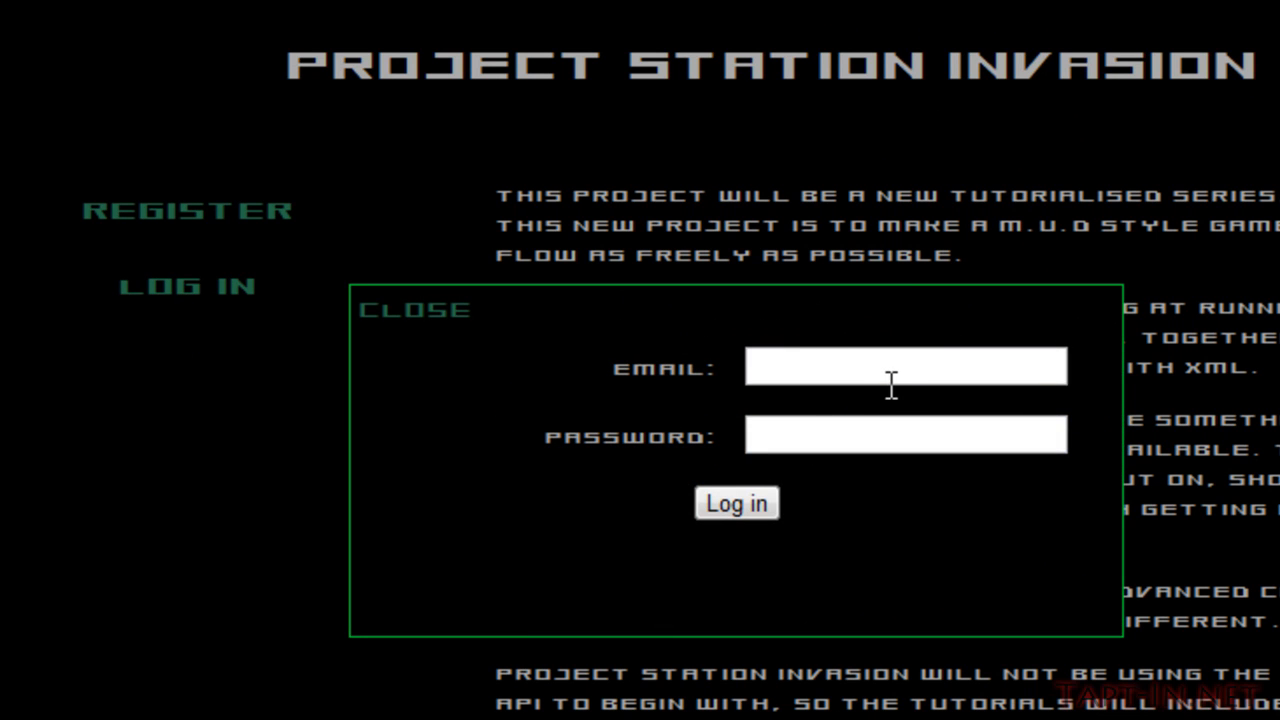
left_click(904, 368)
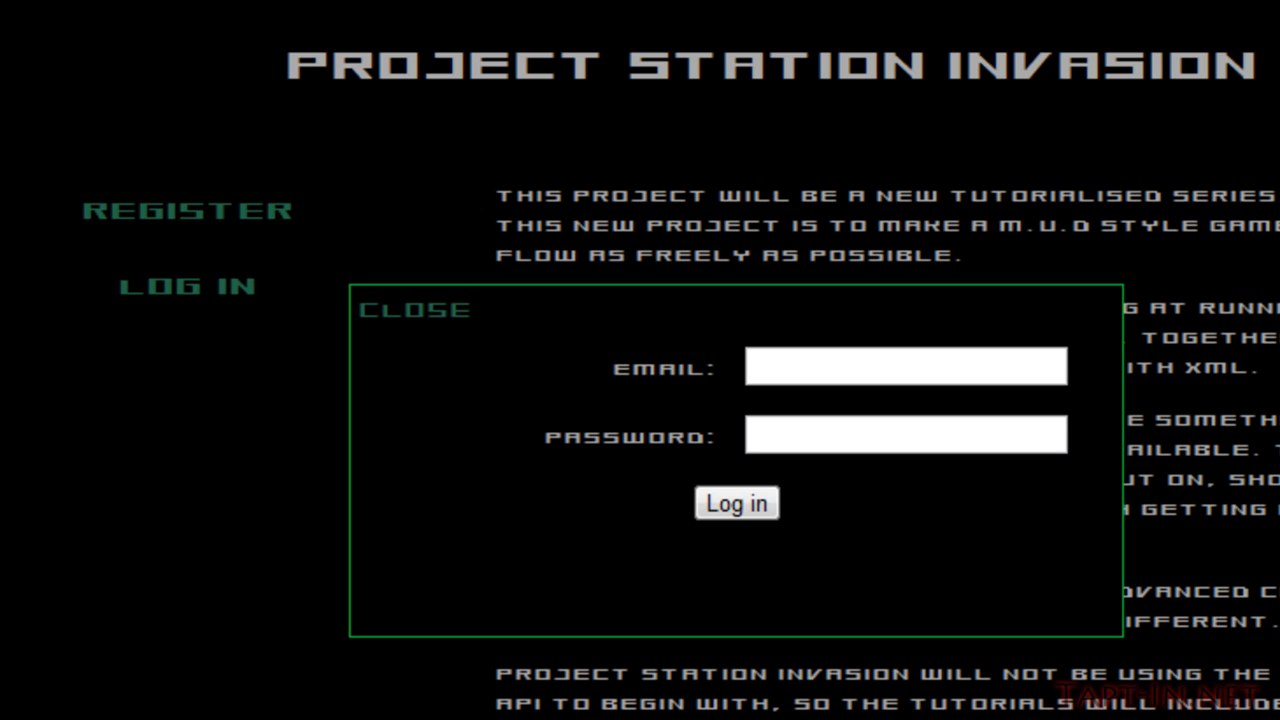
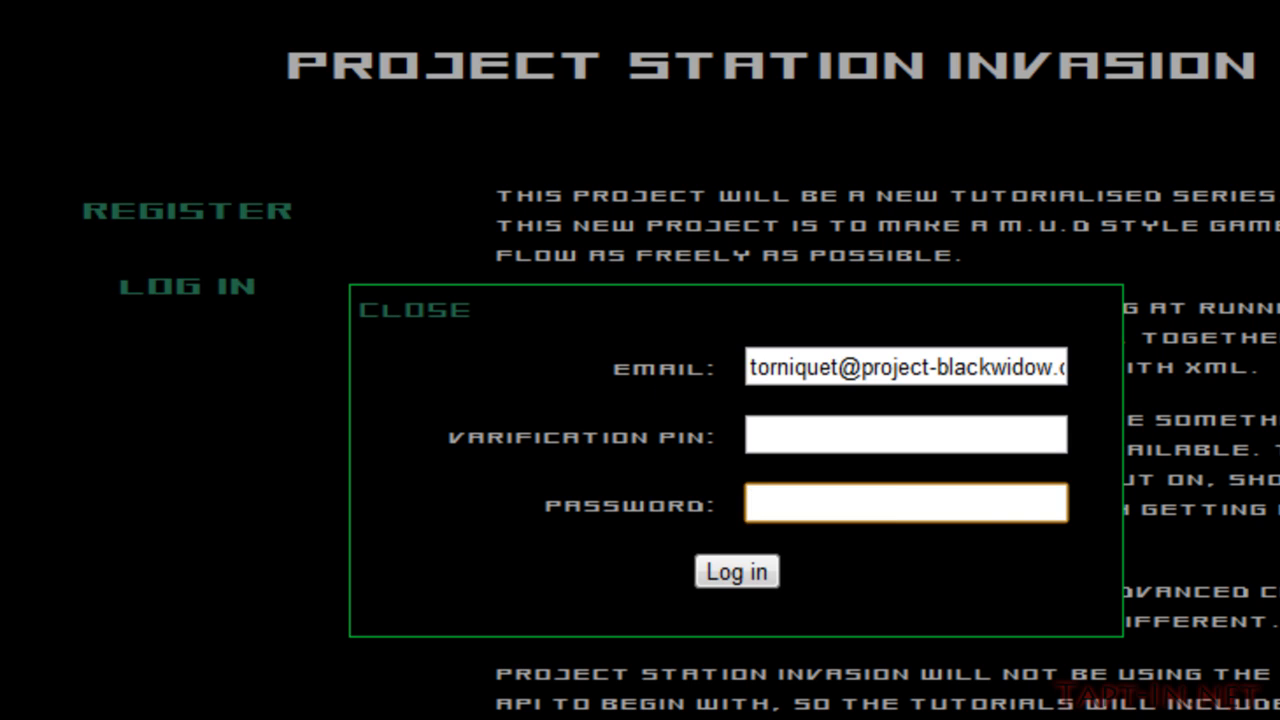
mouse_move(704, 460)
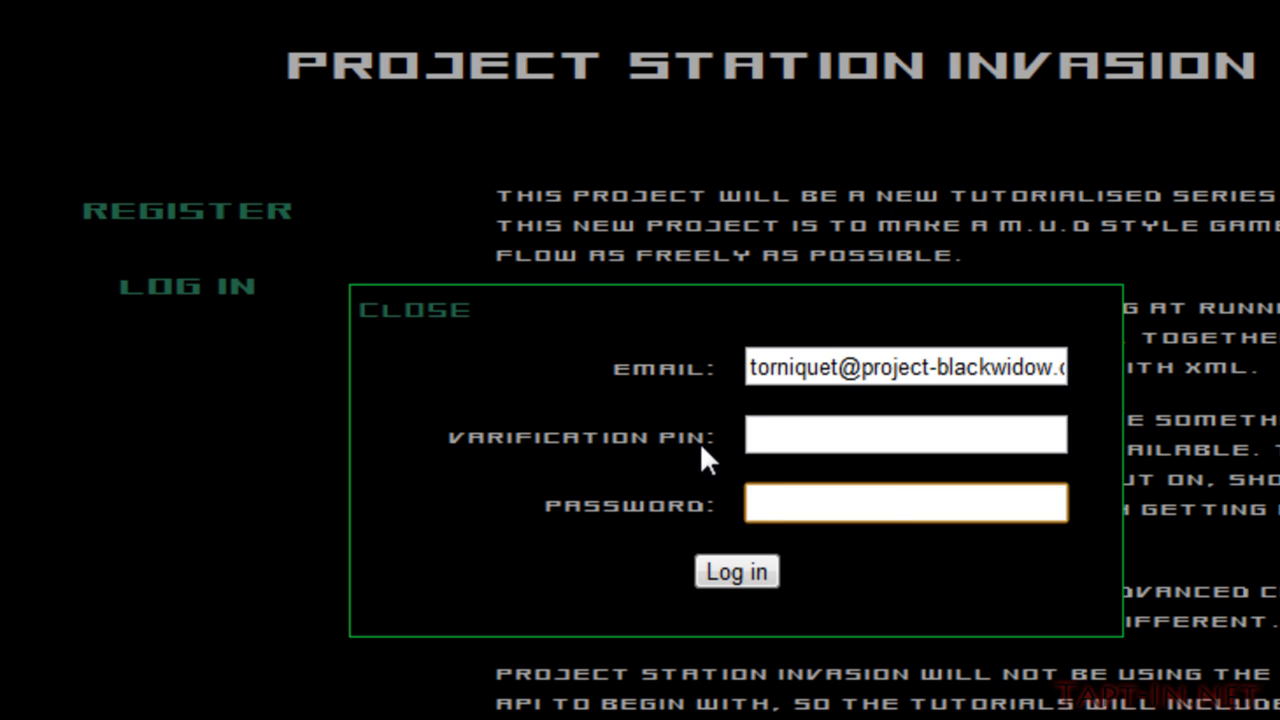
Enter pin 789 and a password, log in, and dismiss the 'Varification pin is incorrect' message.
left_click(904, 434)
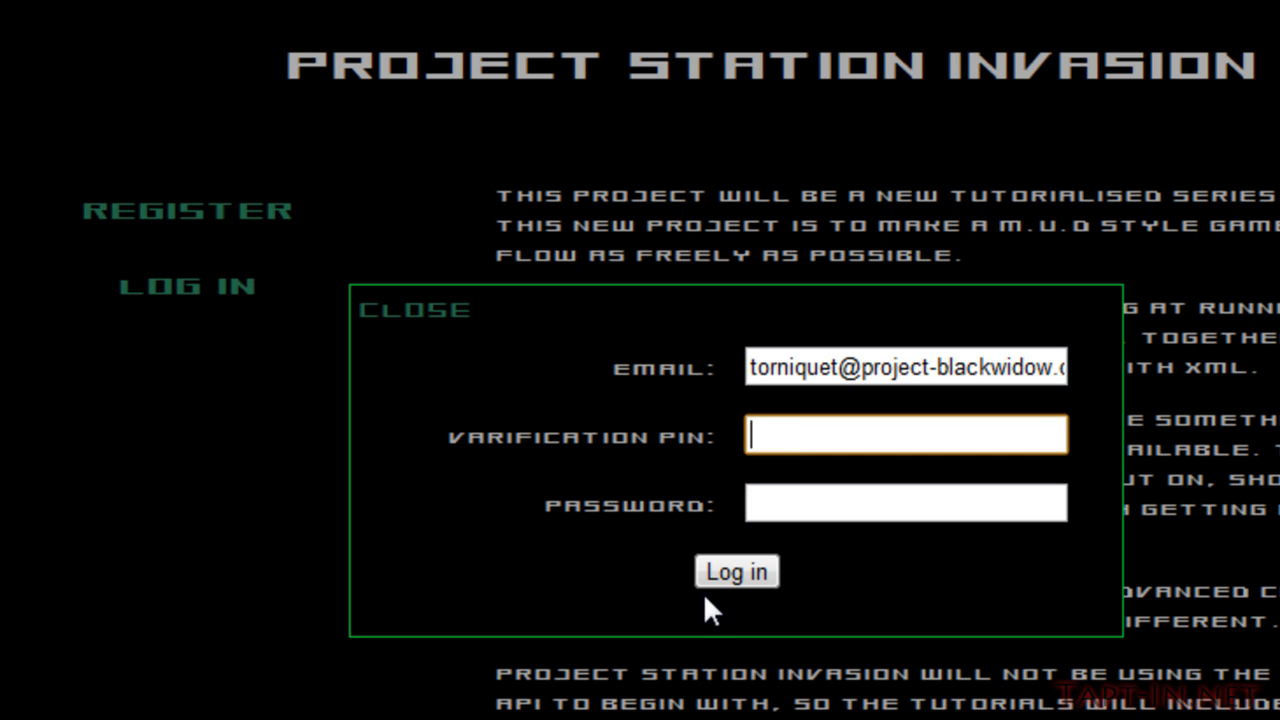
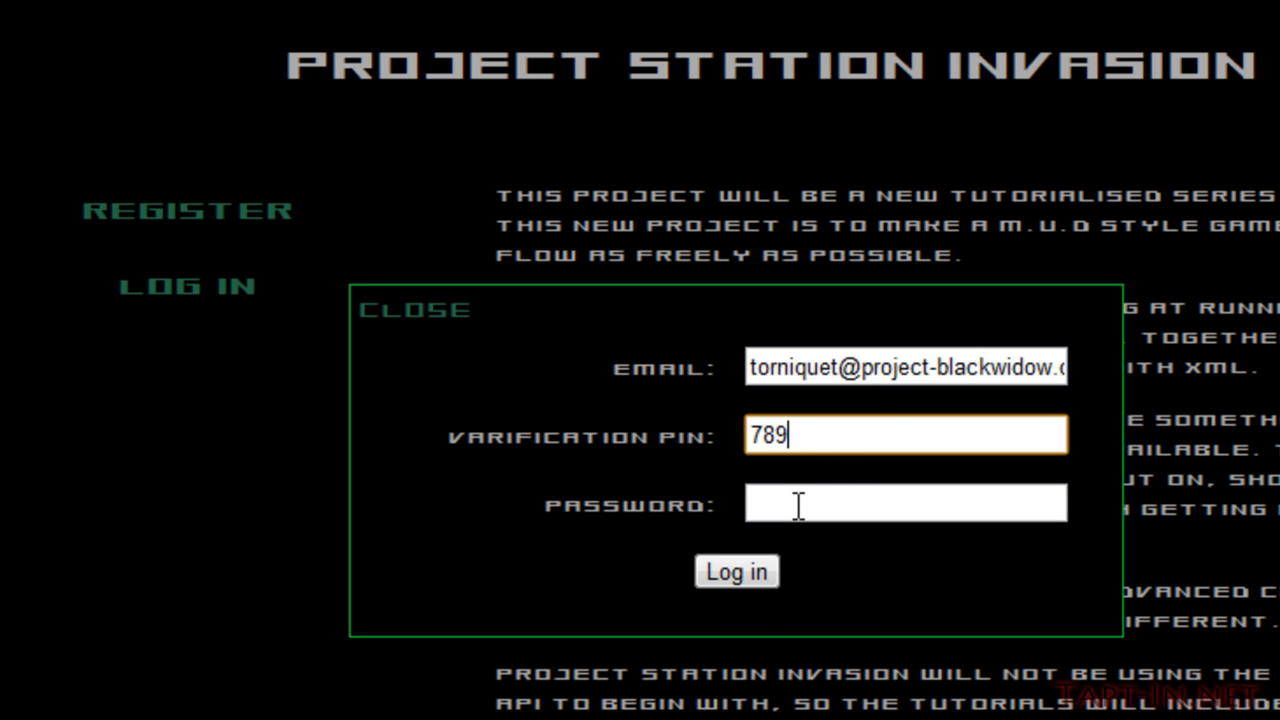
left_click(904, 504)
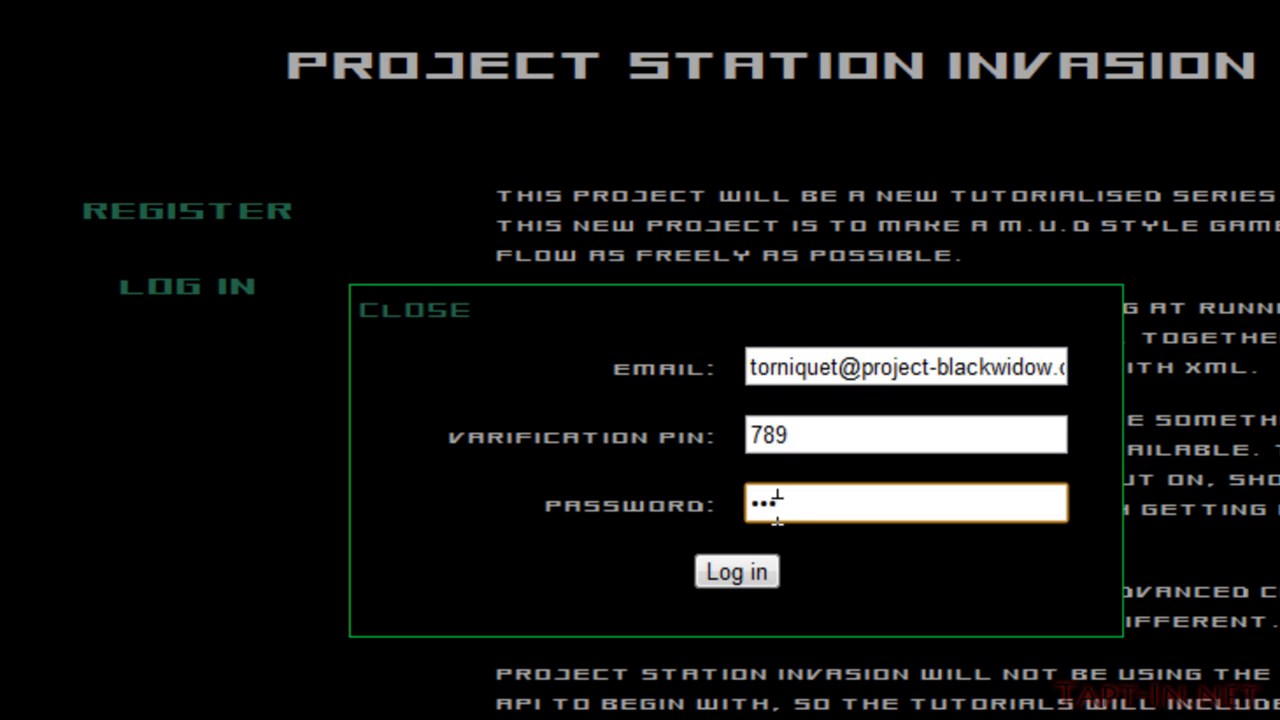
type("•")
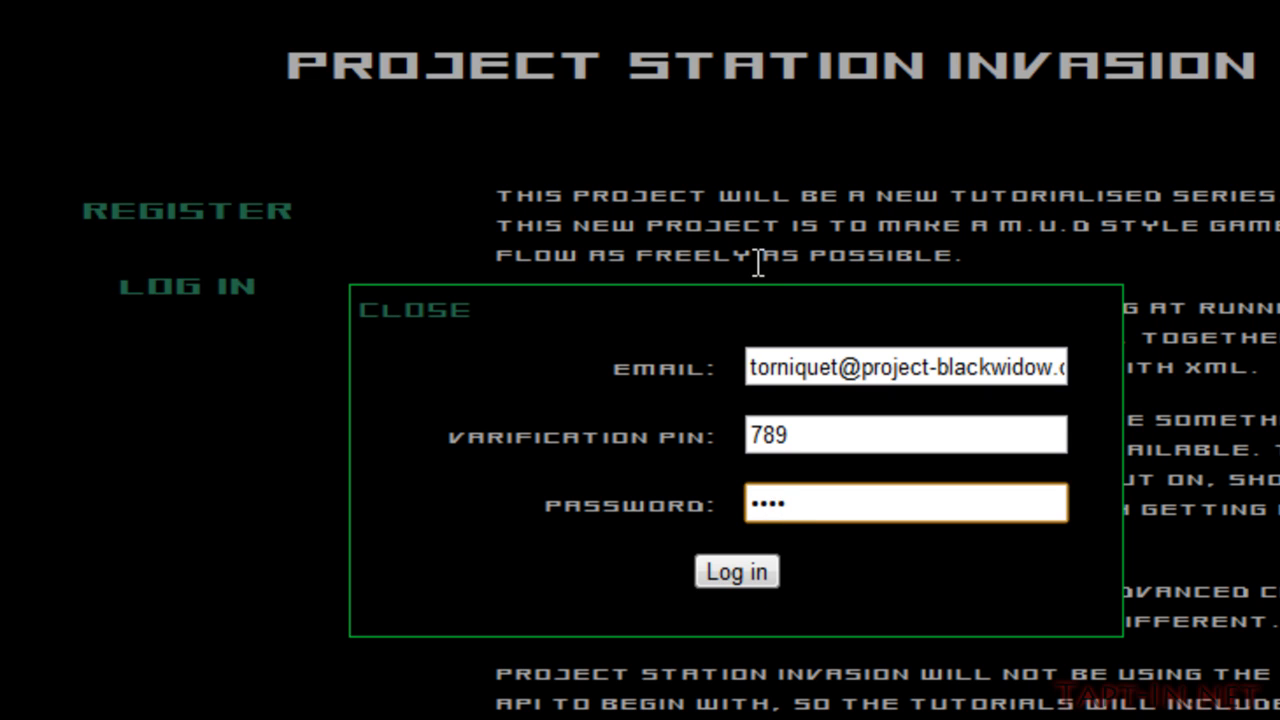
mouse_move(616, 520)
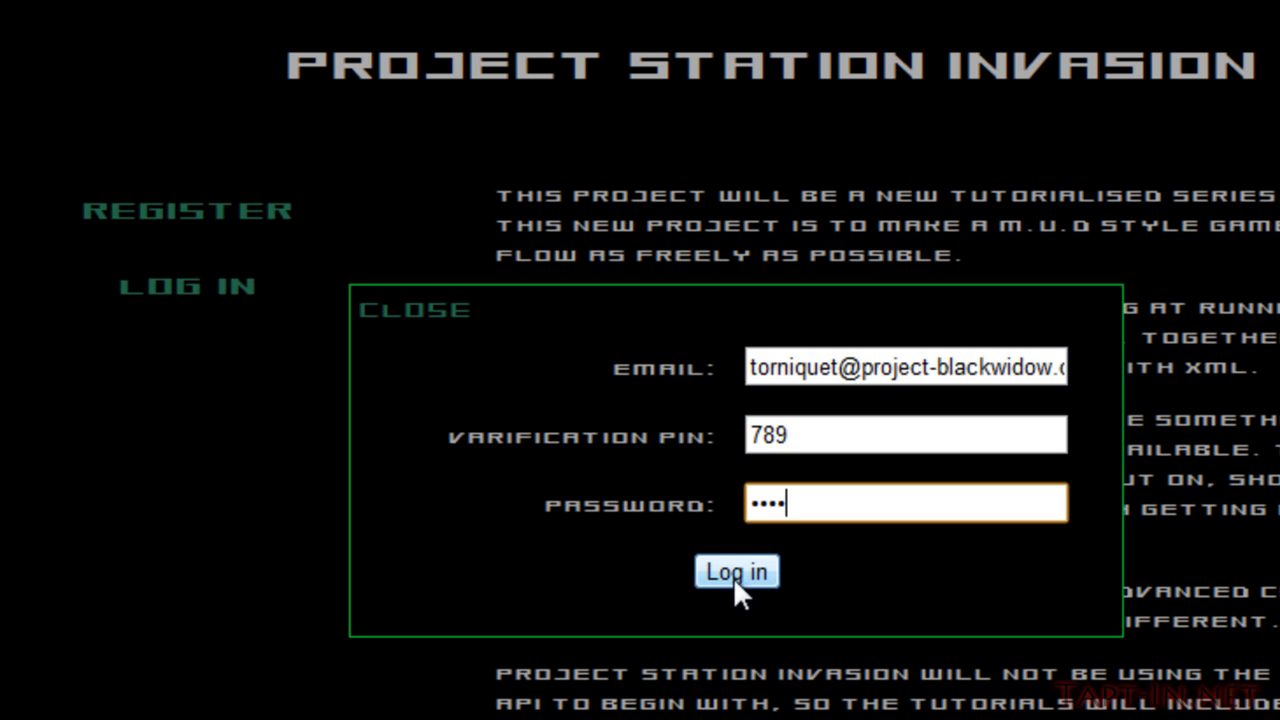
left_click(736, 572)
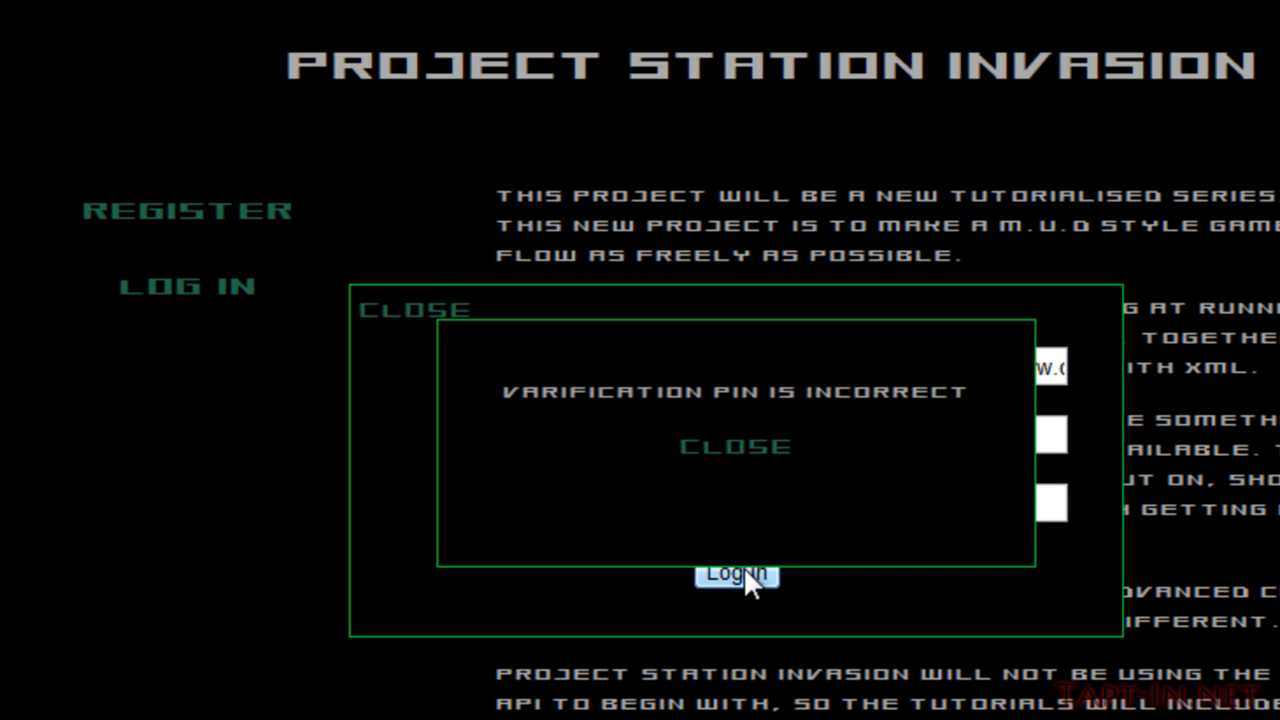
mouse_move(560, 396)
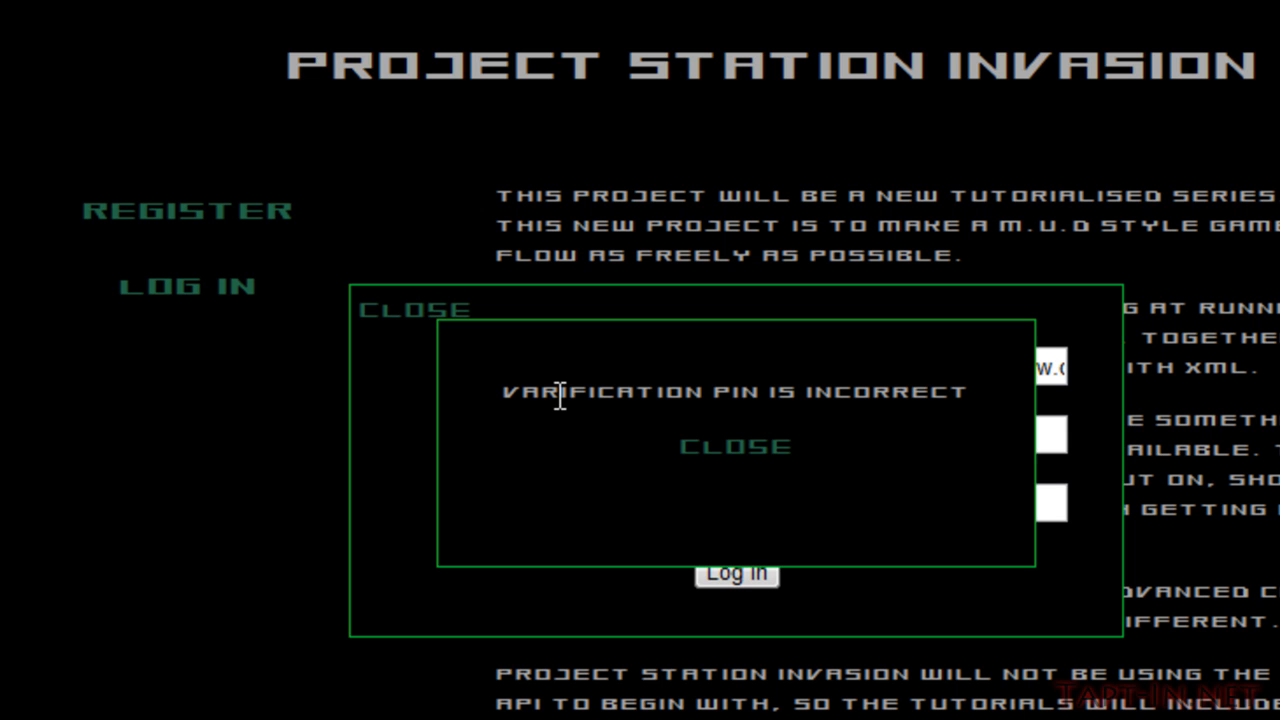
left_click(736, 446)
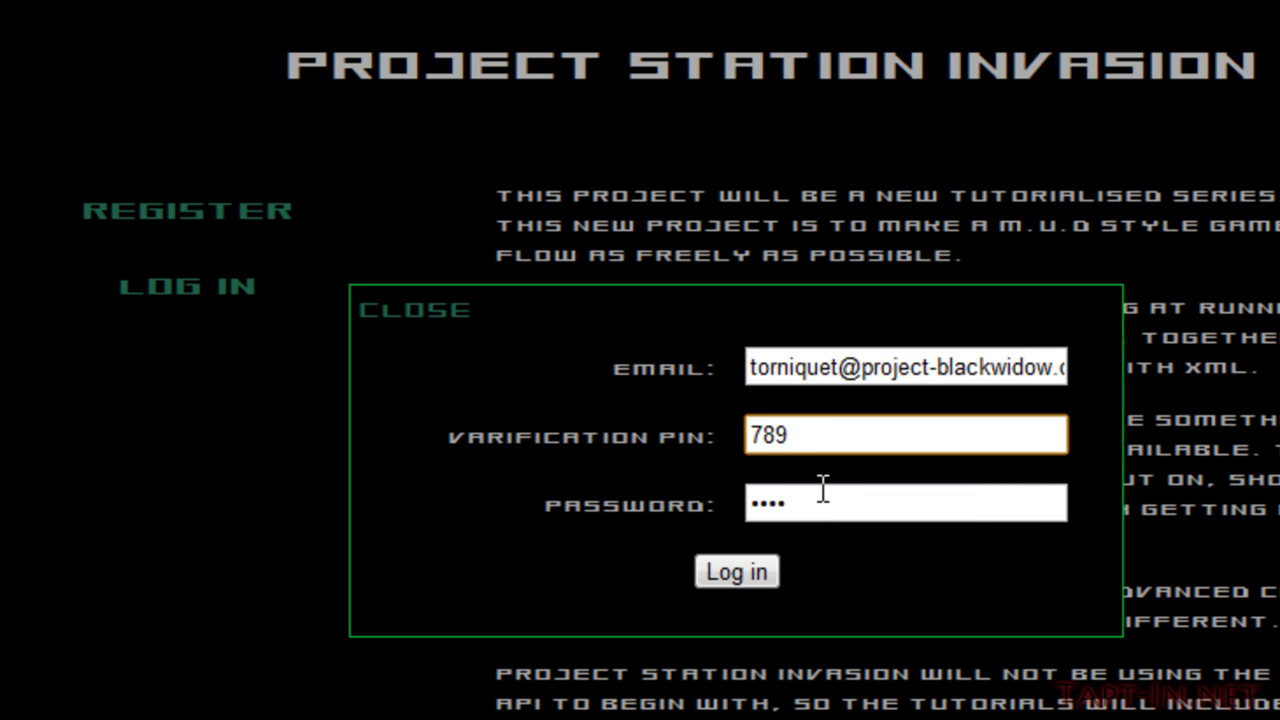
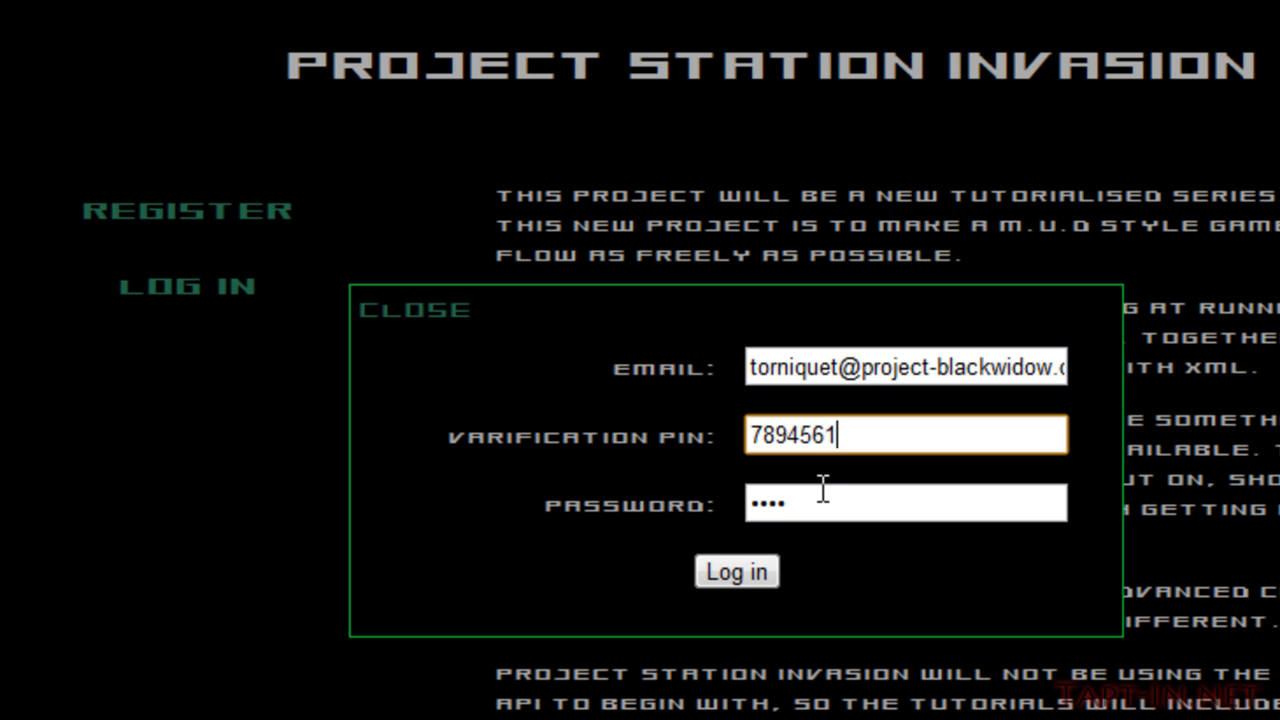
mouse_move(620, 516)
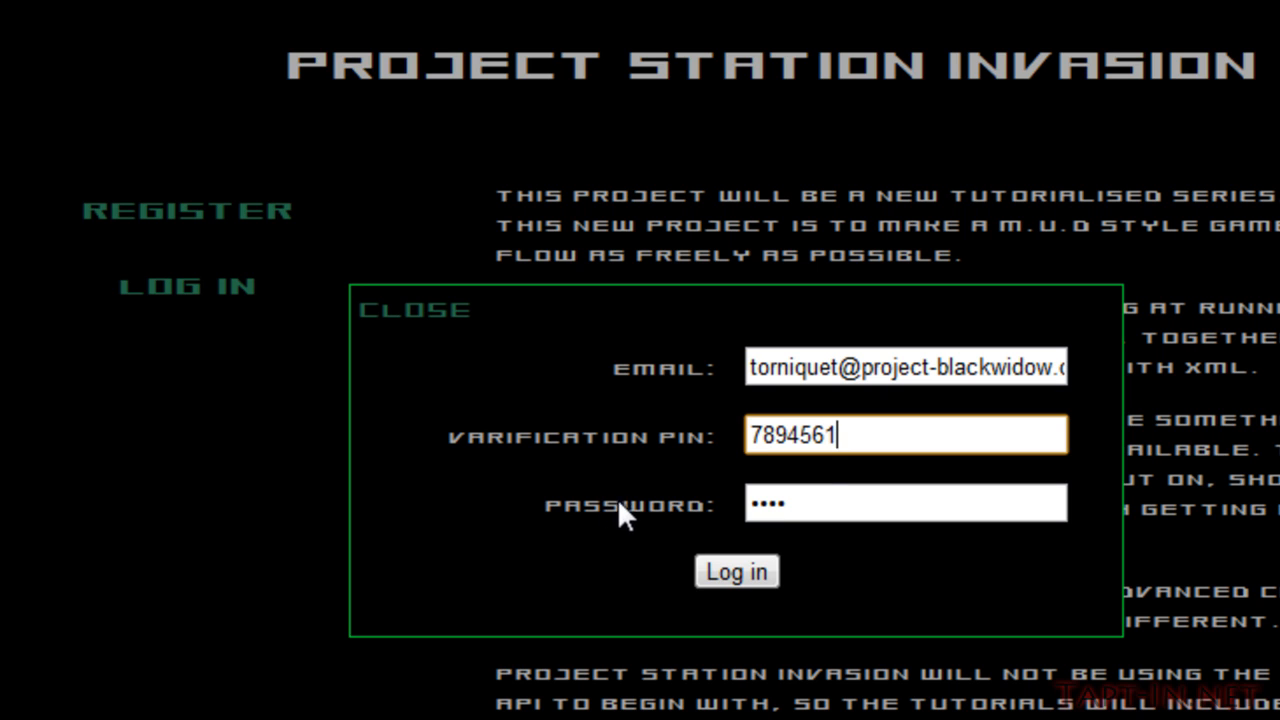
mouse_move(796, 404)
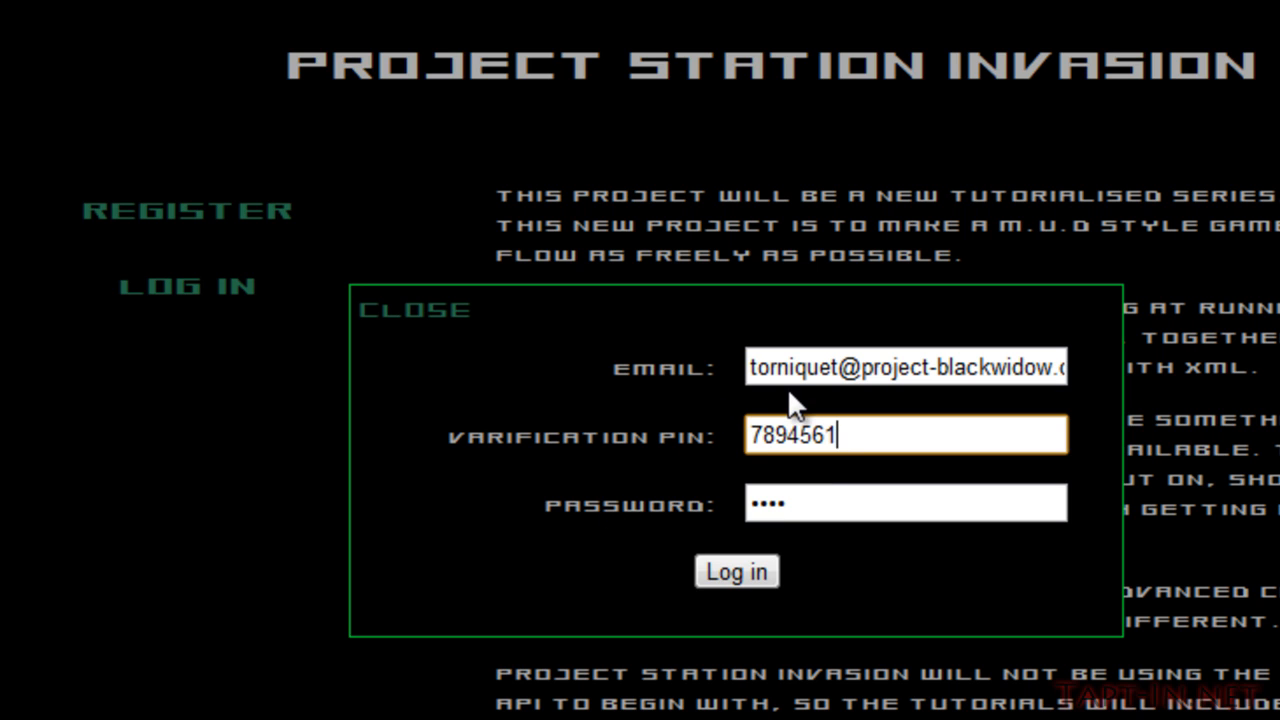
mouse_move(796, 444)
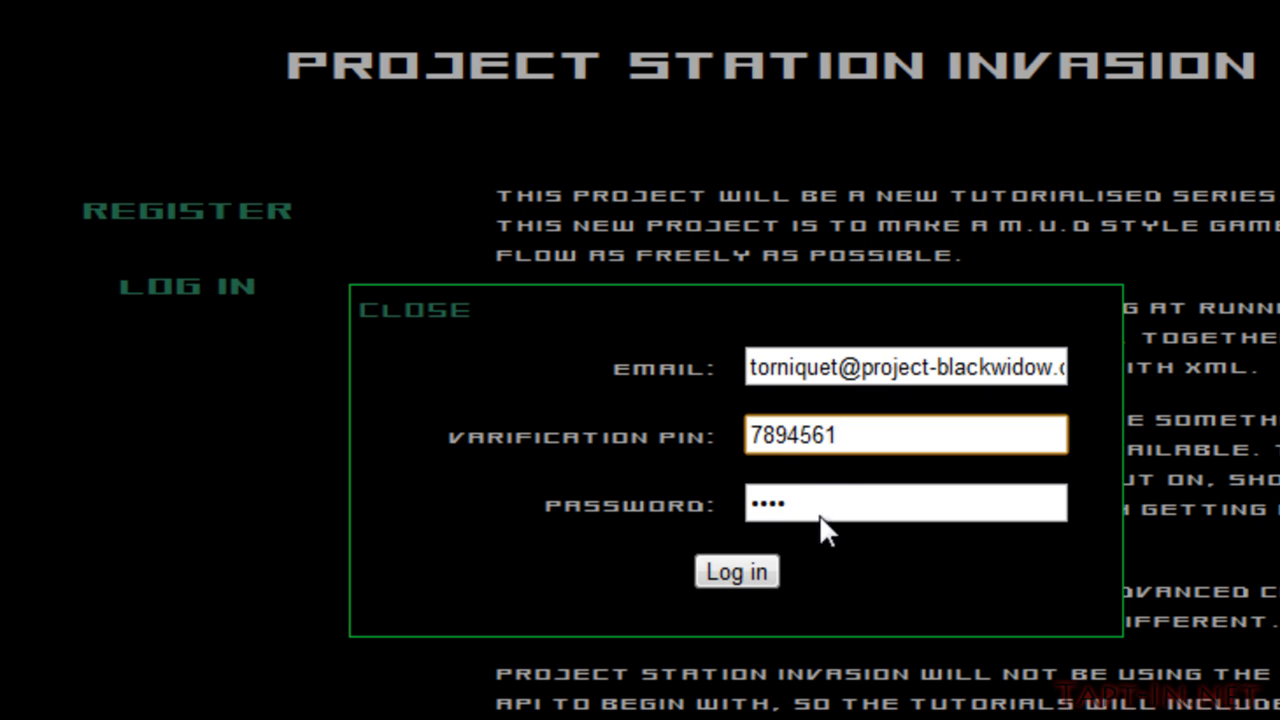
left_click(904, 504)
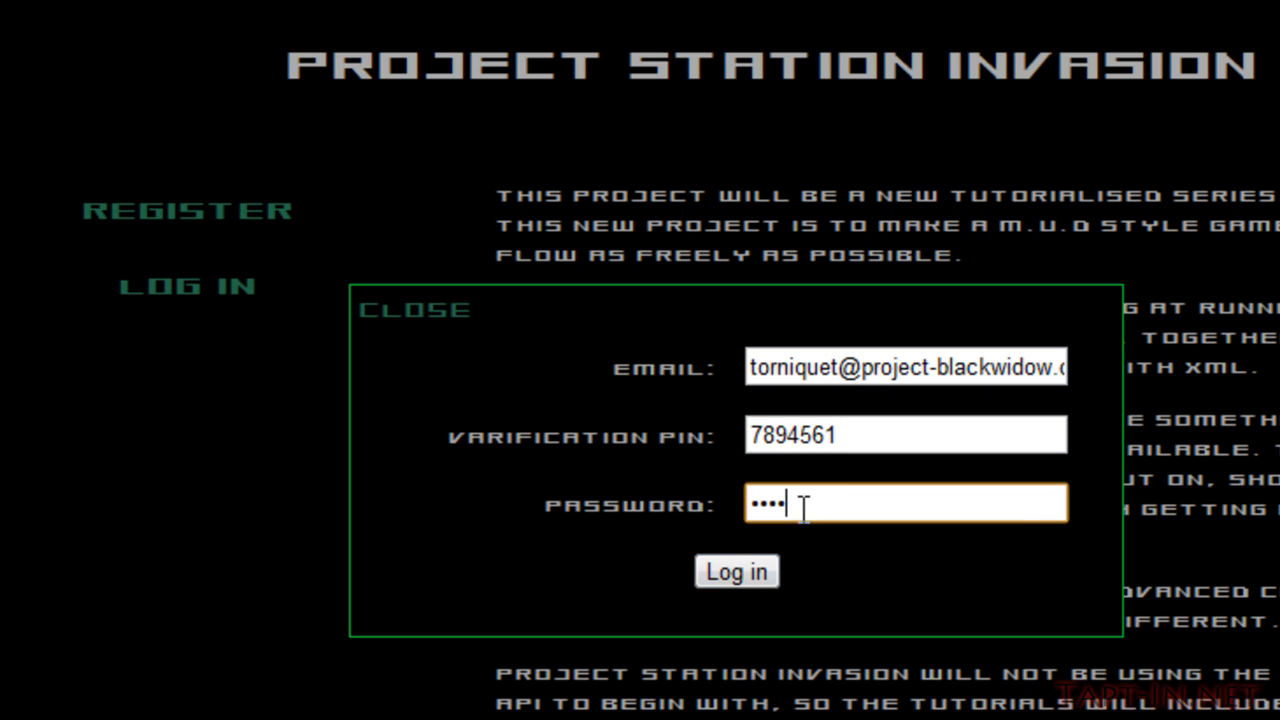
left_click(736, 572)
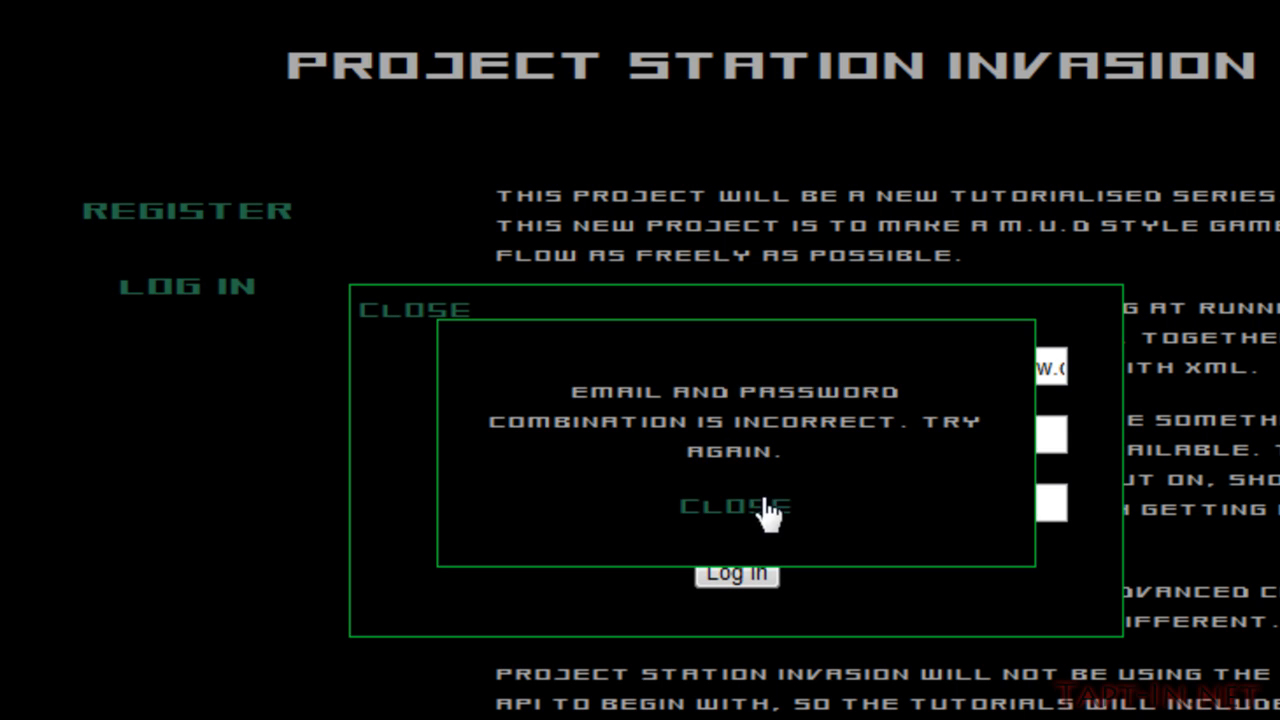
Dismiss the incorrect-combination error and retype a longer password.
left_click(736, 506)
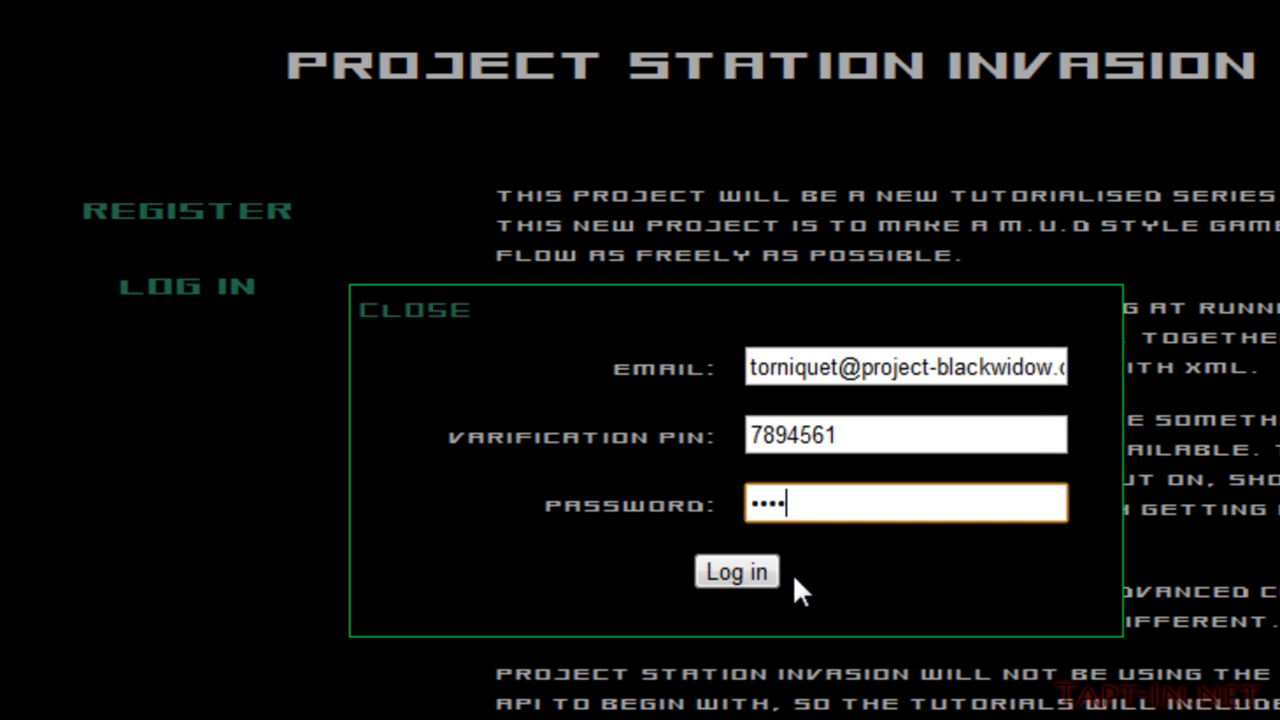
left_click(736, 572)
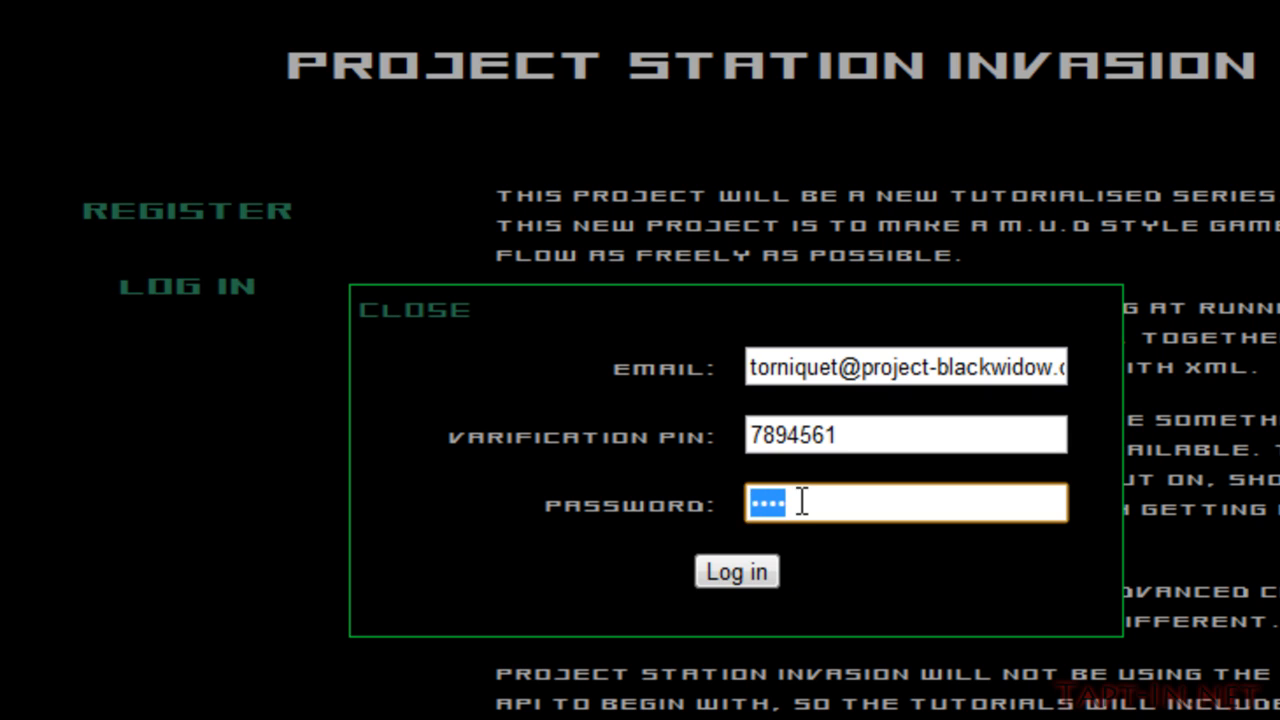
type("•")
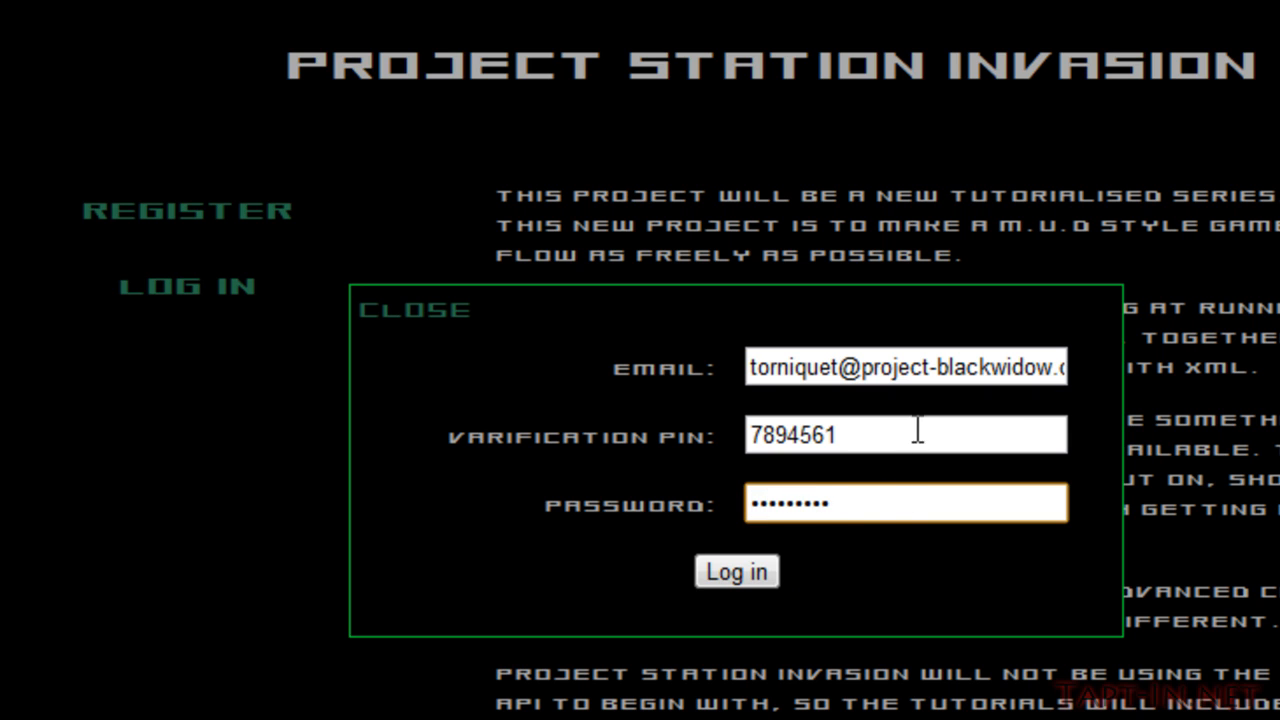
Submit with the misspelled email, dismiss the incorrect-combination error, and add the missing 'ni' to the address.
left_click(900, 368)
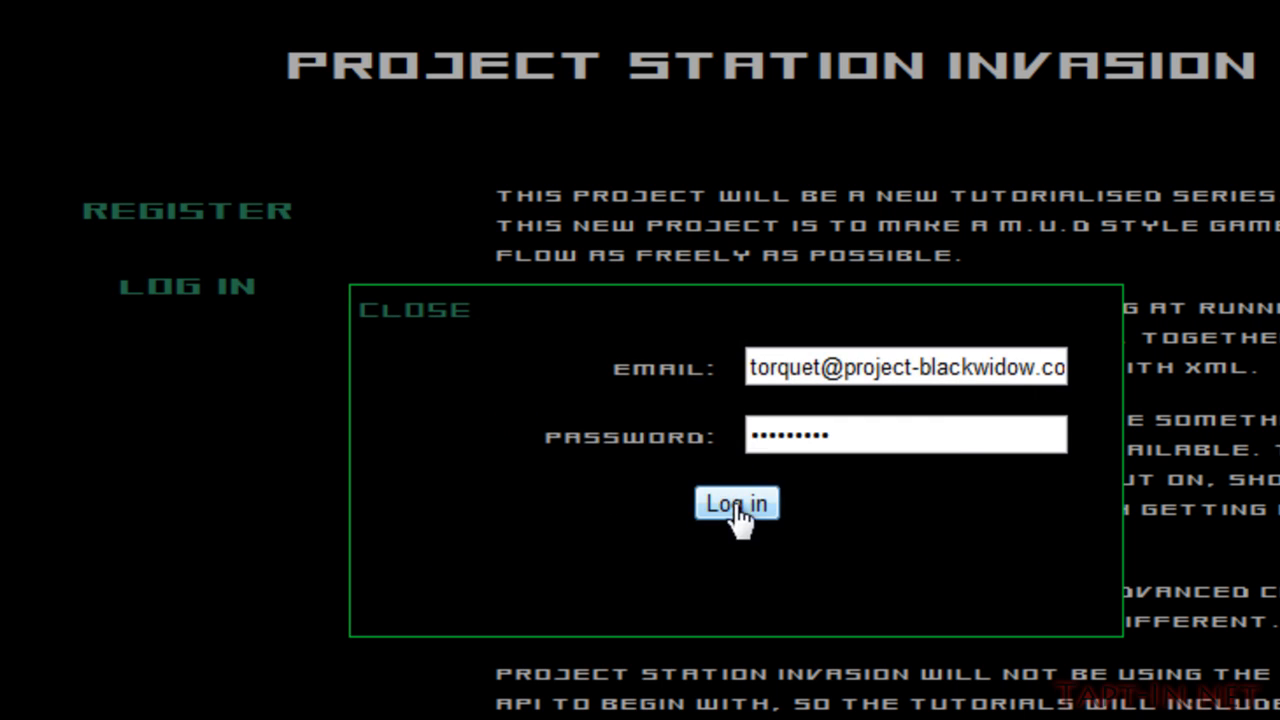
left_click(736, 504)
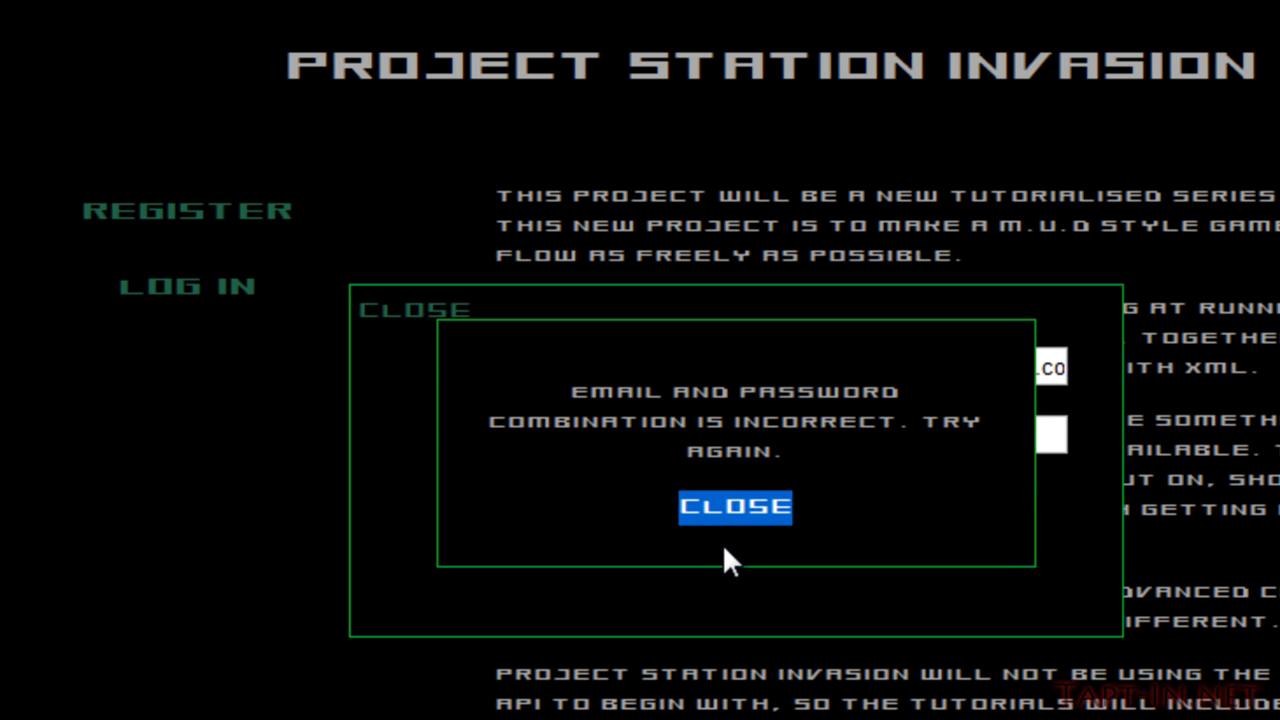
mouse_move(736, 524)
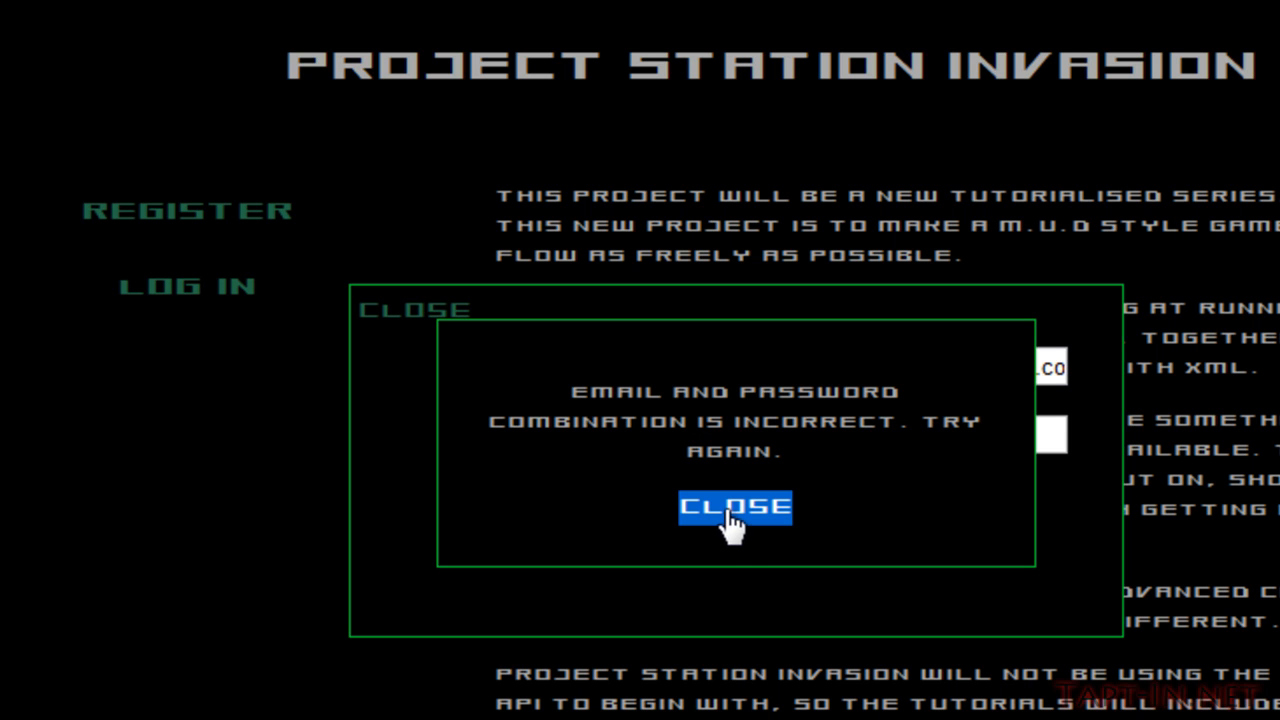
left_click(736, 508)
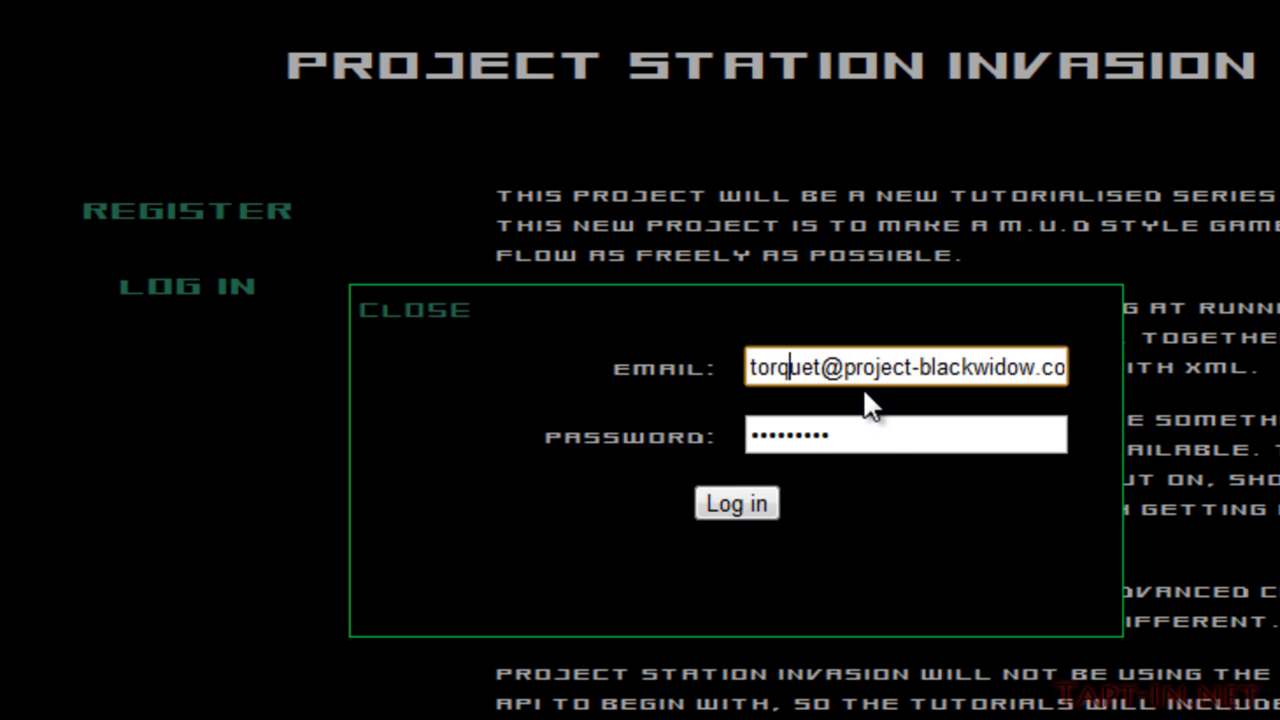
mouse_move(888, 680)
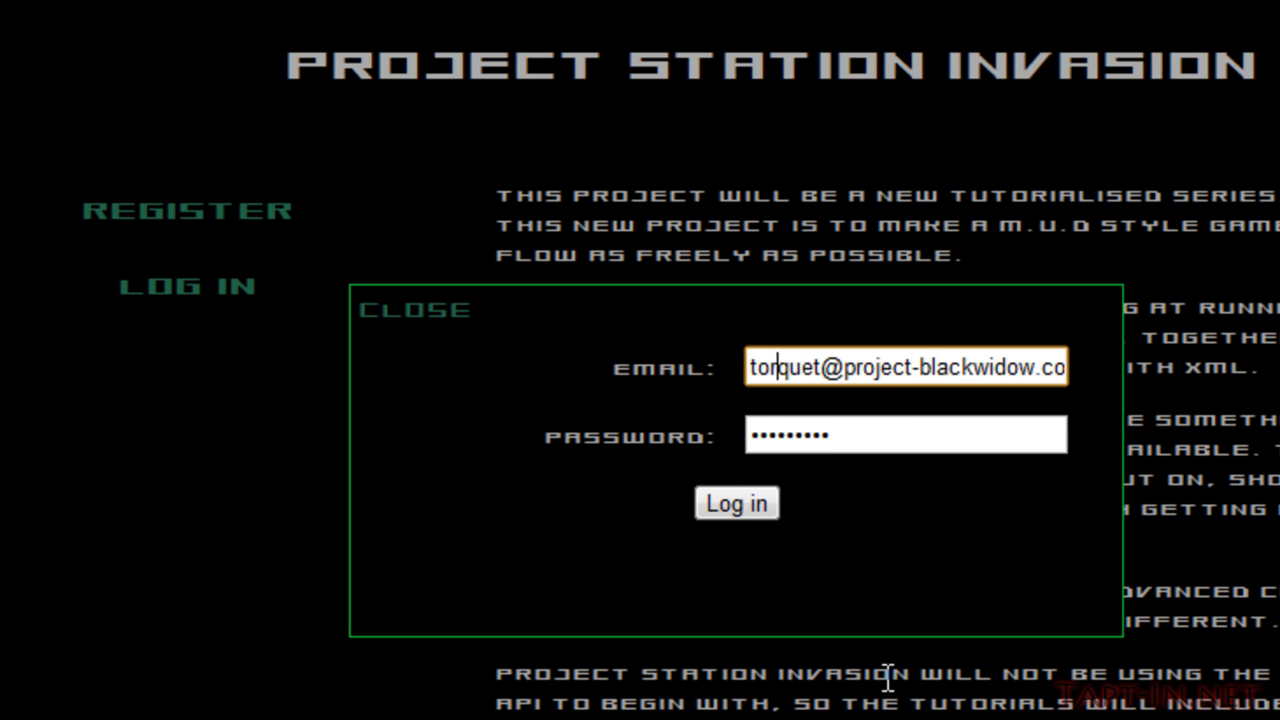
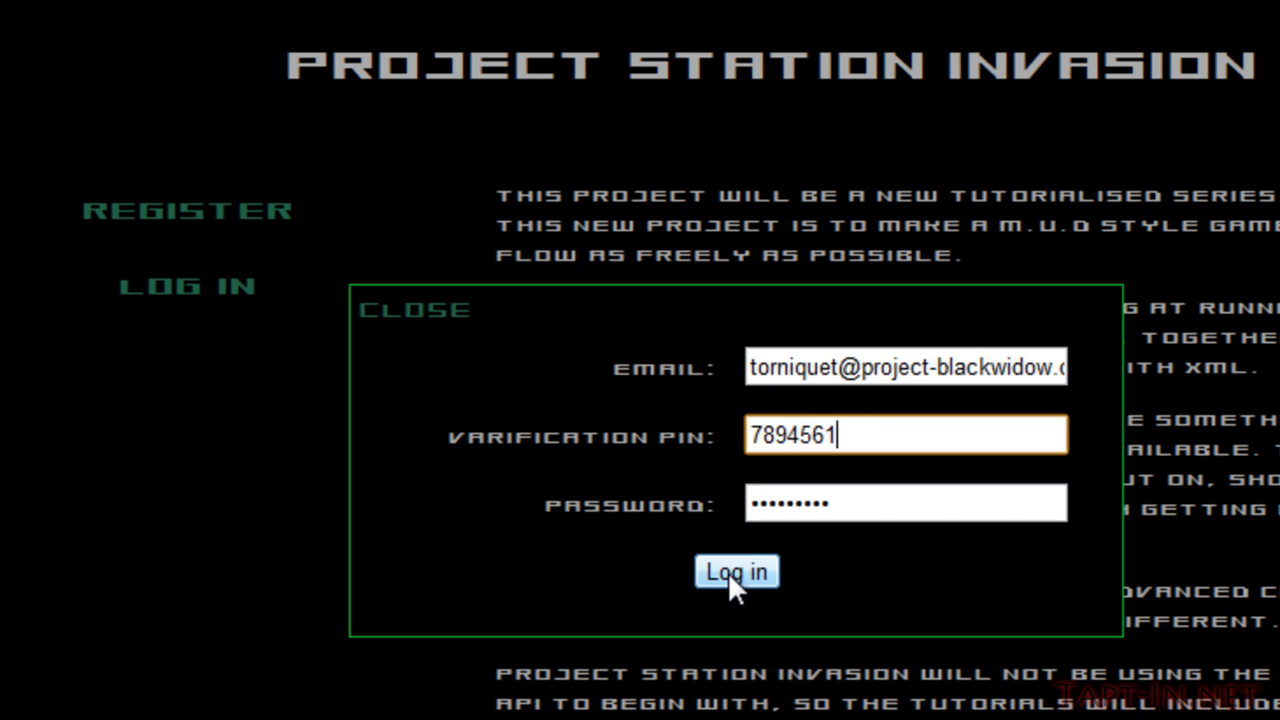
left_click(736, 572)
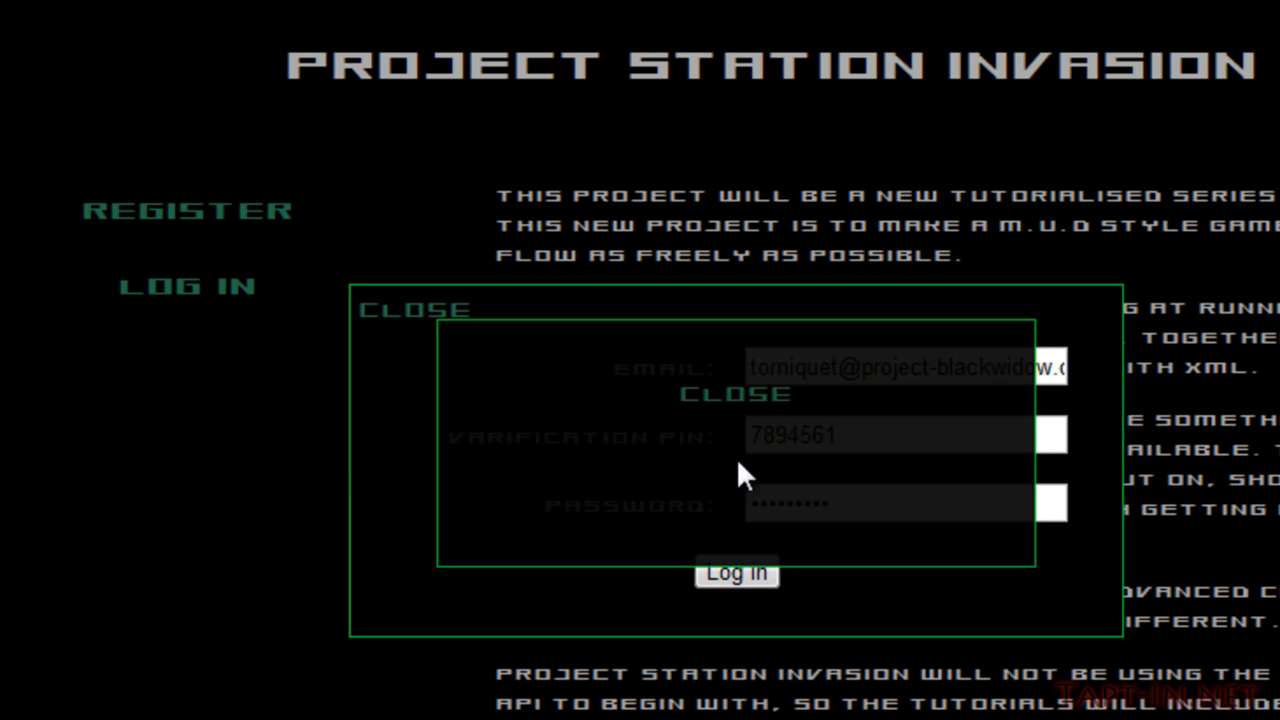
left_click(732, 392)
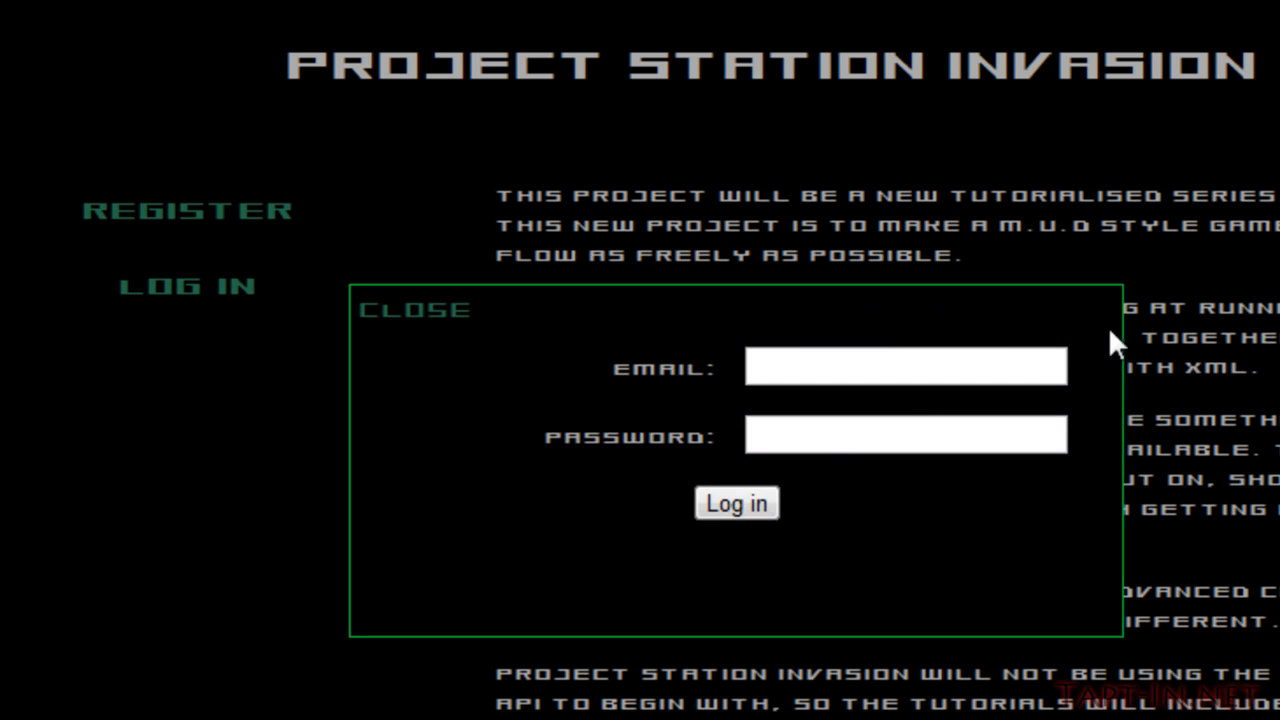
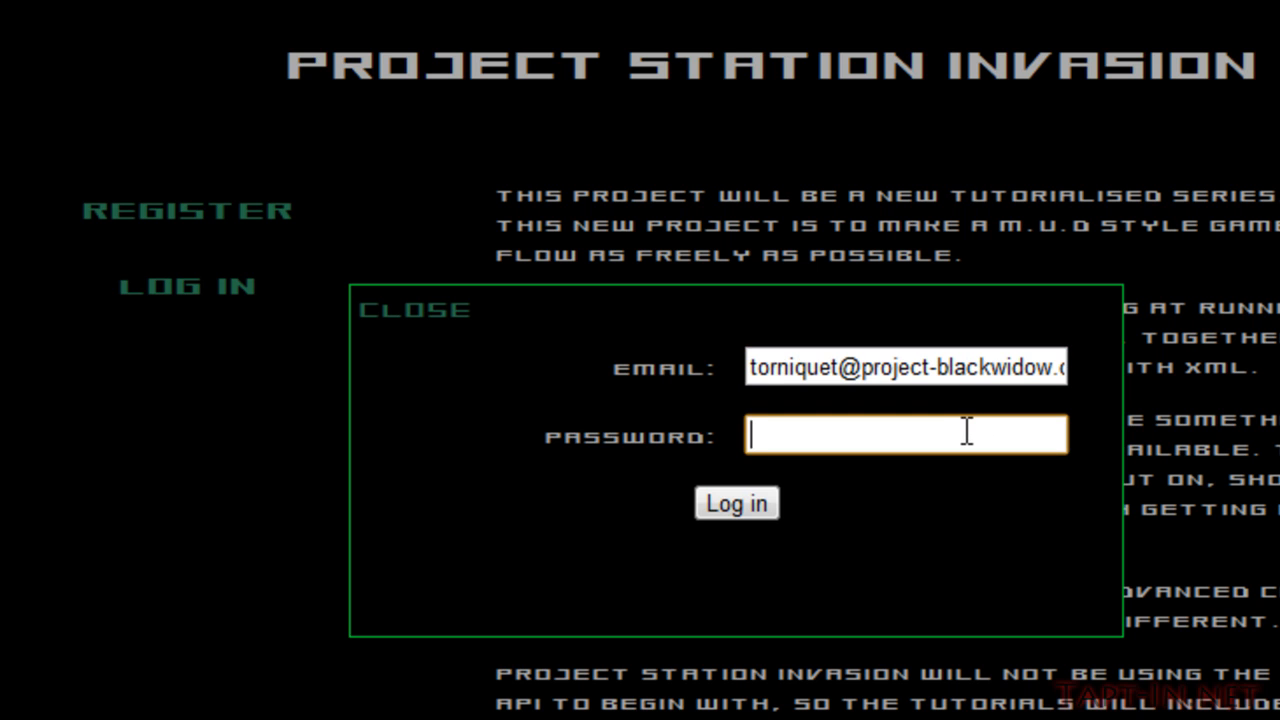
mouse_move(940, 424)
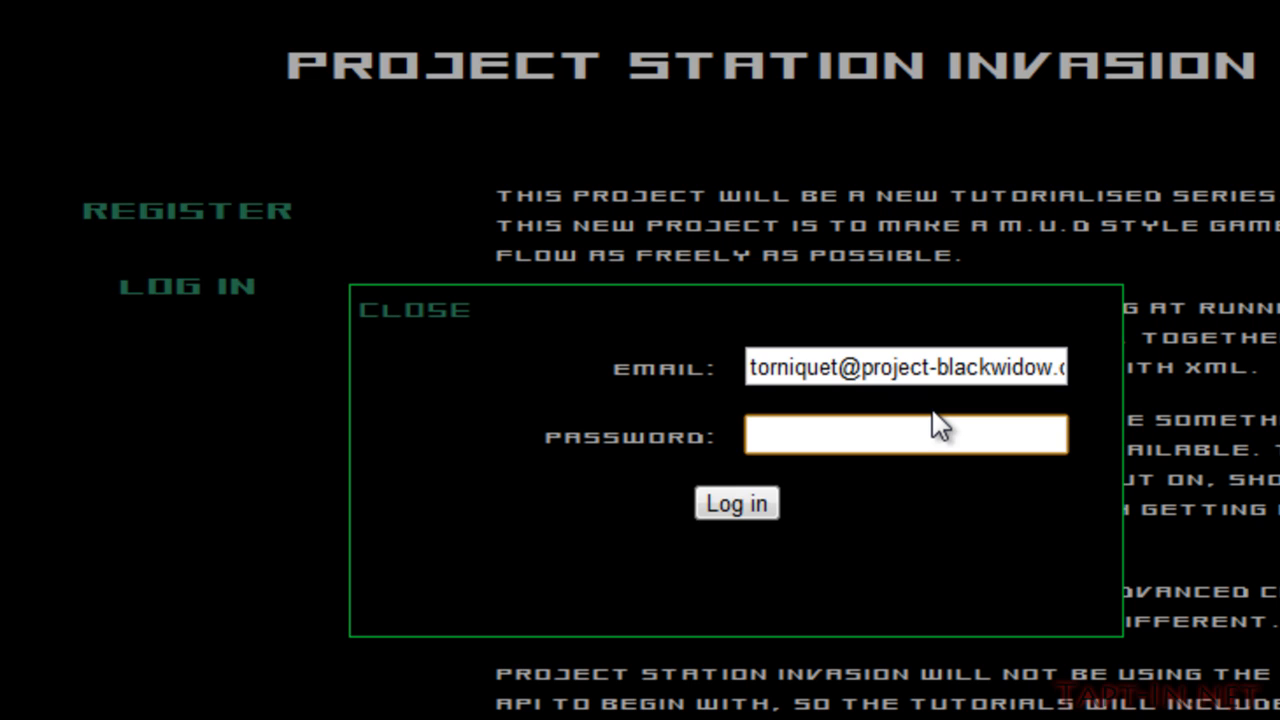
type("***")
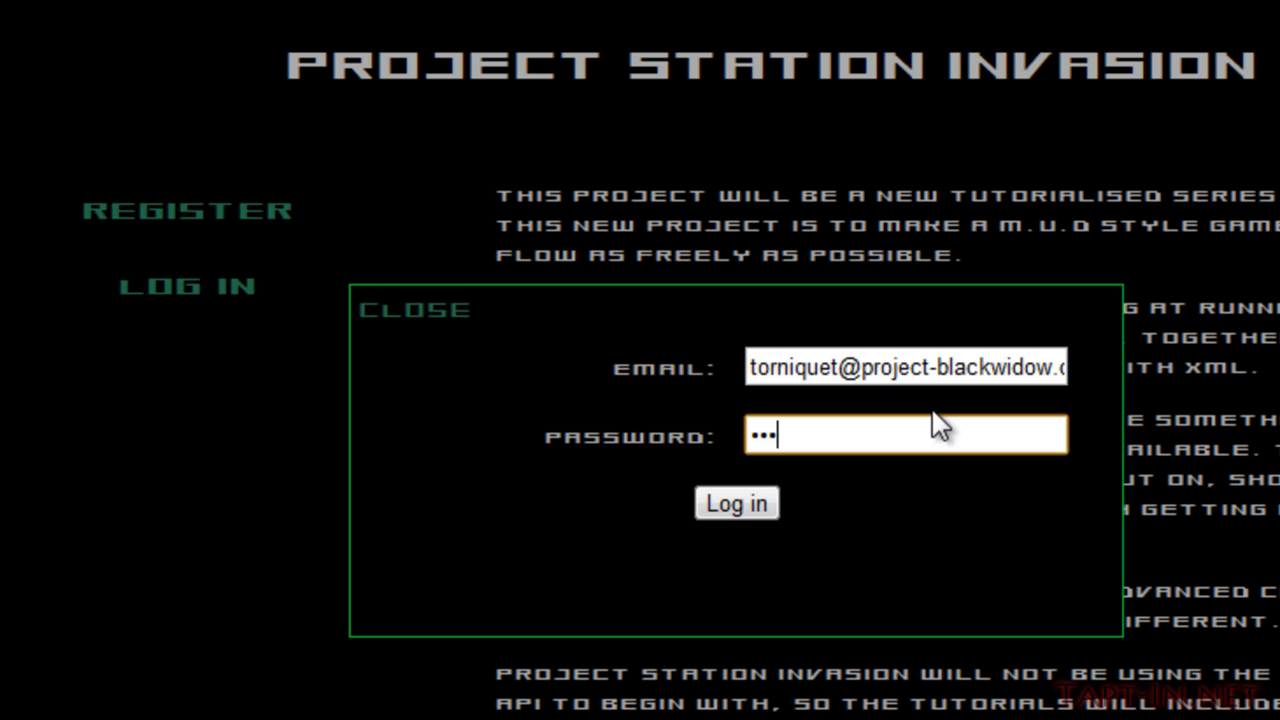
left_click(736, 504)
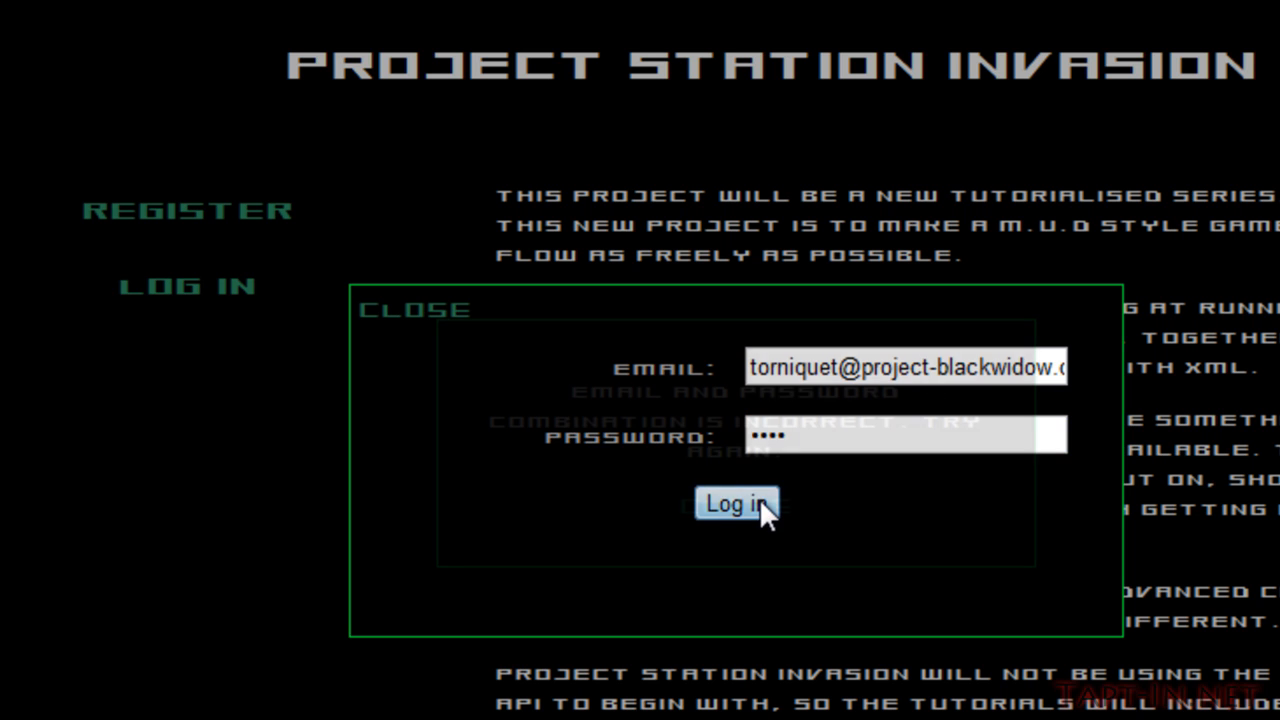
Dismiss the incorrect-combination error and clear the wrong password to retype it.
left_click(736, 504)
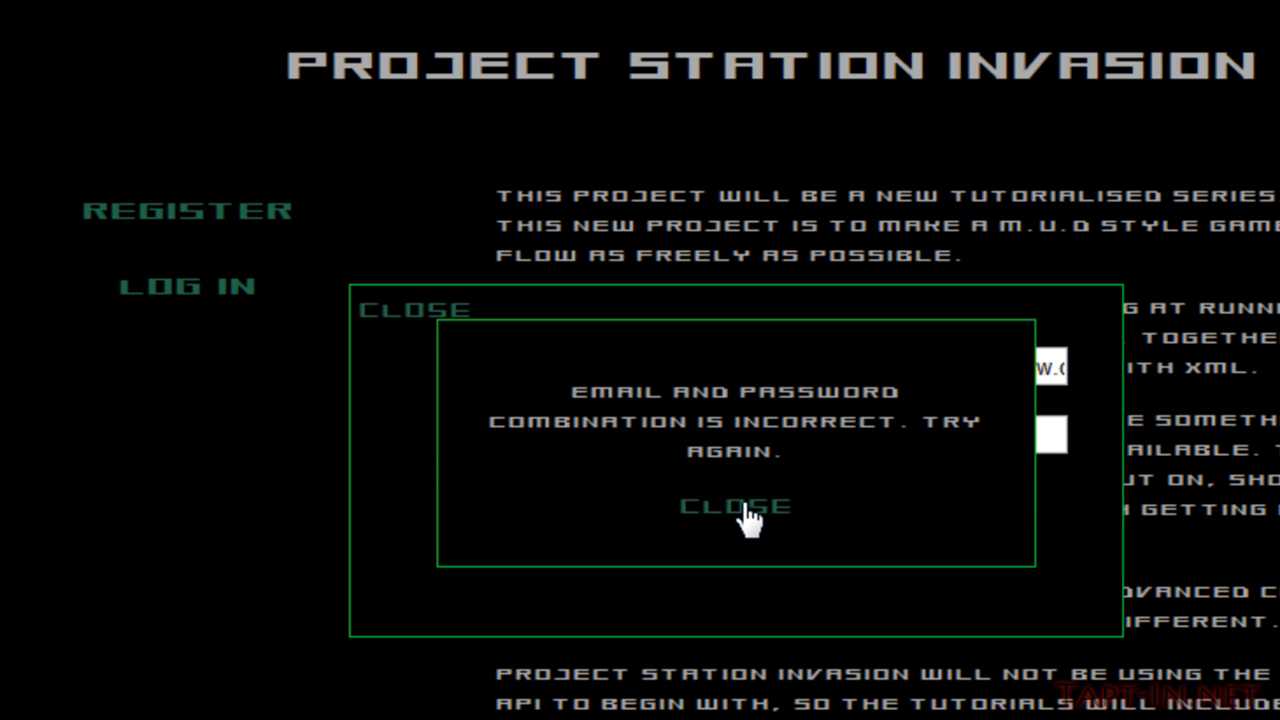
left_click(736, 506)
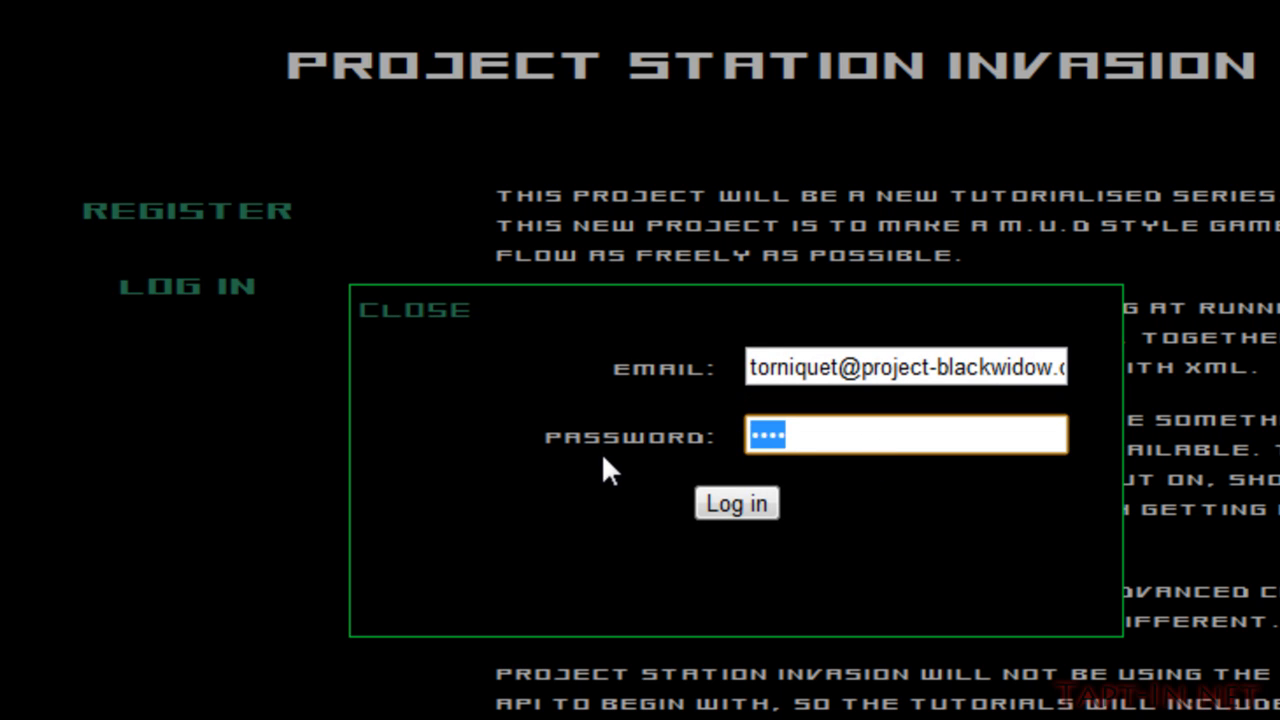
key("Backspace")
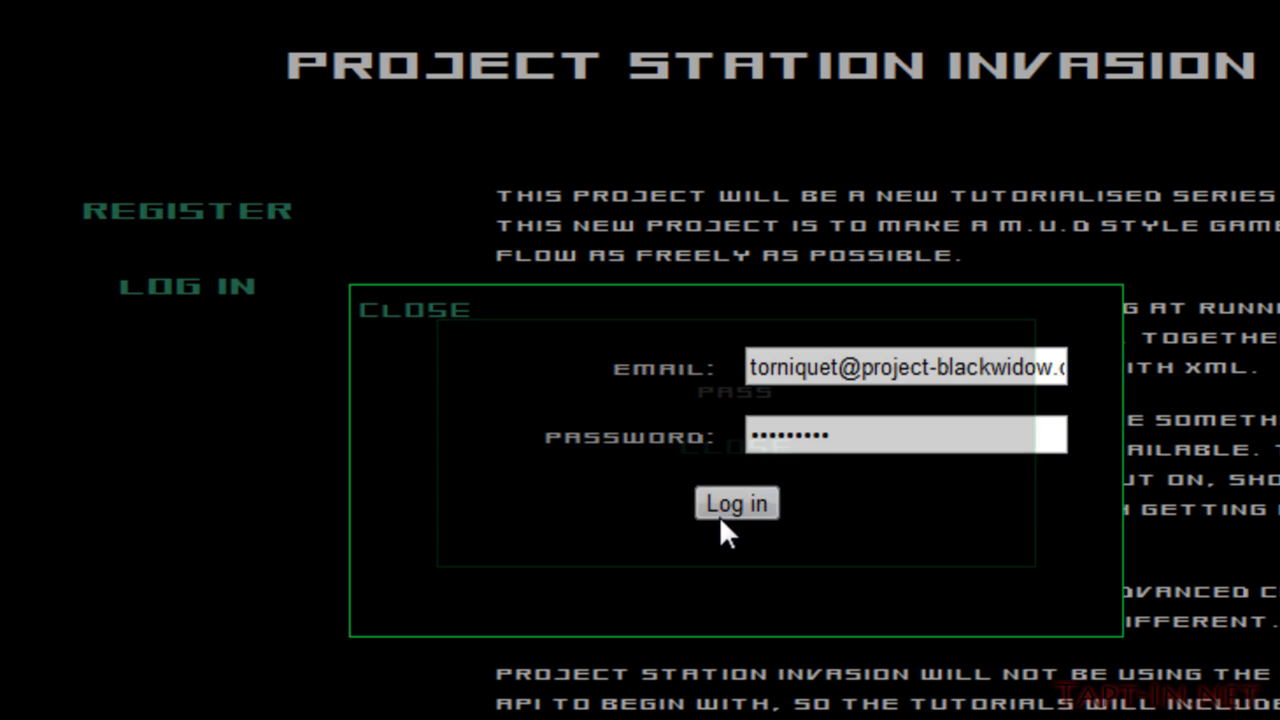
mouse_move(56, 644)
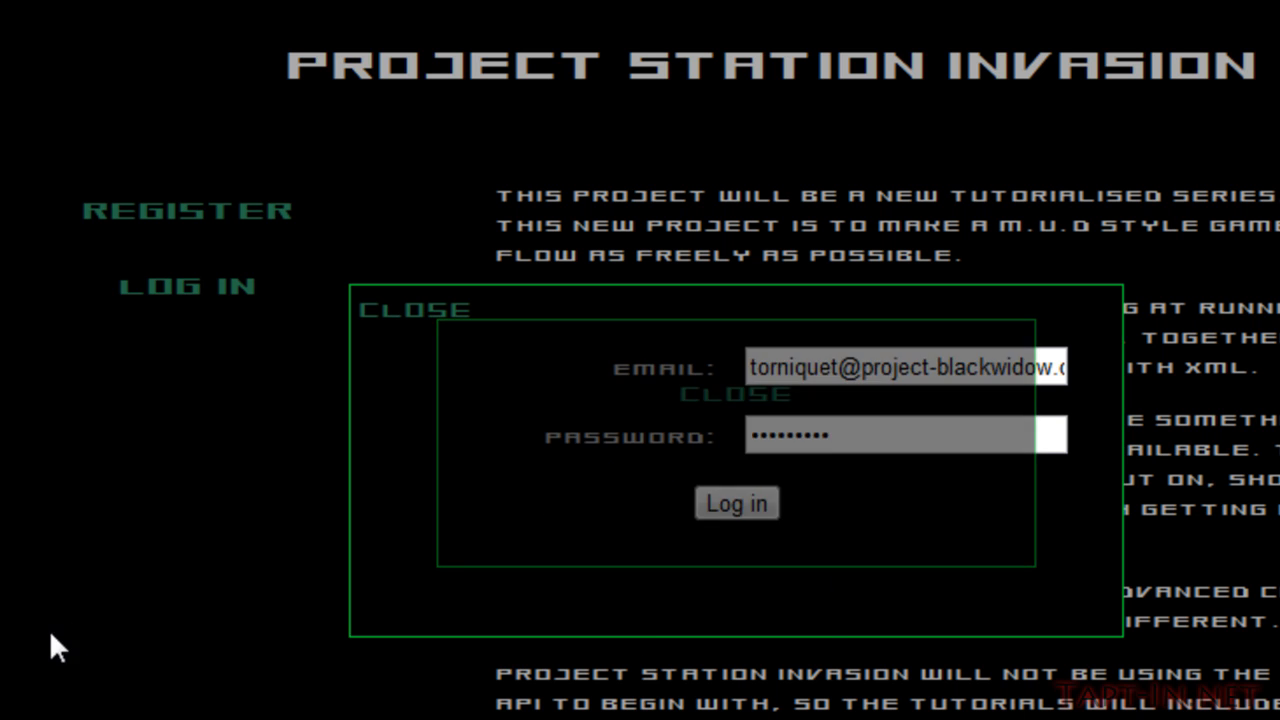